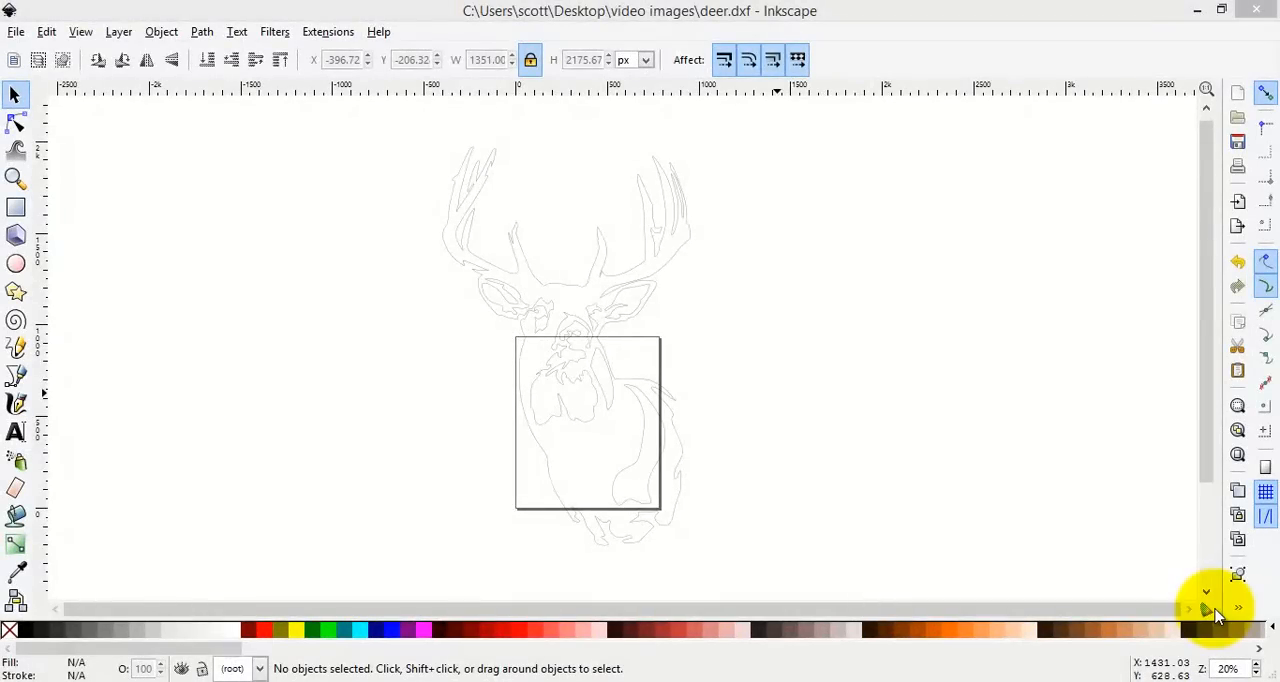
pyautogui.moveTo(1143, 548)
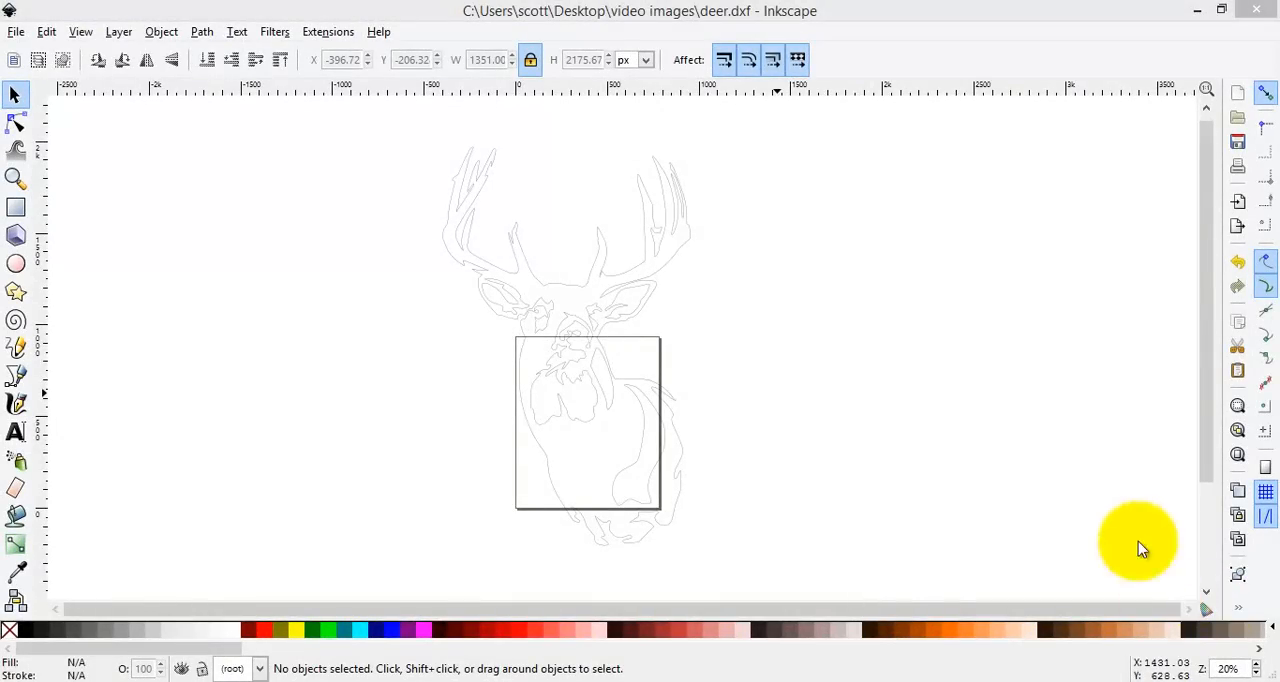
pyautogui.moveTo(807, 185)
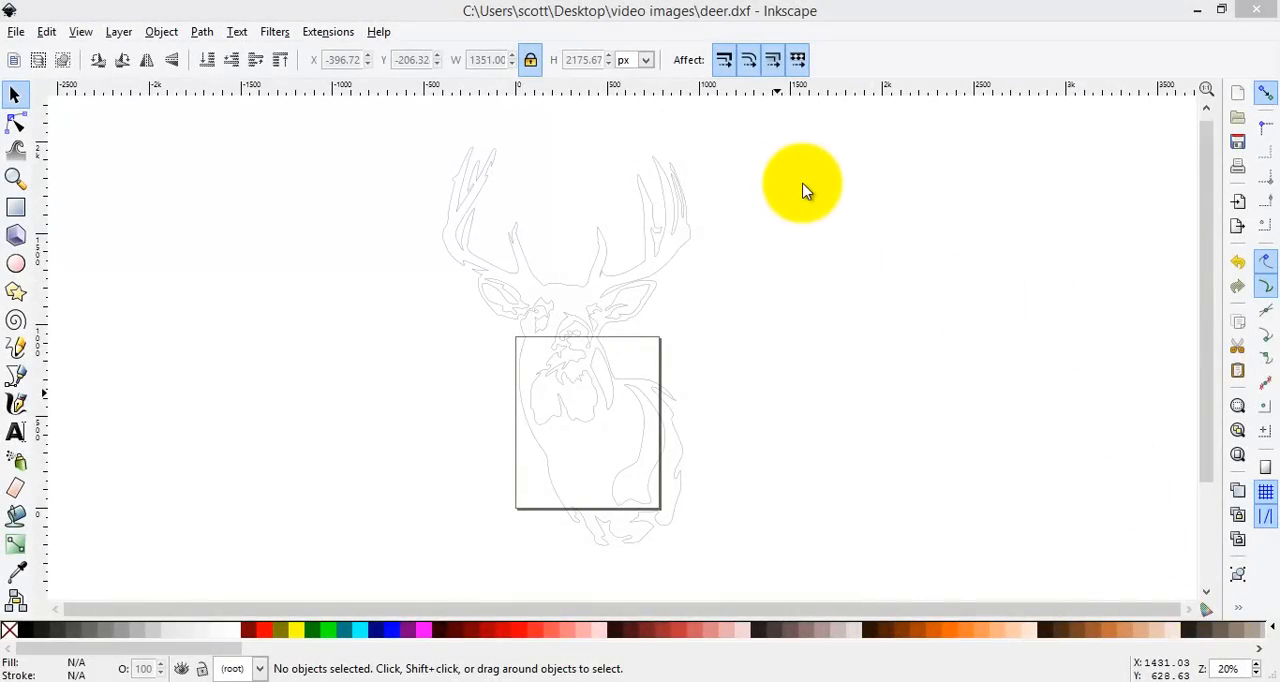
pyautogui.moveTo(820, 190)
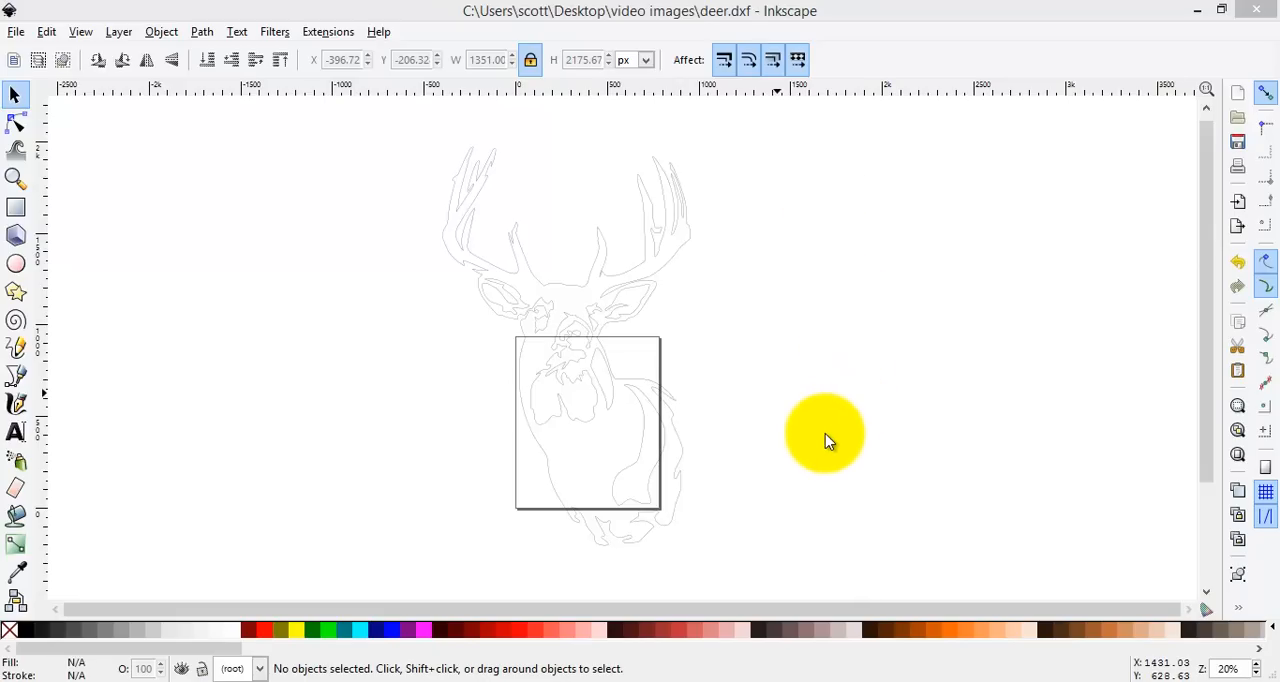
pyautogui.moveTo(790, 445)
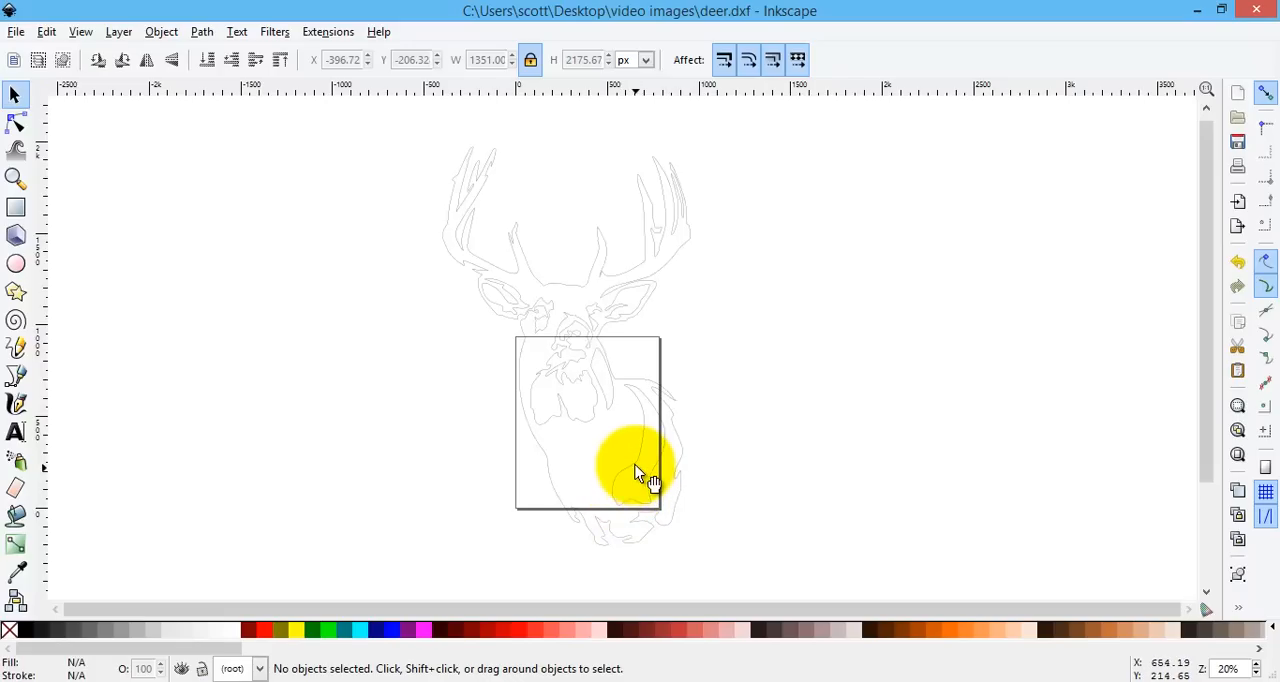
# Select the full 511-node deer outline path with the Selector tool.
pyautogui.moveTo(640, 472); pyautogui.dragTo(520, 320)
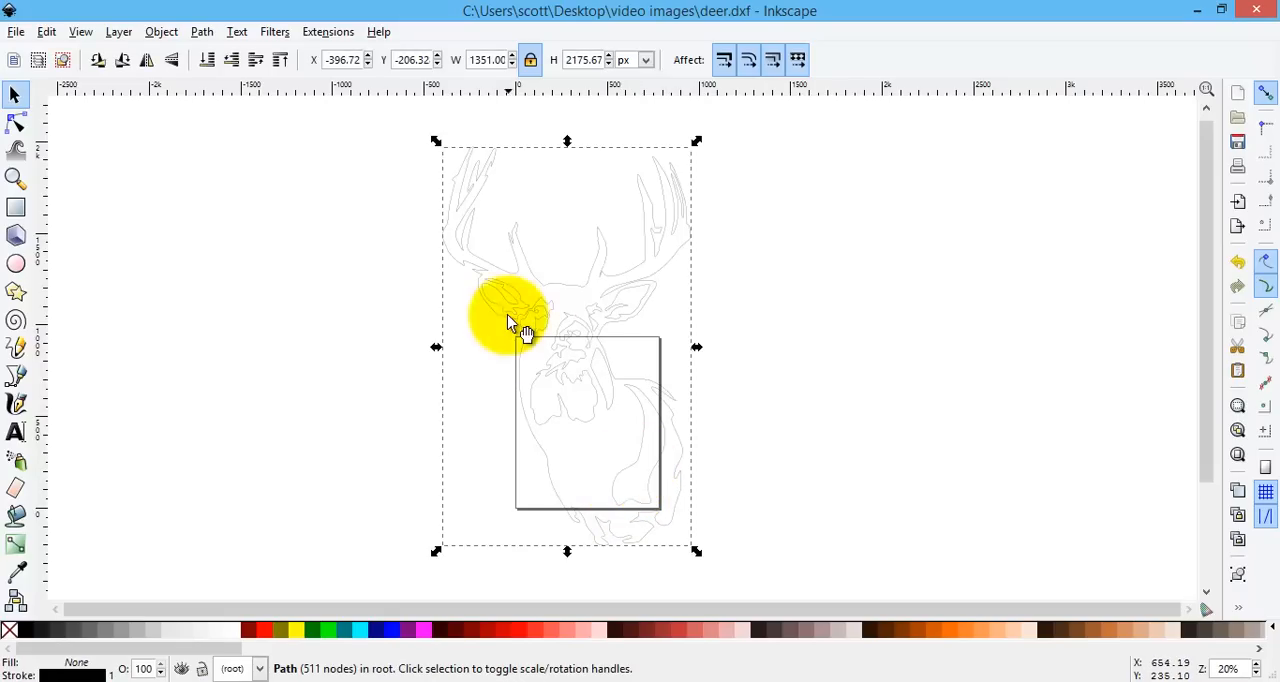
pyautogui.moveTo(515, 315); pyautogui.dragTo(575, 475)
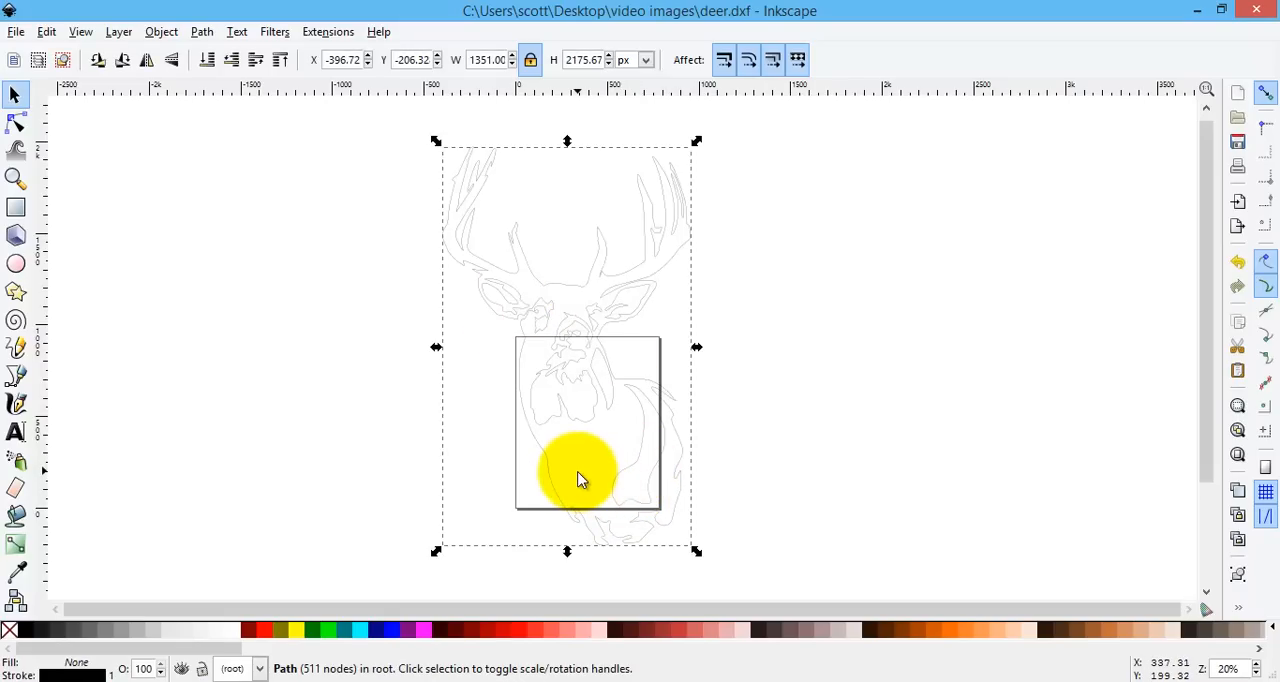
pyautogui.moveTo(580, 478); pyautogui.dragTo(585, 393)
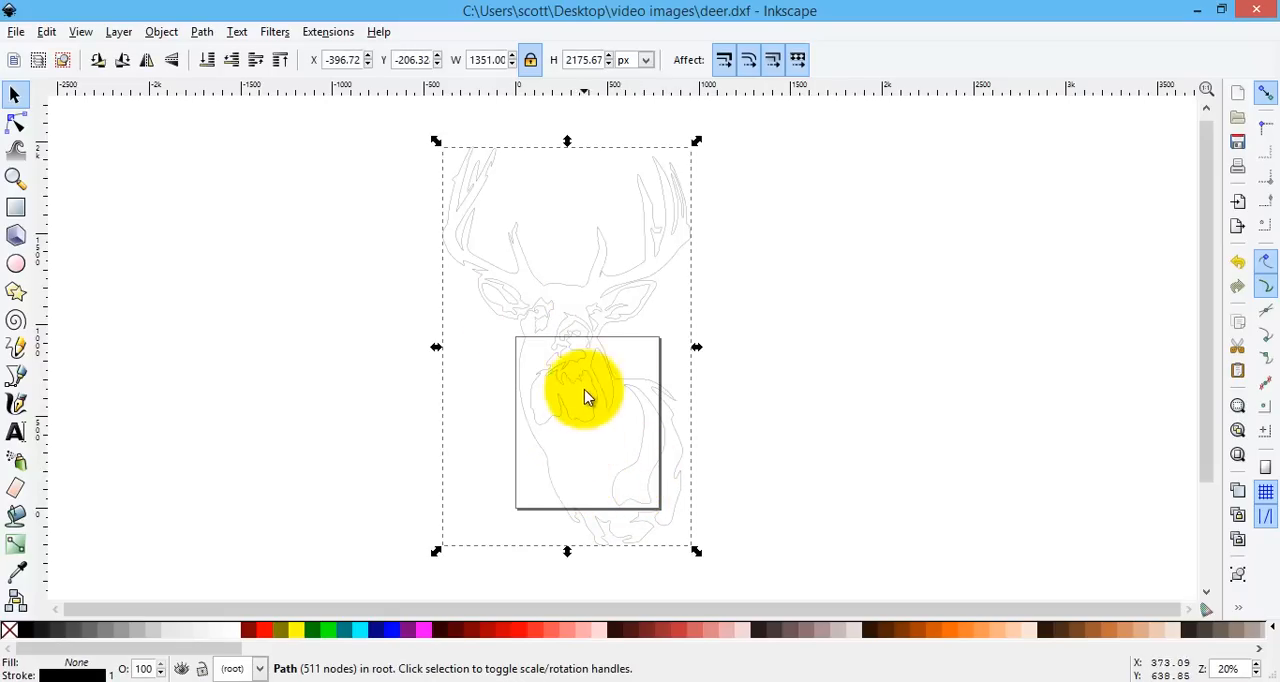
pyautogui.moveTo(588, 397); pyautogui.dragTo(580, 372)
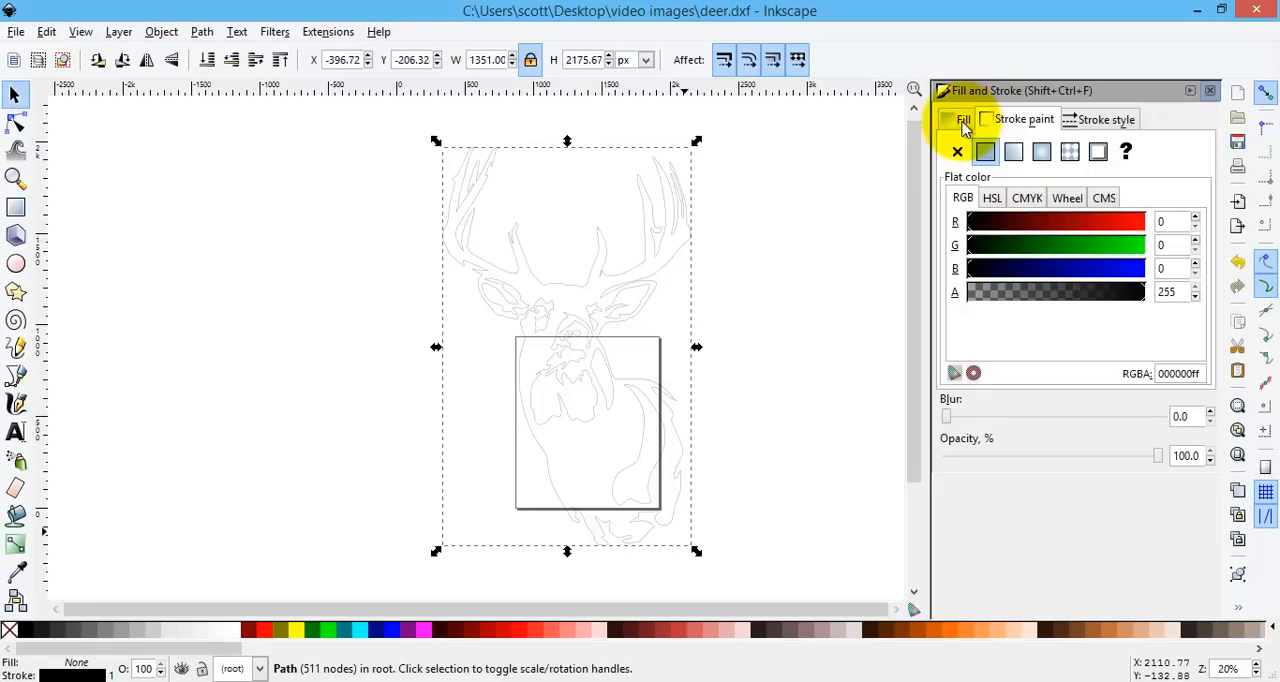
# Give the deer outline a flat solid black fill, then close Fill and Stroke.
pyautogui.click(956, 151)
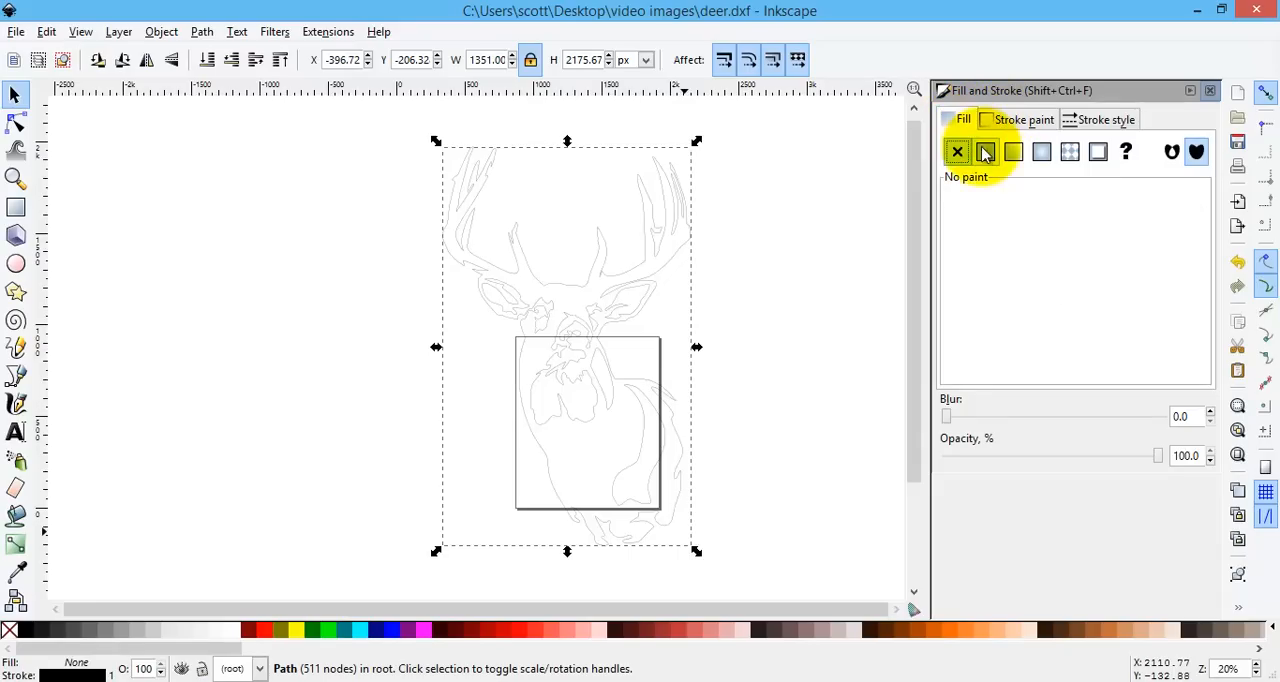
pyautogui.click(985, 151)
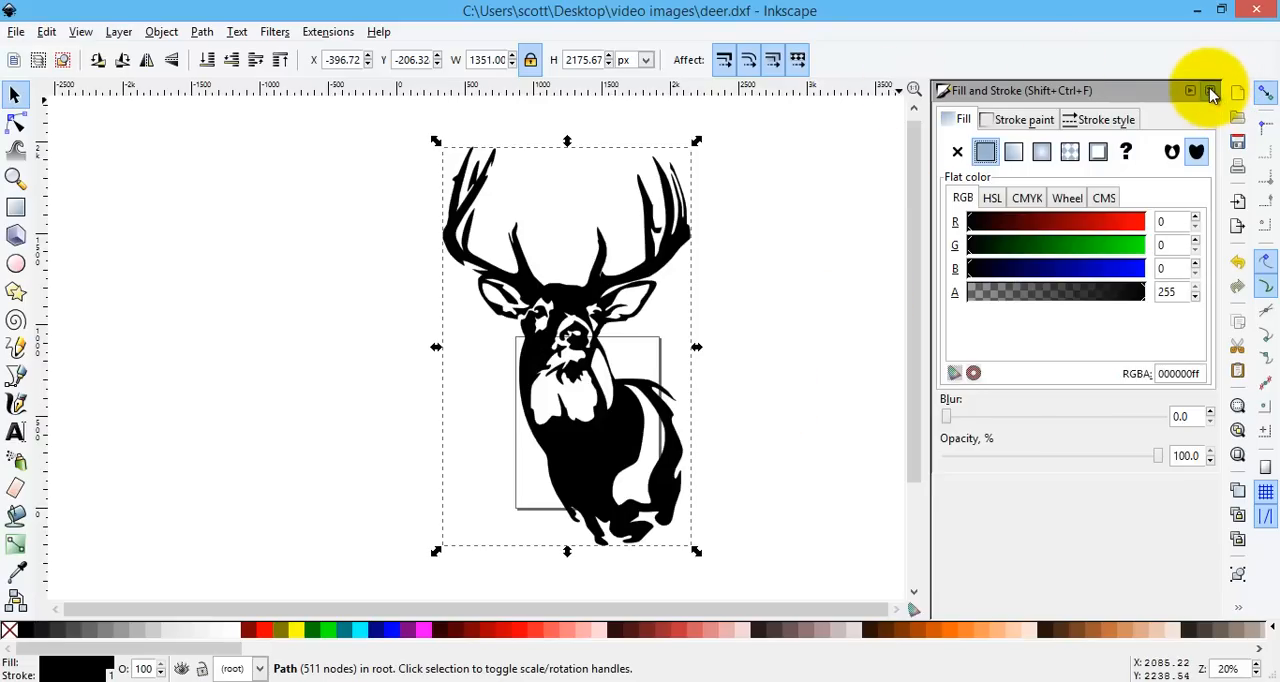
pyautogui.click(1211, 91)
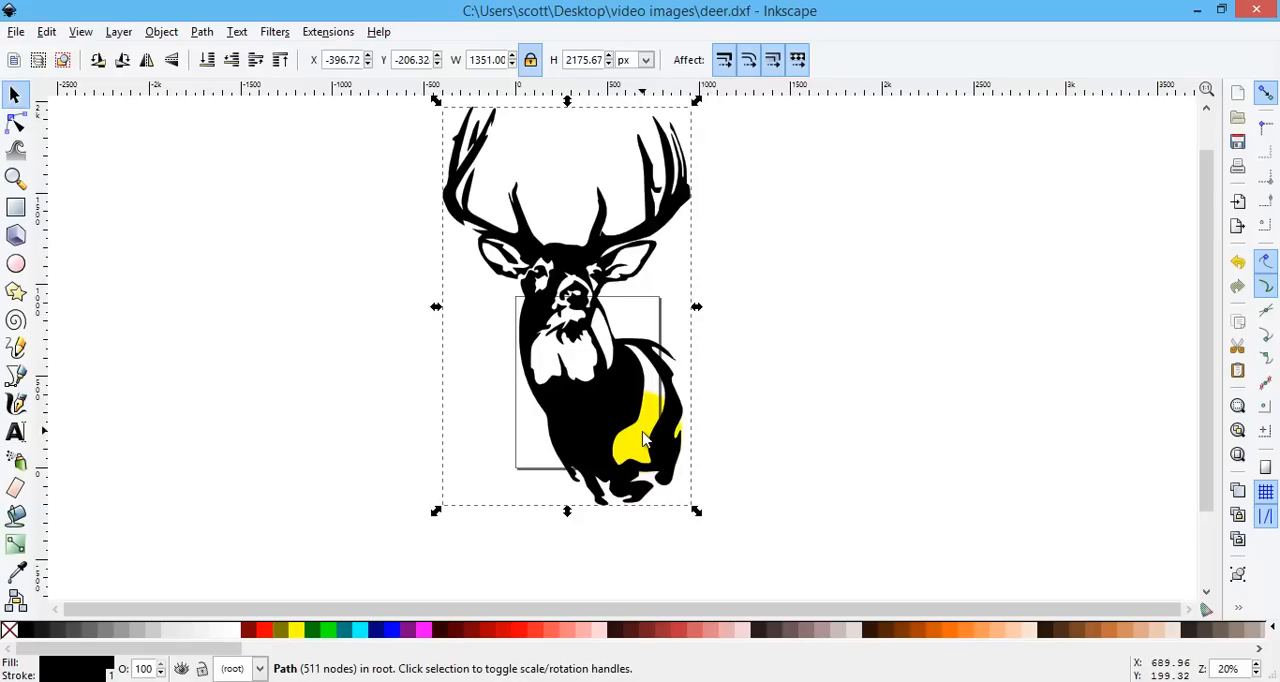
pyautogui.moveTo(645, 440); pyautogui.dragTo(660, 400)
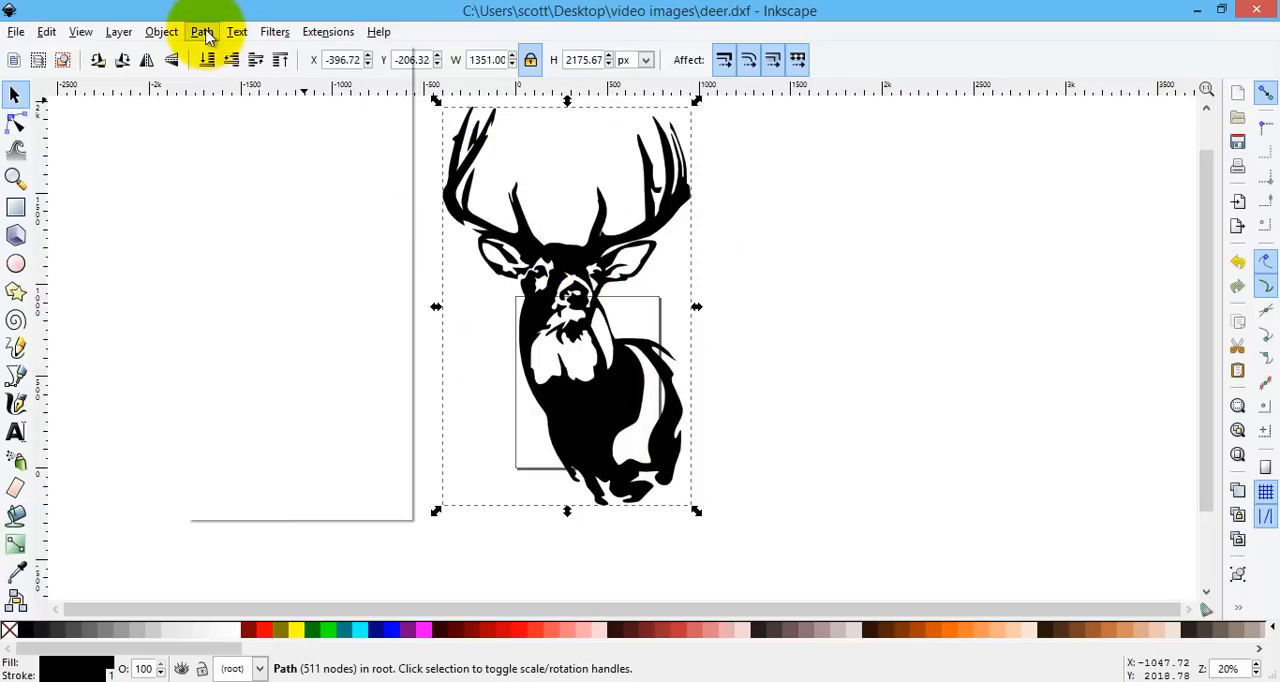
# Break the deer apart into seven separate paths and set their fill to none.
pyautogui.click(201, 31)
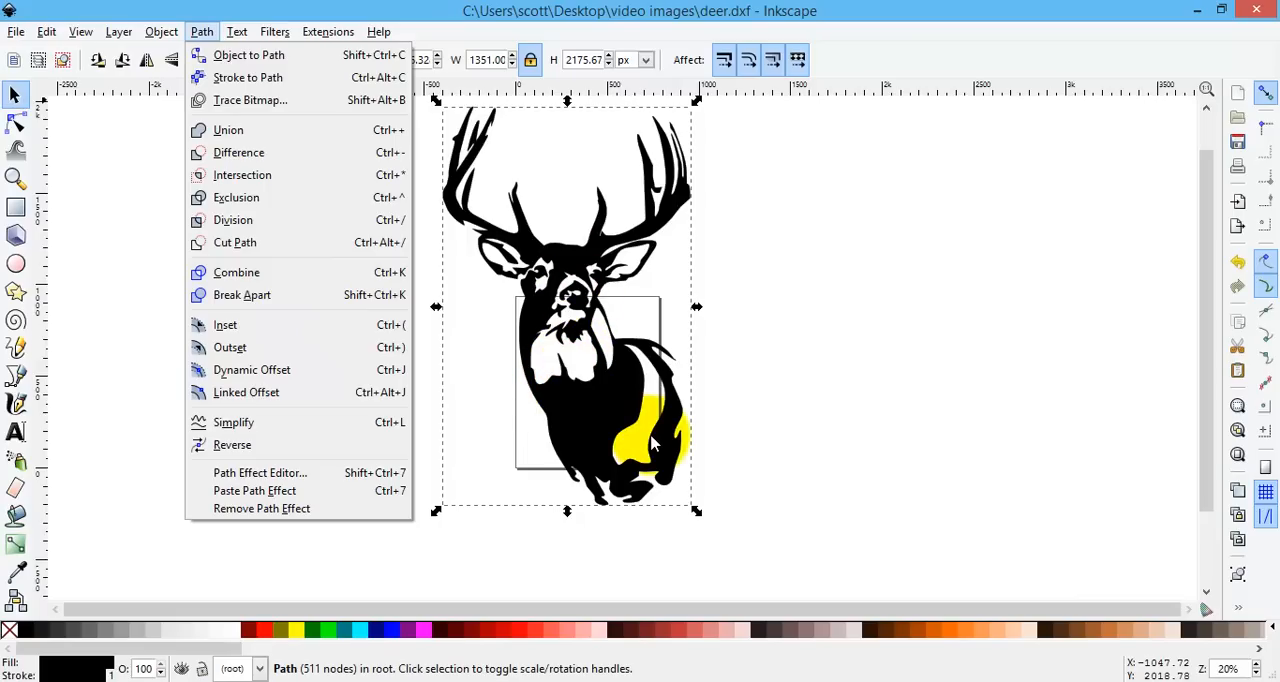
pyautogui.click(242, 294)
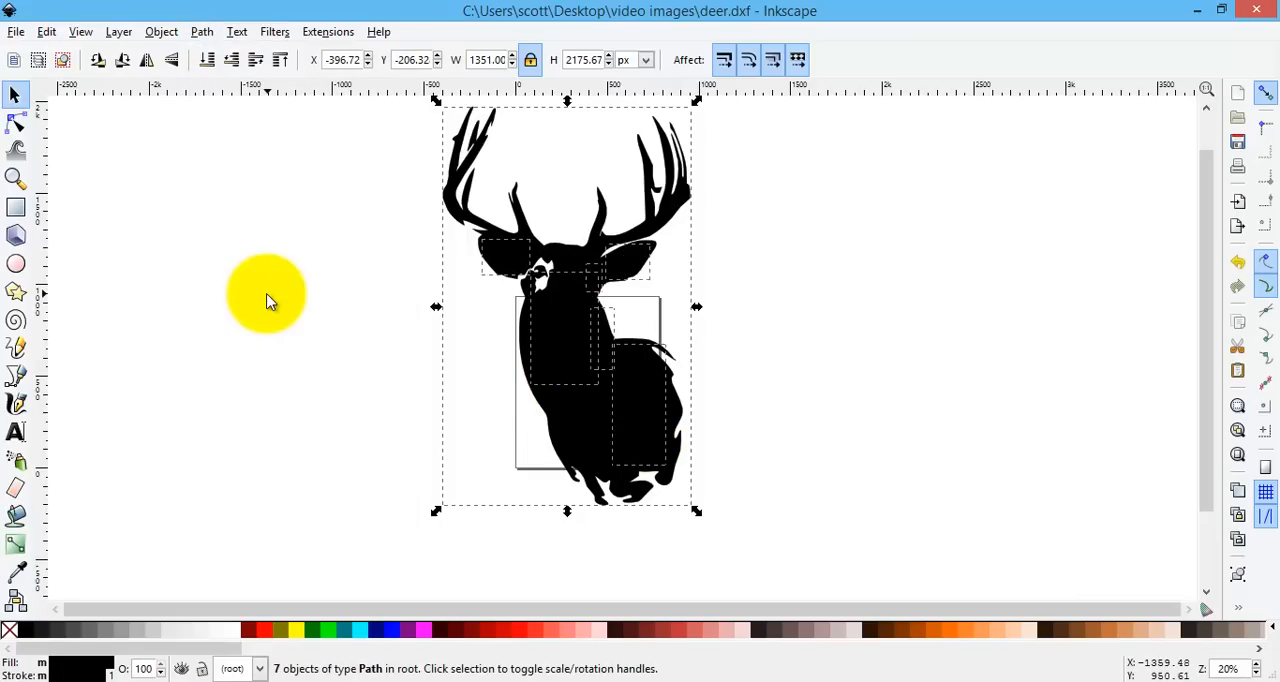
pyautogui.moveTo(267, 295); pyautogui.dragTo(615, 215)
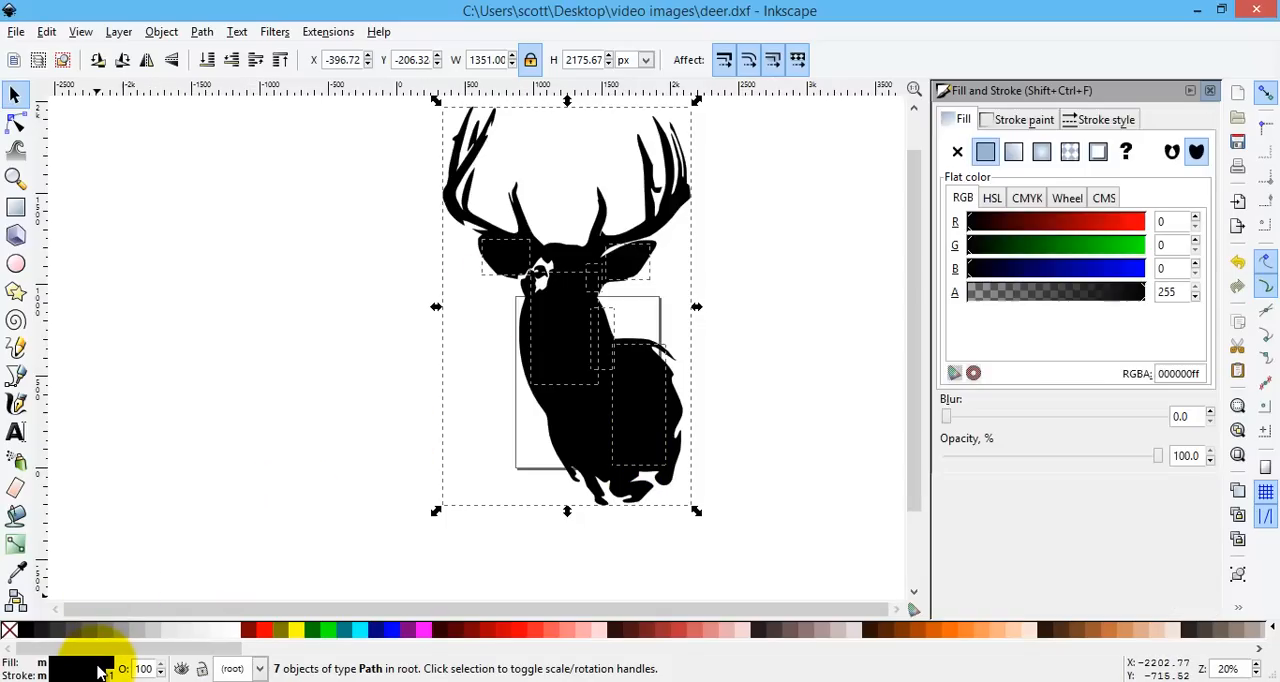
pyautogui.click(957, 152)
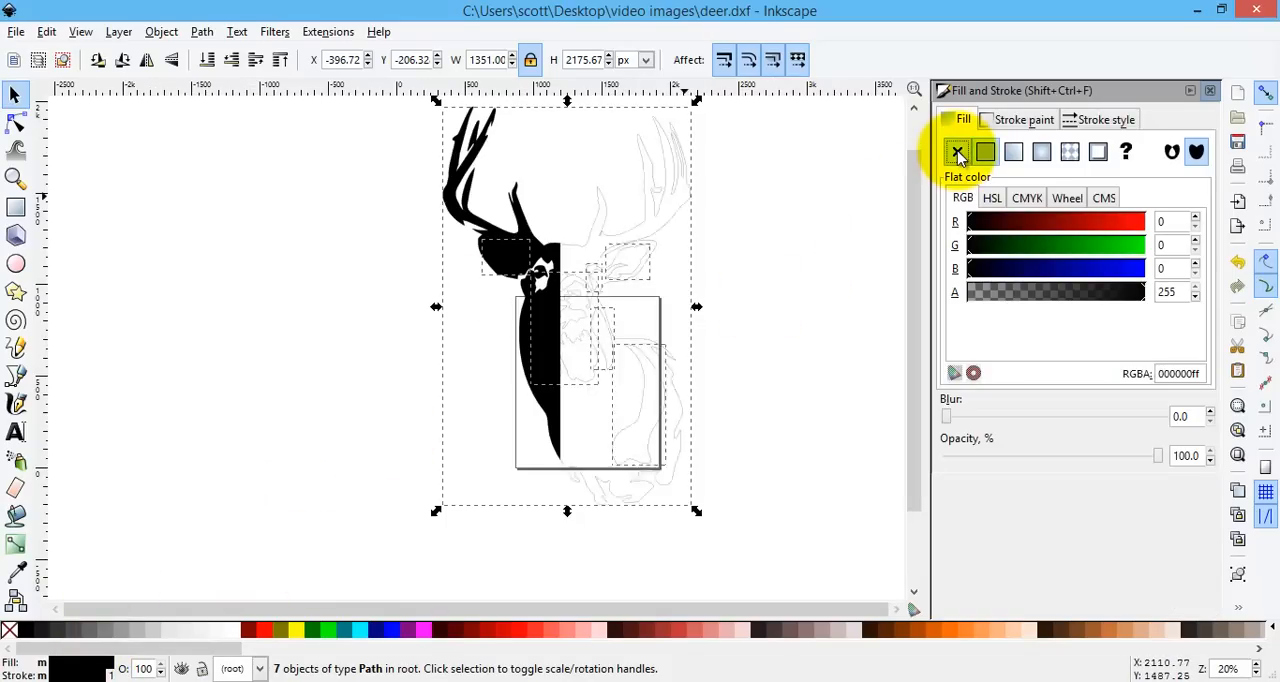
pyautogui.click(957, 152)
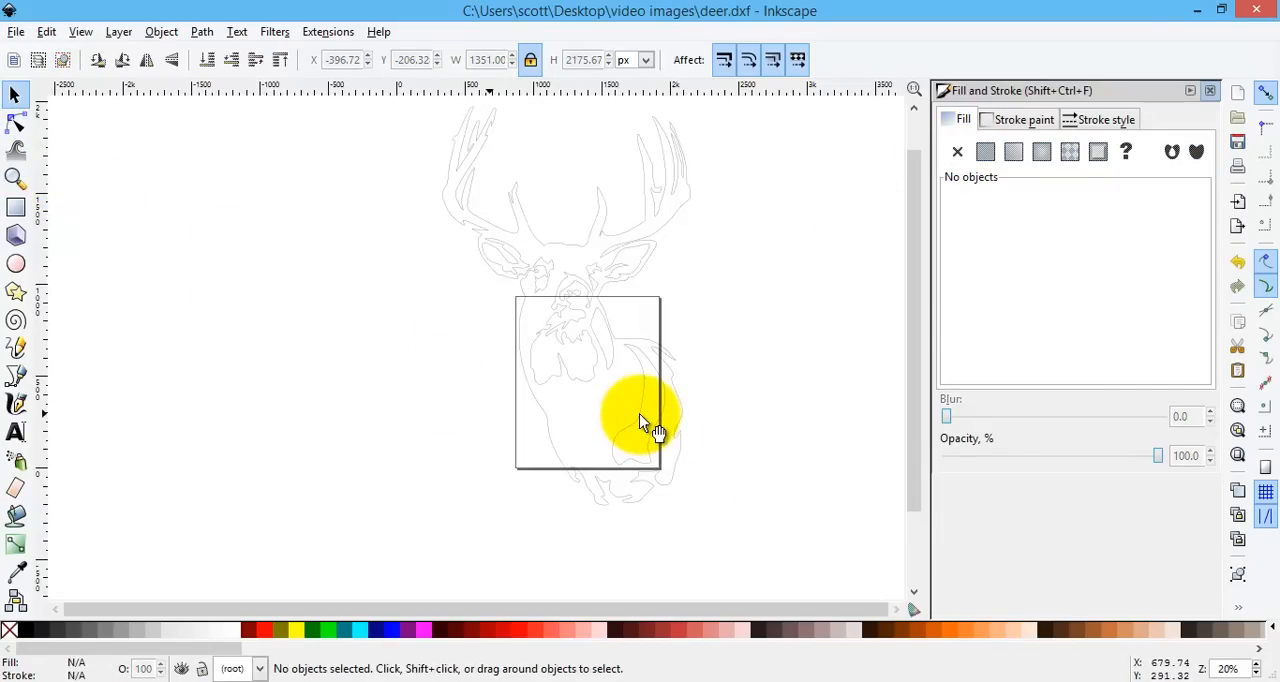
# Delete the narrow inner outline piece on the right side of the deer's body.
pyautogui.click(640, 420)
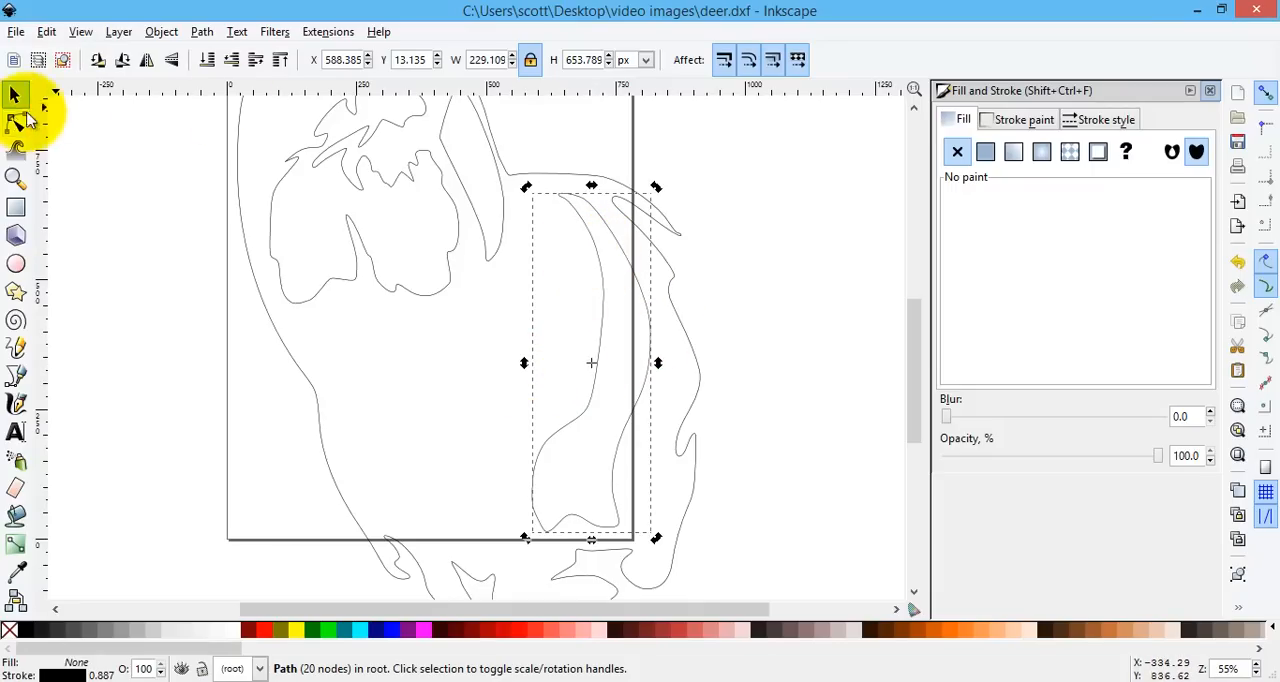
pyautogui.click(15, 121)
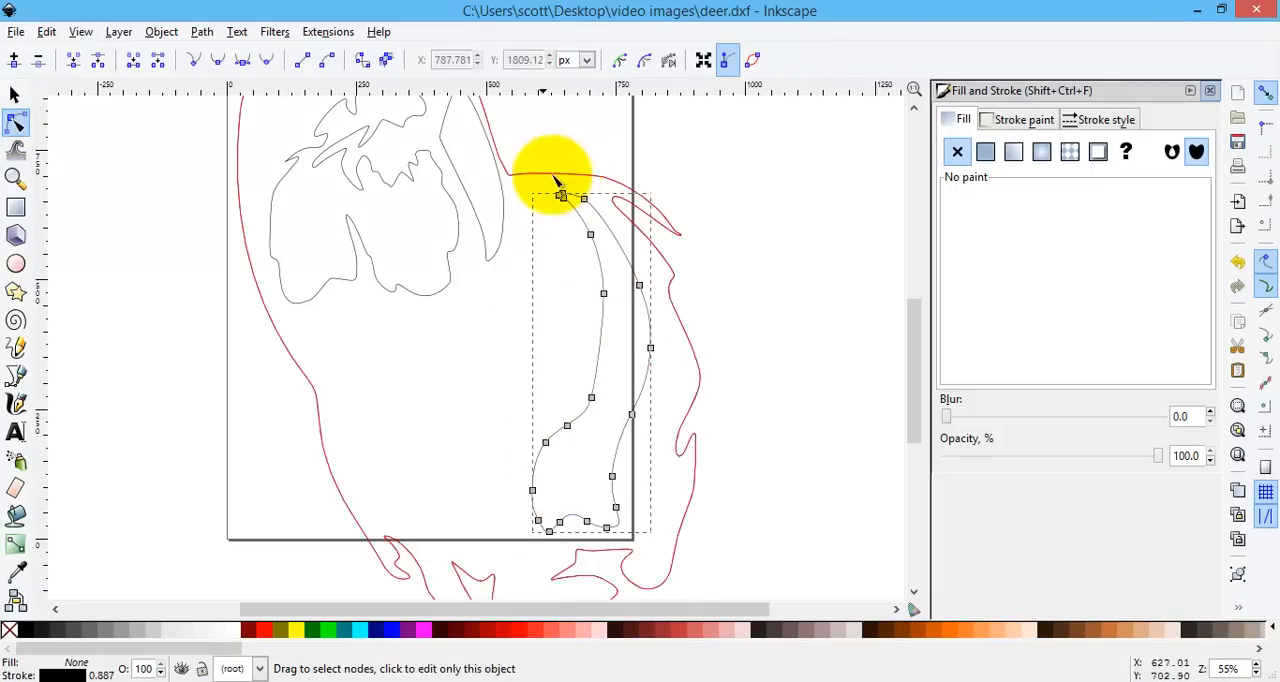
pyautogui.click(16, 95)
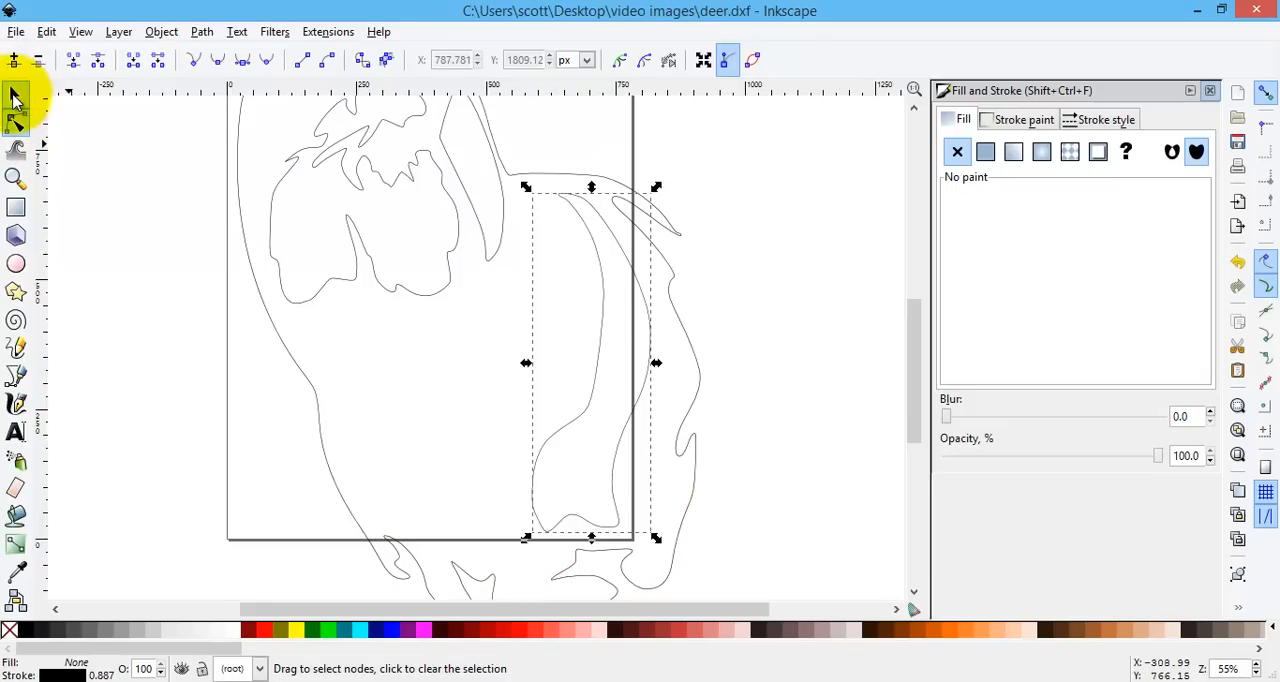
pyautogui.rightClick(575, 360)
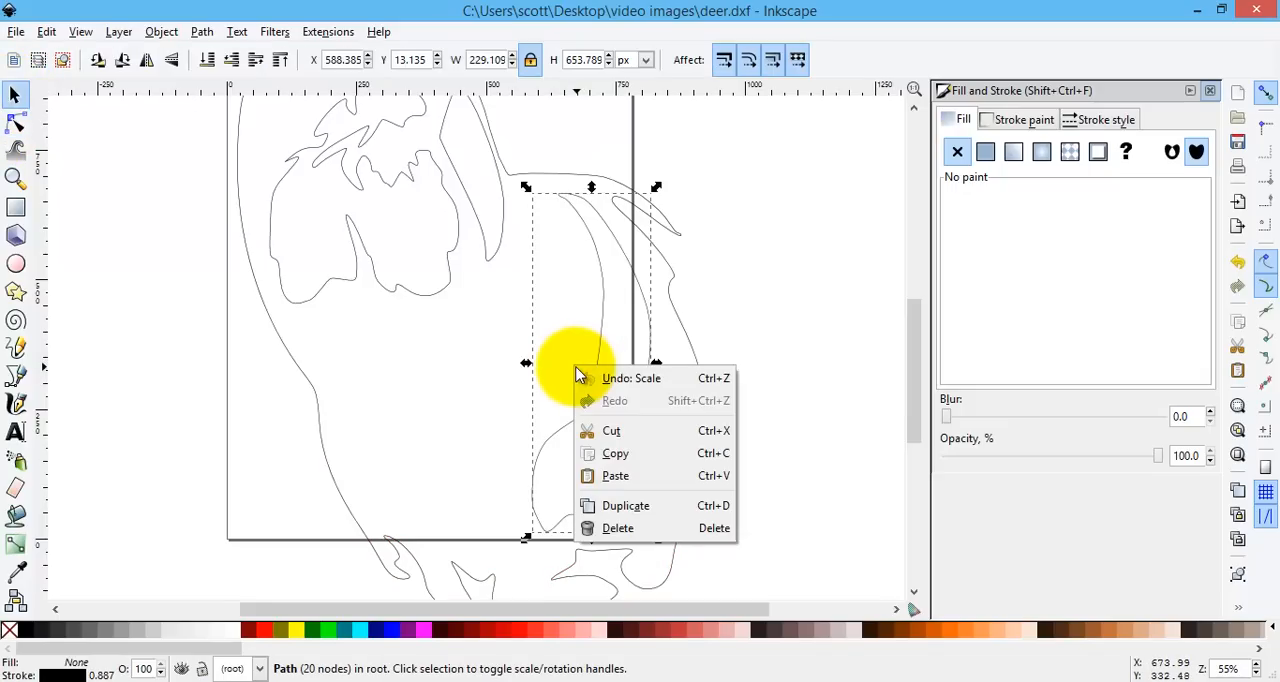
pyautogui.click(611, 430)
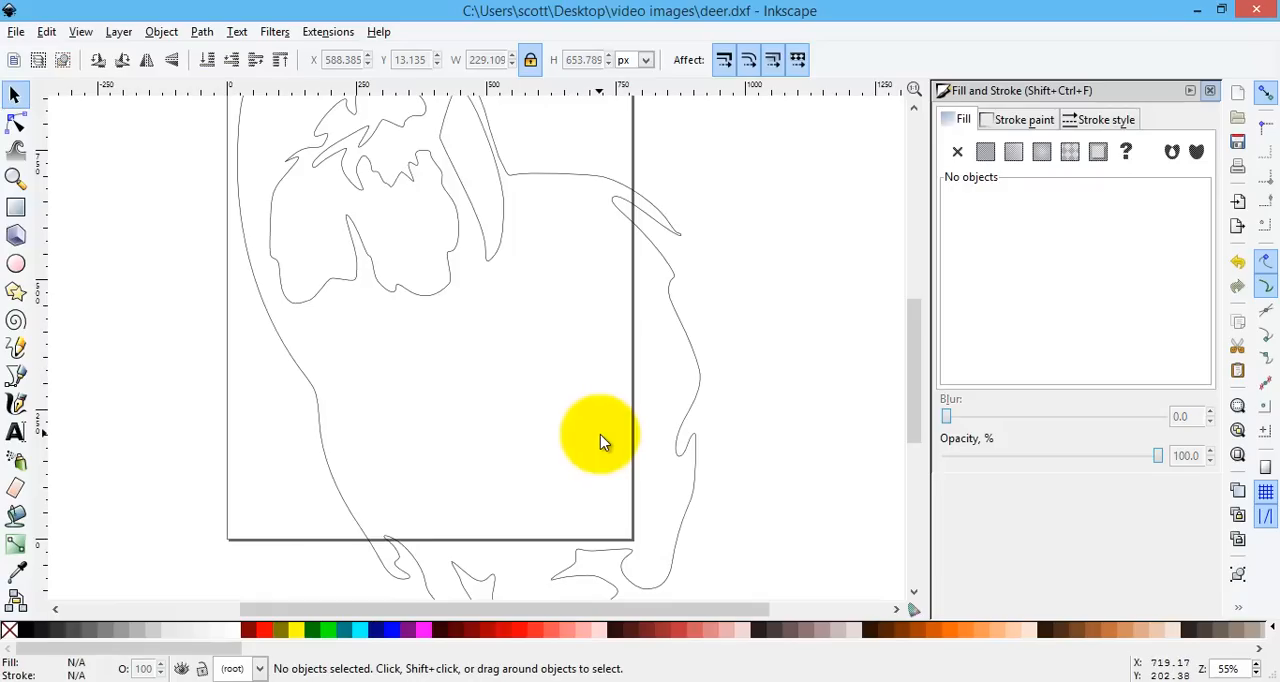
pyautogui.moveTo(820, 295)
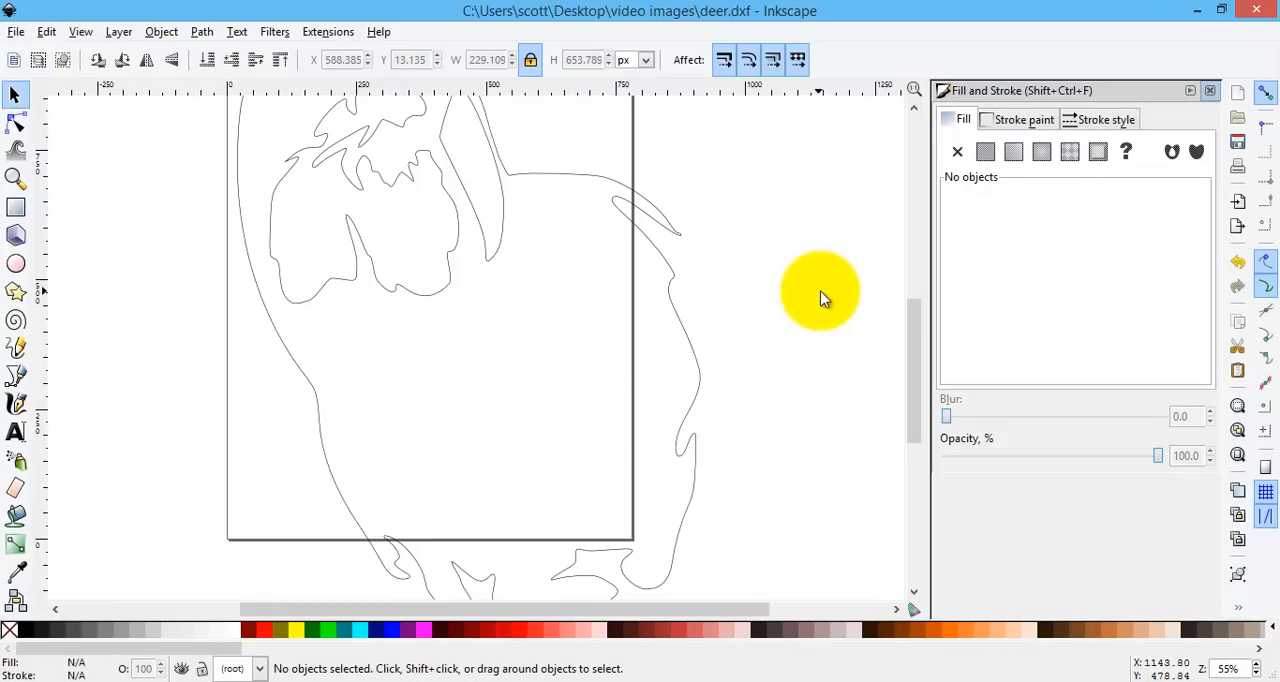
pyautogui.moveTo(815, 300)
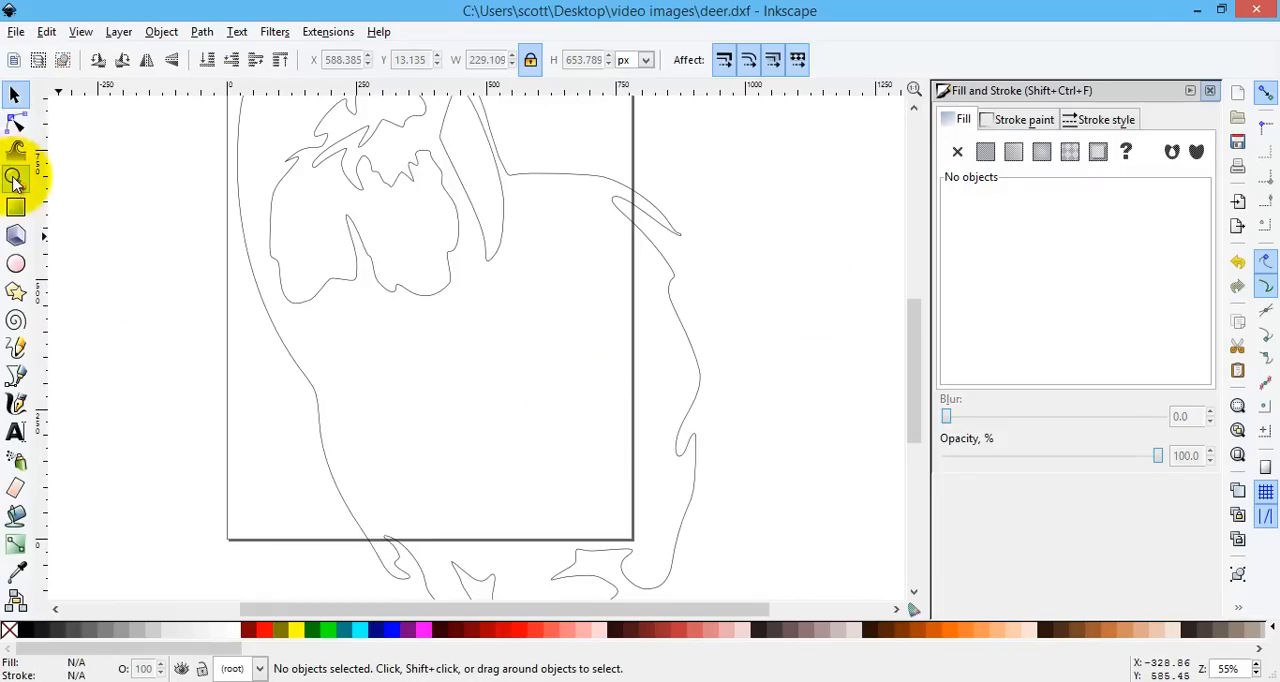
# Zoom out and bring up the Path menu to combine the six remaining pieces.
pyautogui.click(16, 178)
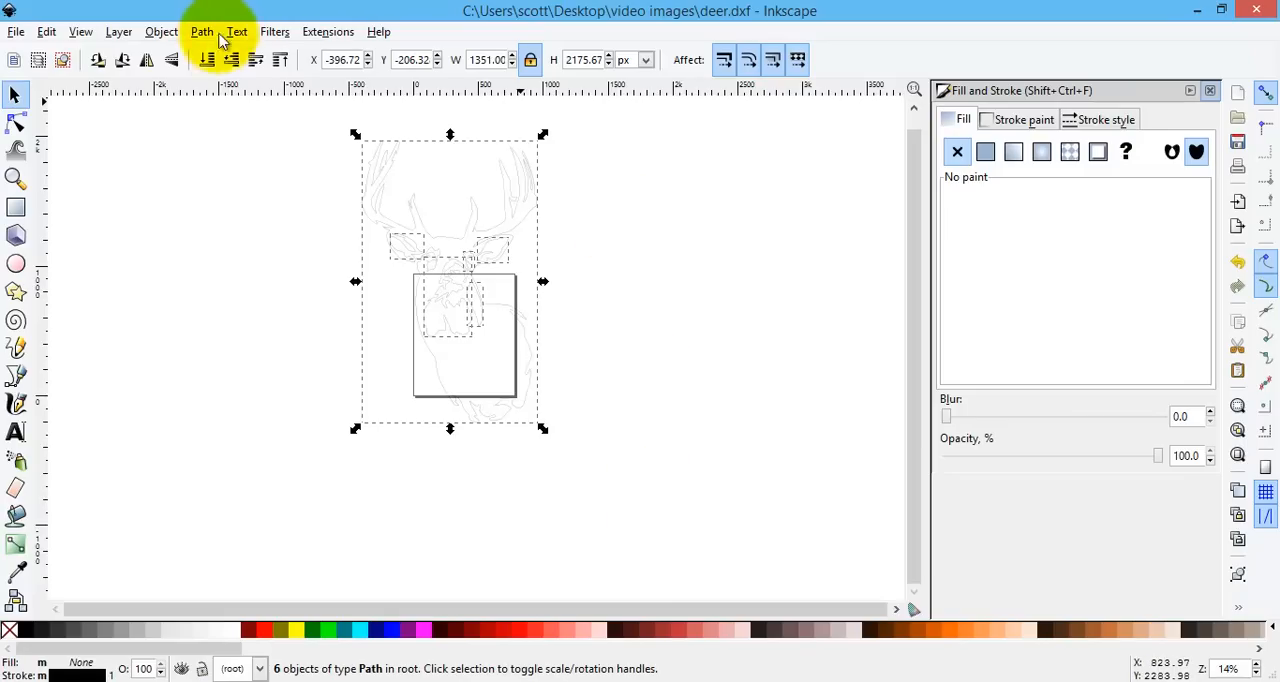
pyautogui.click(201, 31)
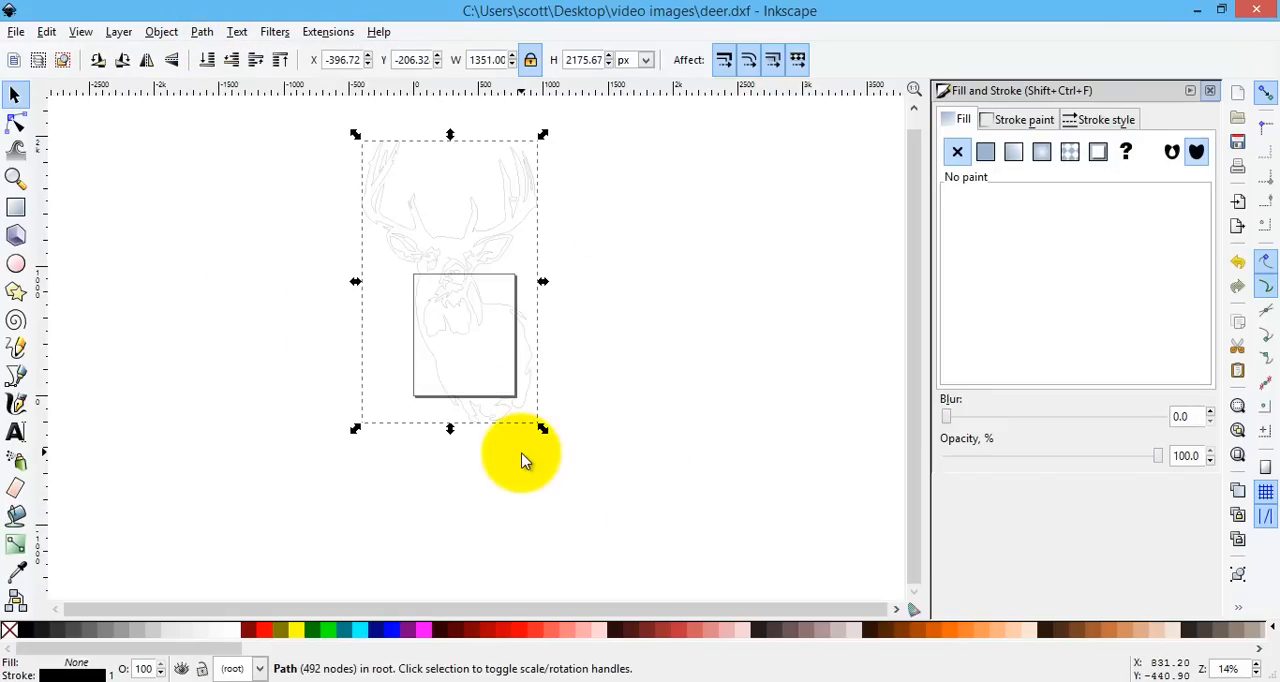
pyautogui.moveTo(323, 498)
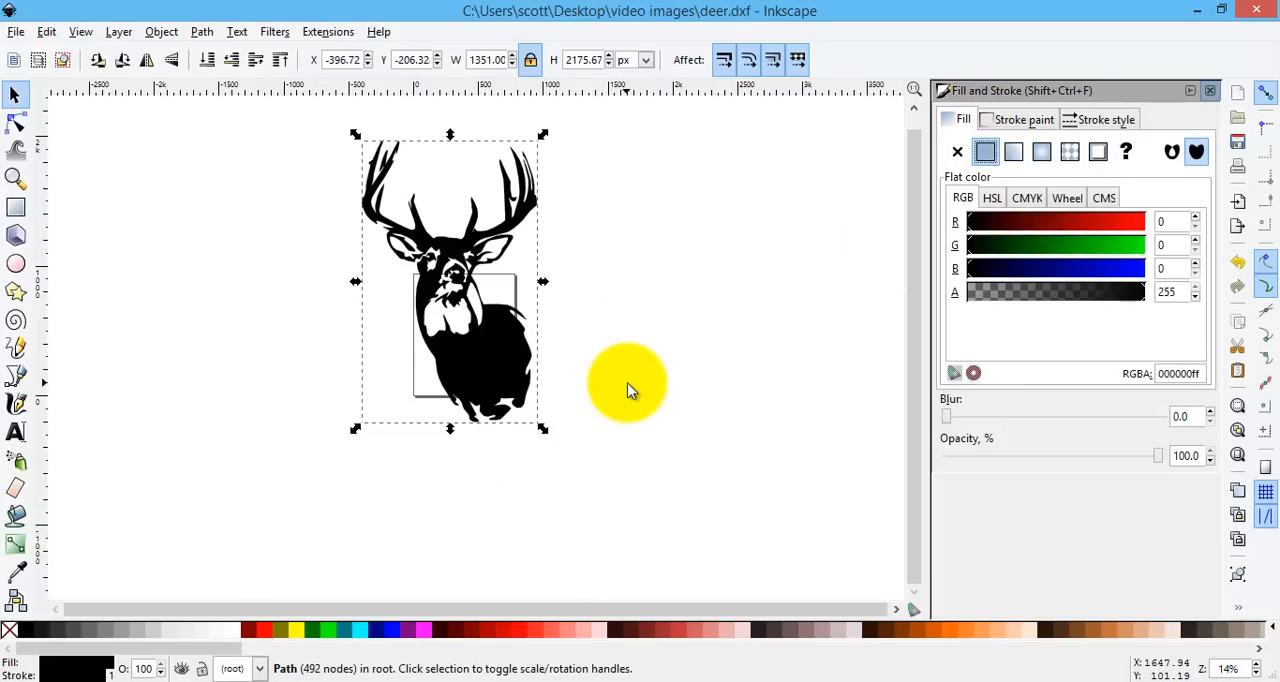
pyautogui.moveTo(635, 385)
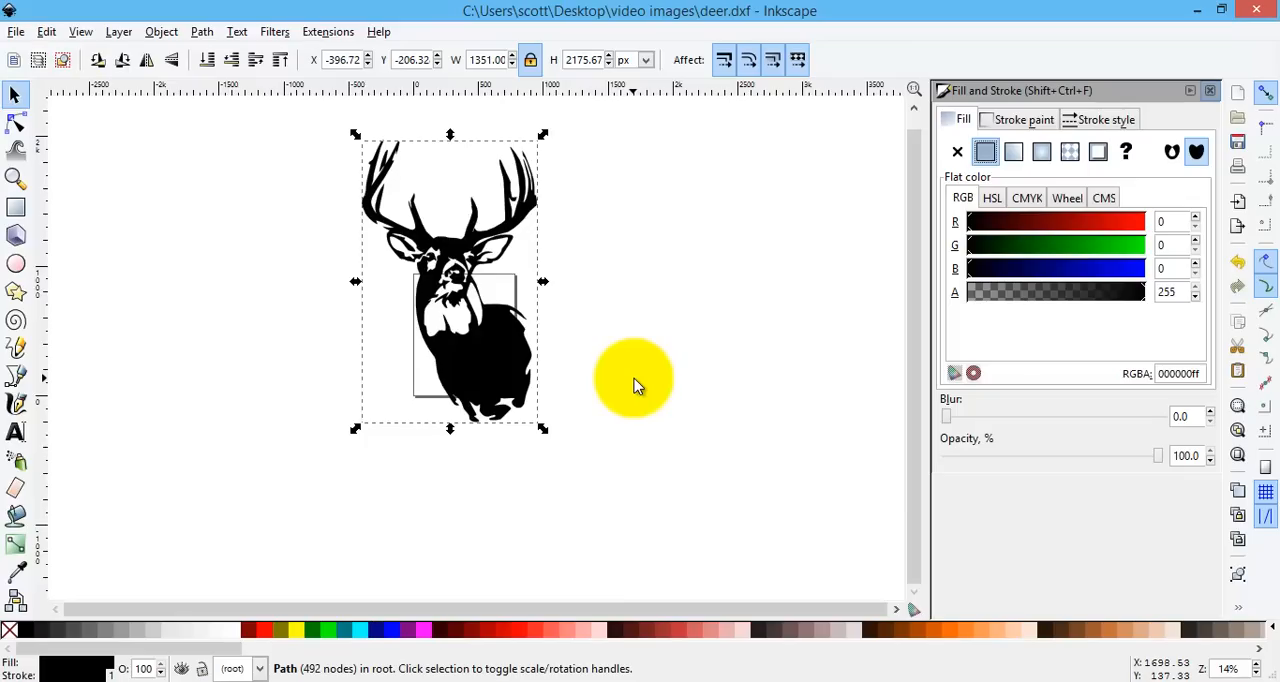
pyautogui.moveTo(648, 387)
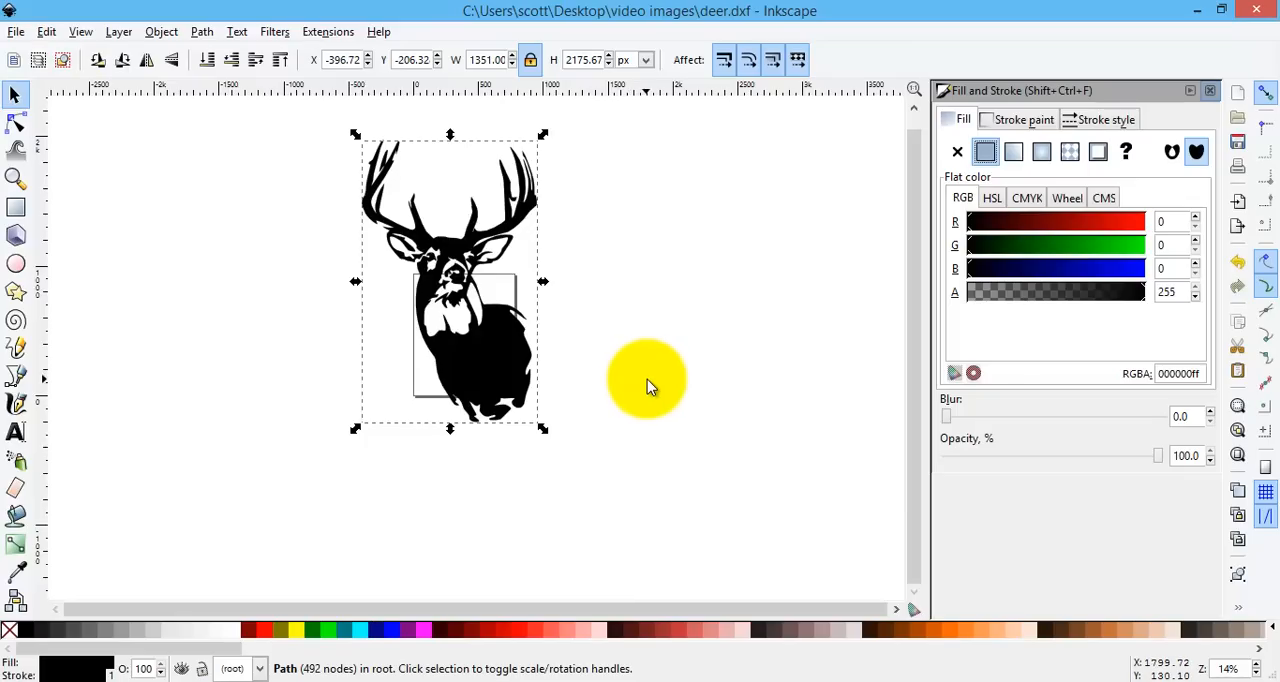
pyautogui.moveTo(100, 315)
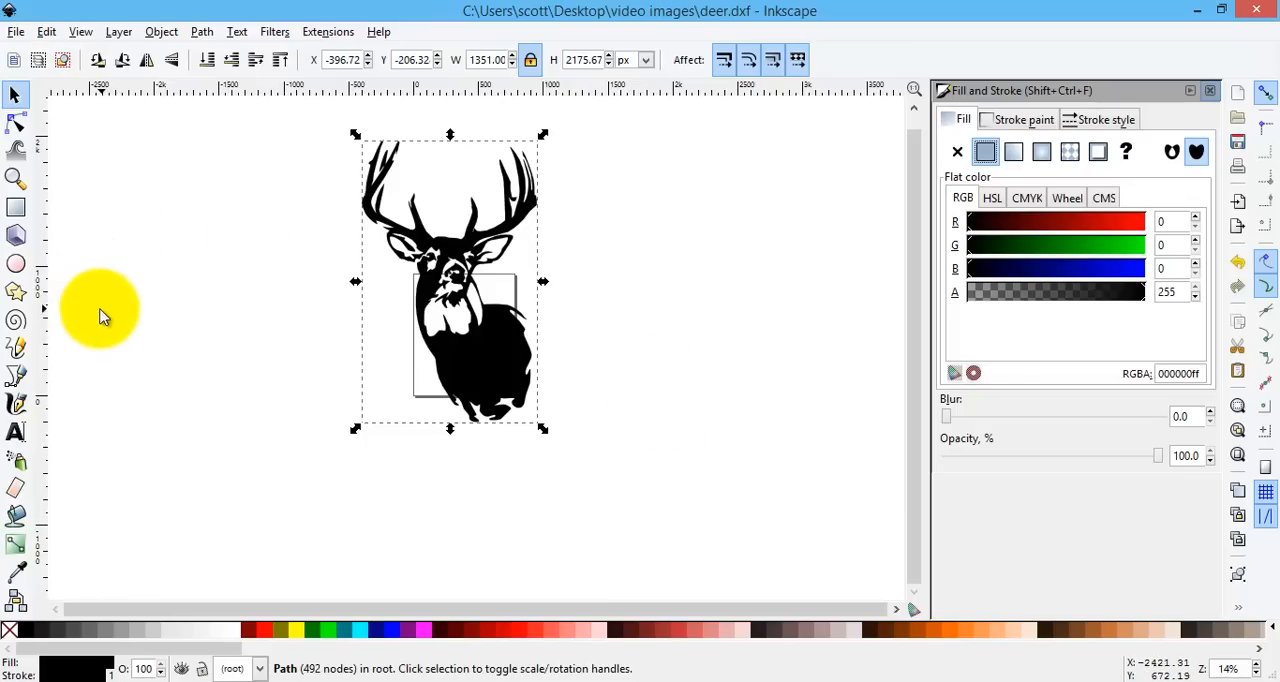
pyautogui.moveTo(80, 290)
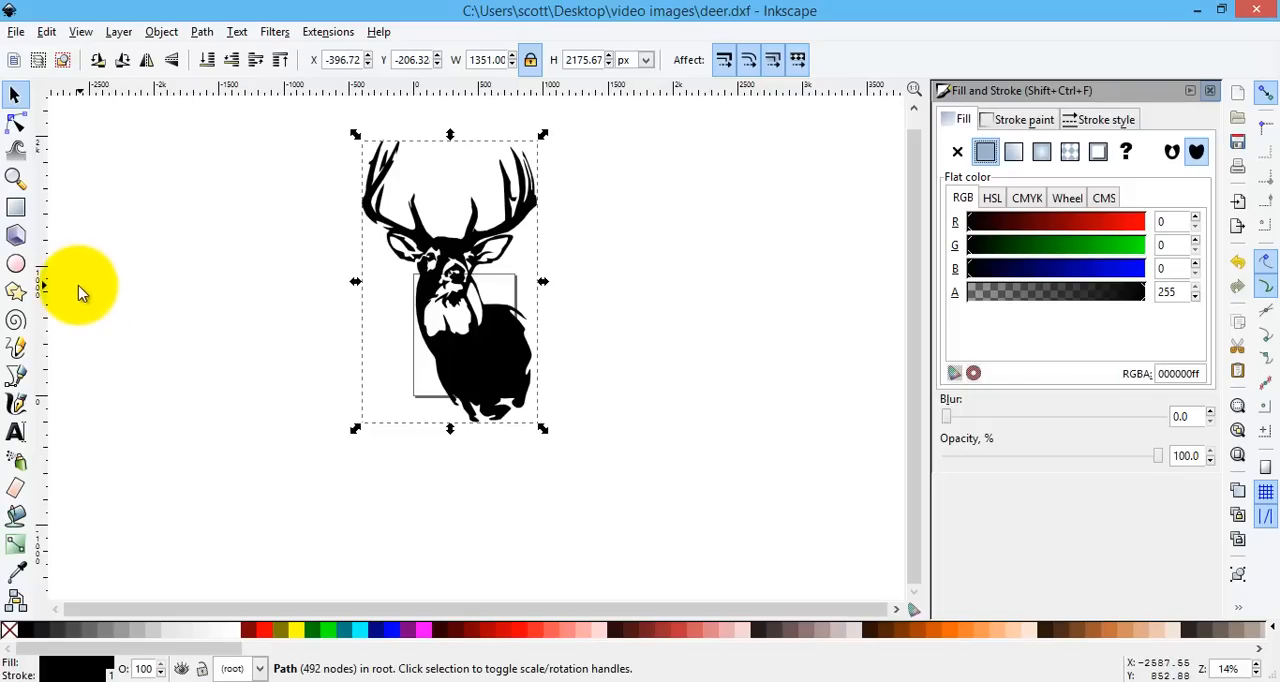
pyautogui.moveTo(17, 207)
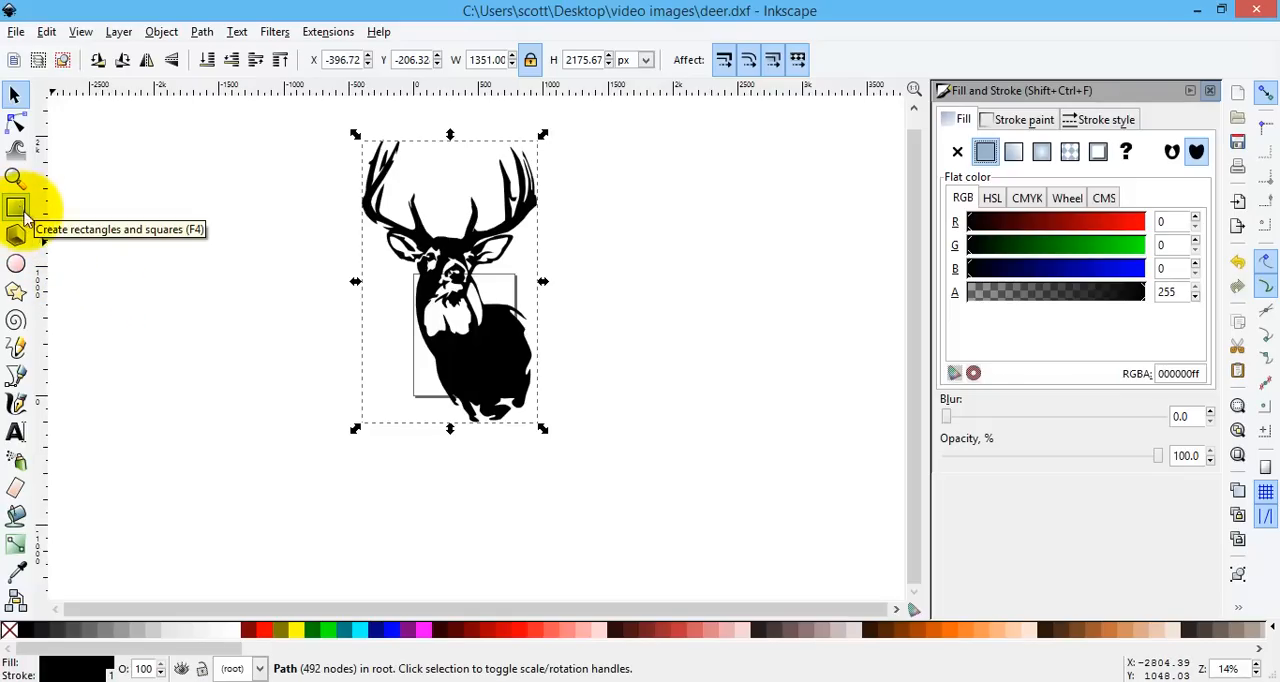
pyautogui.moveTo(17, 291)
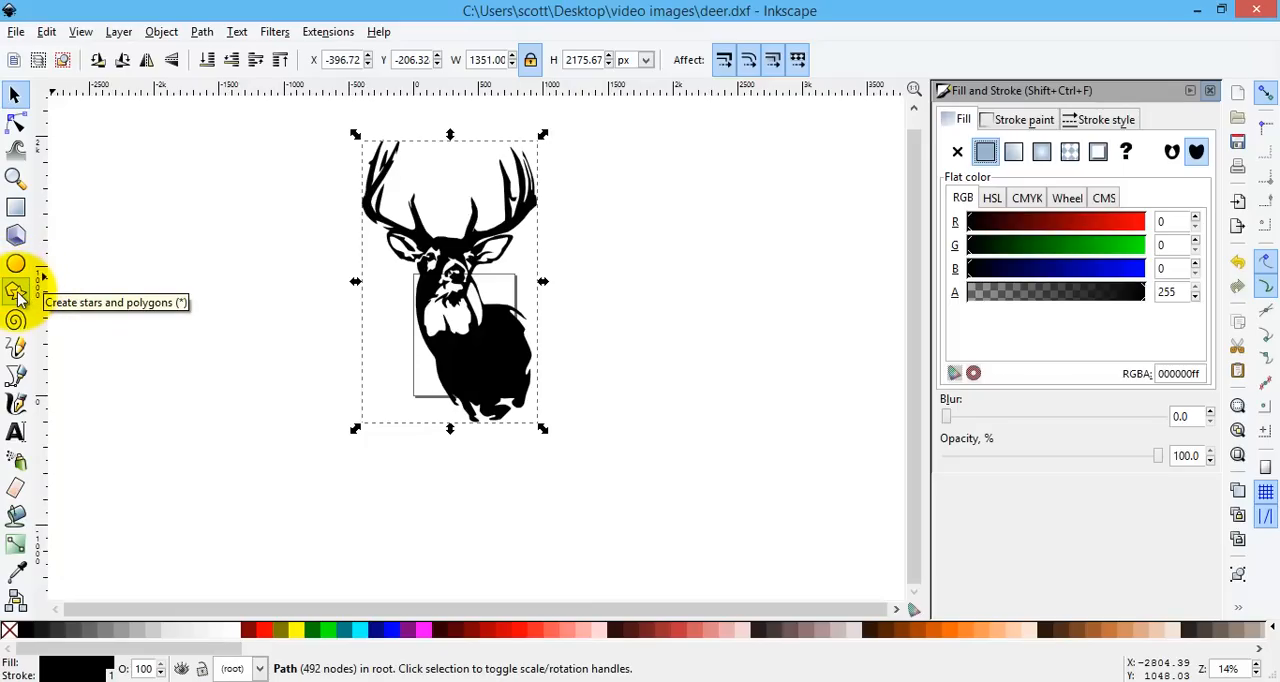
pyautogui.moveTo(16, 431)
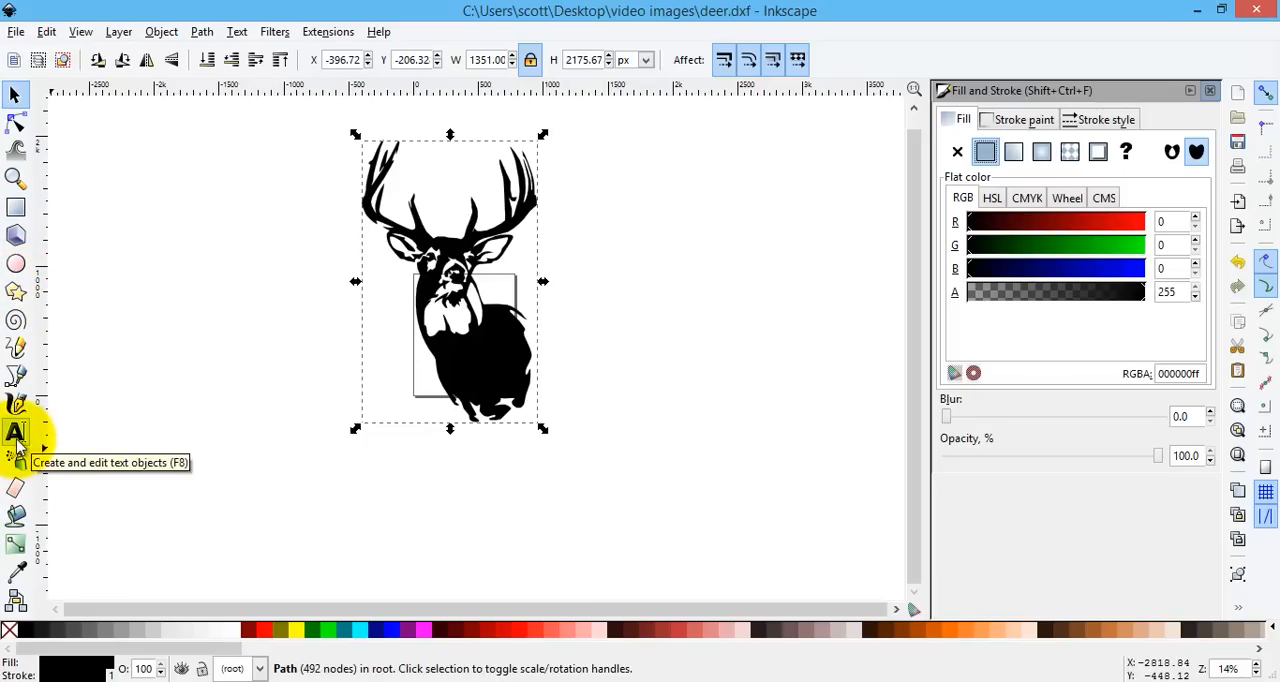
pyautogui.moveTo(127, 375)
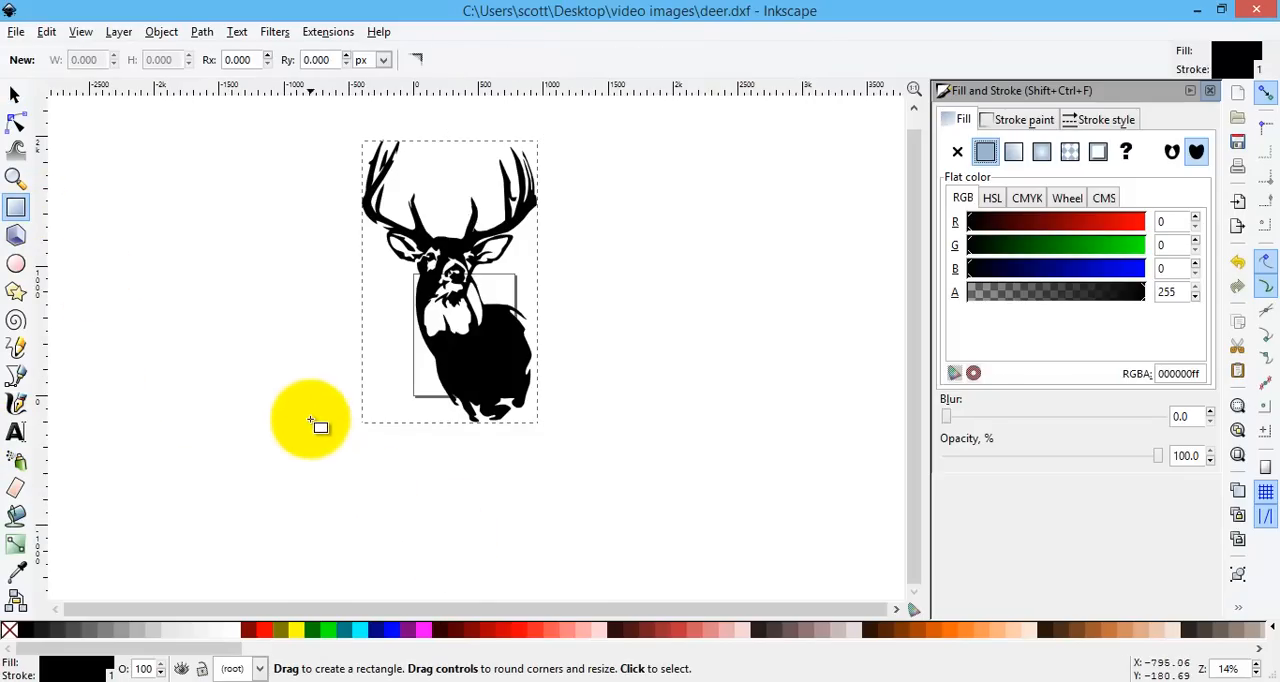
# Draw a wide black rectangle, about 1490 by 478 px, beneath the deer's chest.
pyautogui.moveTo(310, 420); pyautogui.dragTo(378, 440)
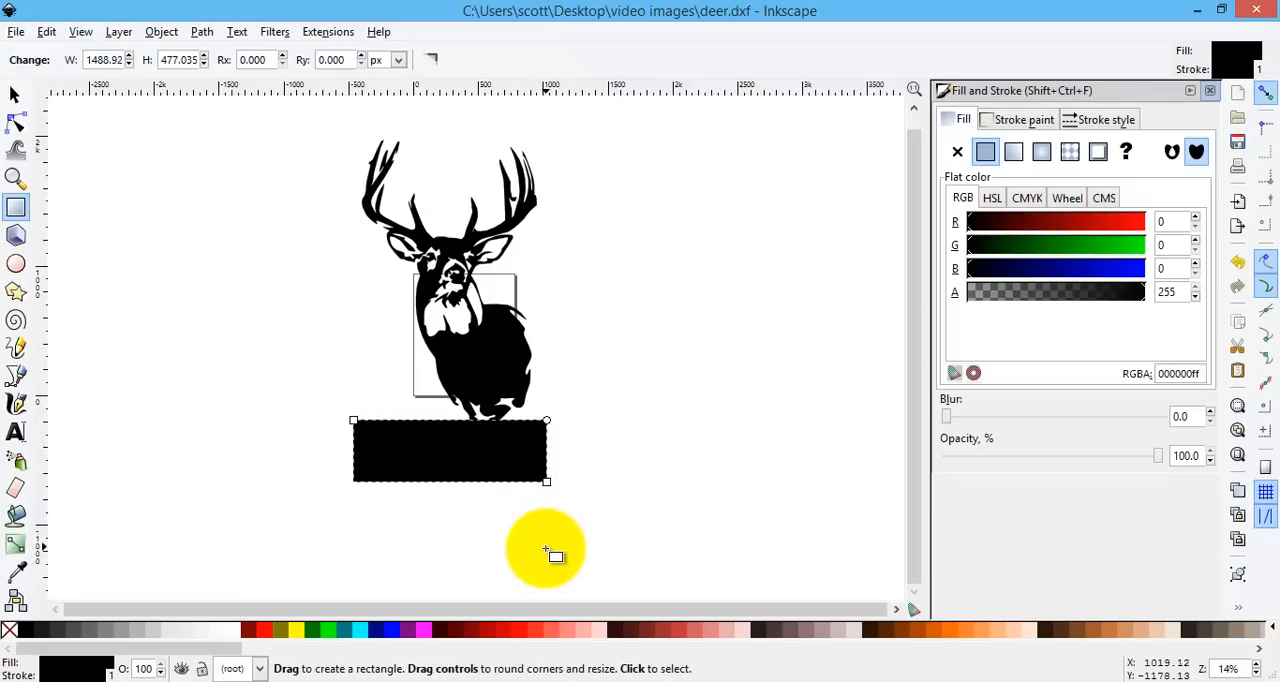
pyautogui.moveTo(535, 545)
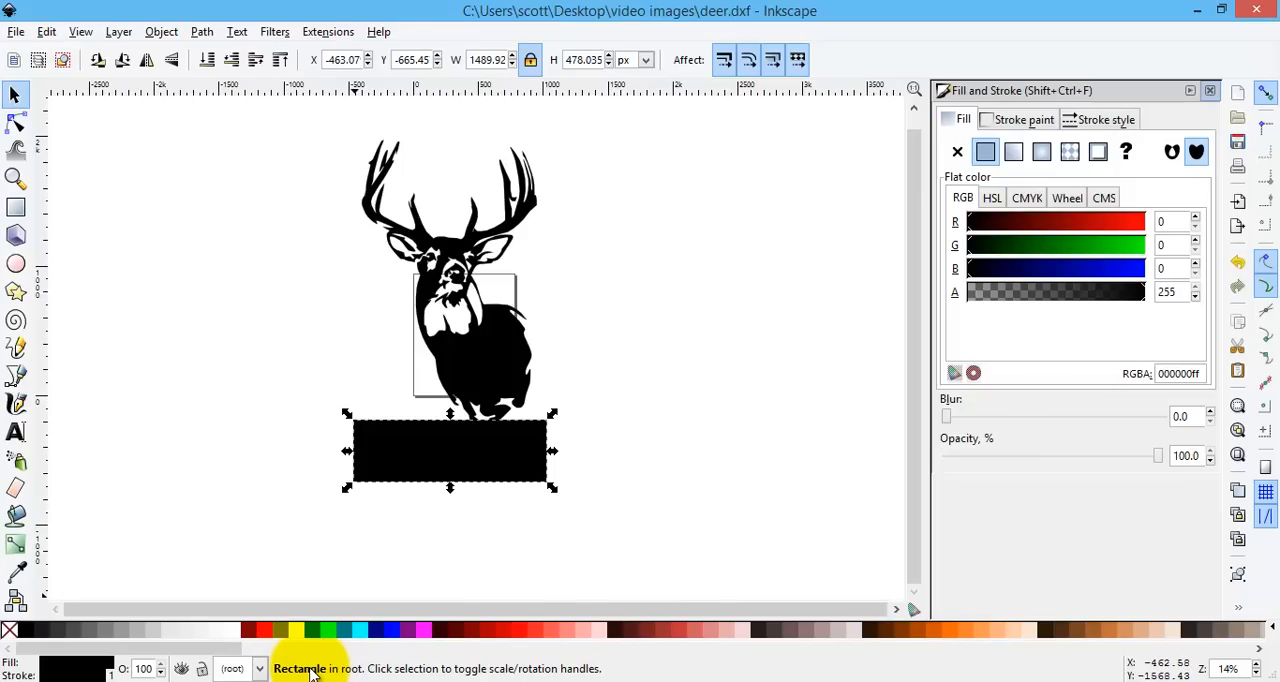
pyautogui.moveTo(497, 464)
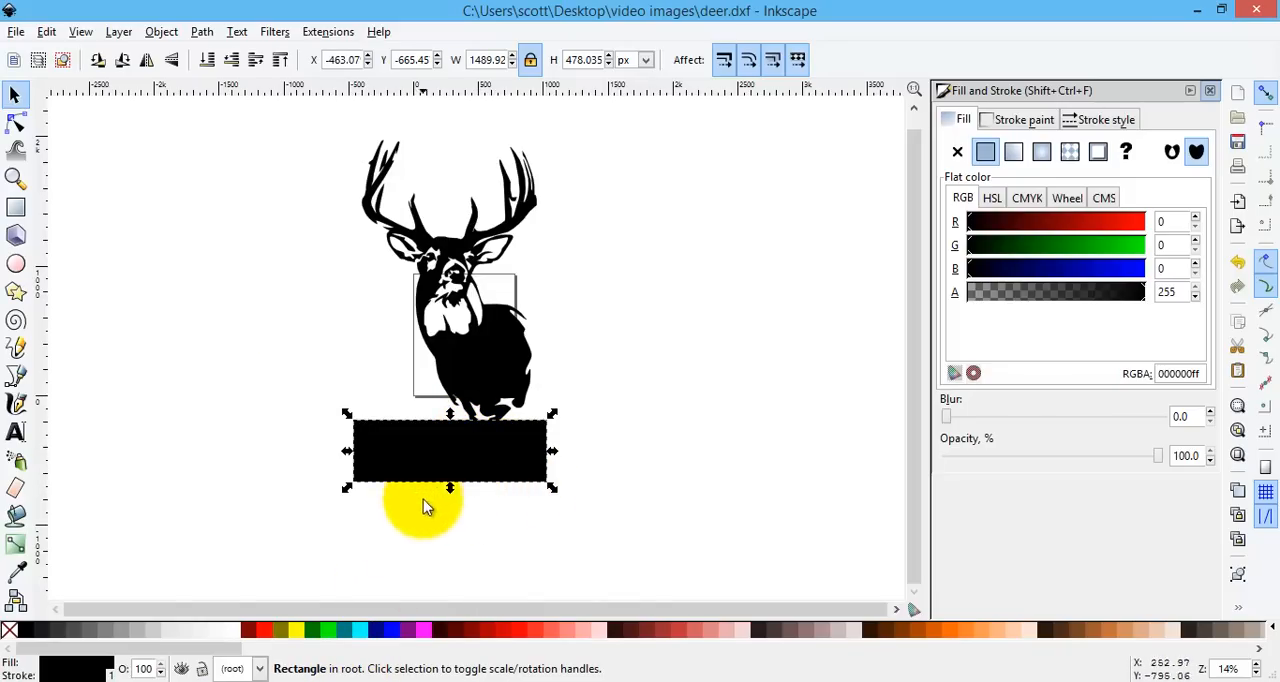
pyautogui.moveTo(420, 510); pyautogui.dragTo(370, 420)
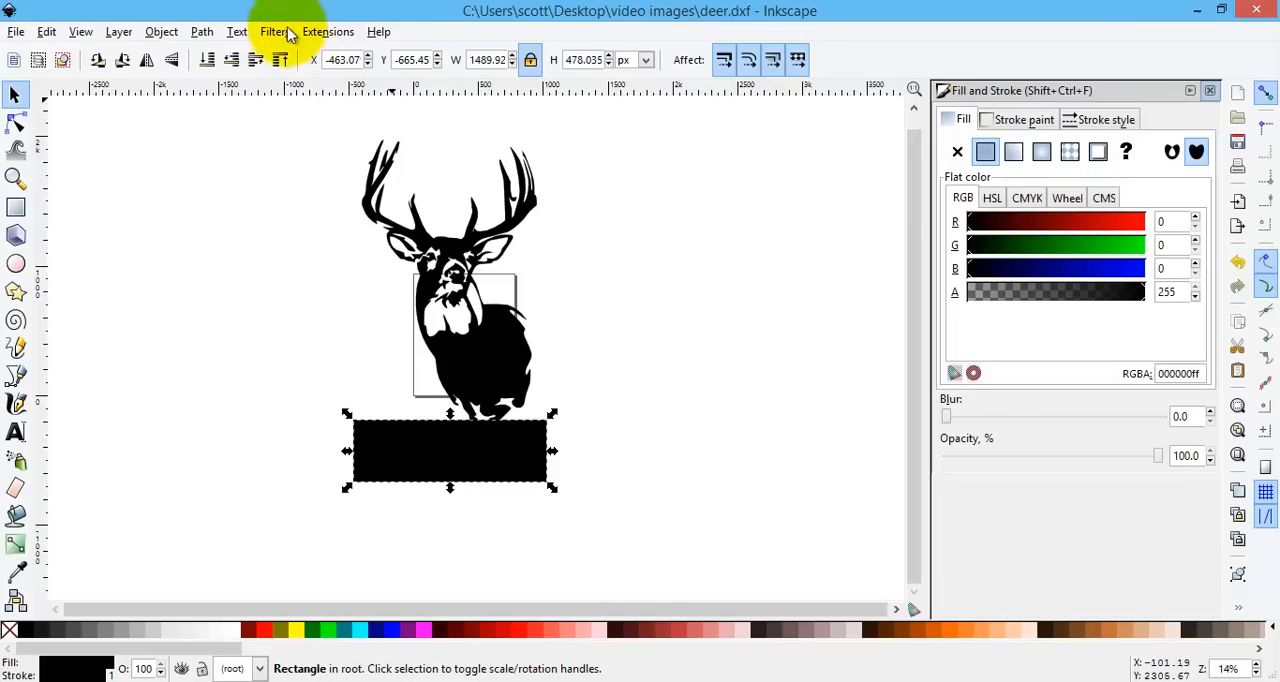
pyautogui.moveTo(201, 31)
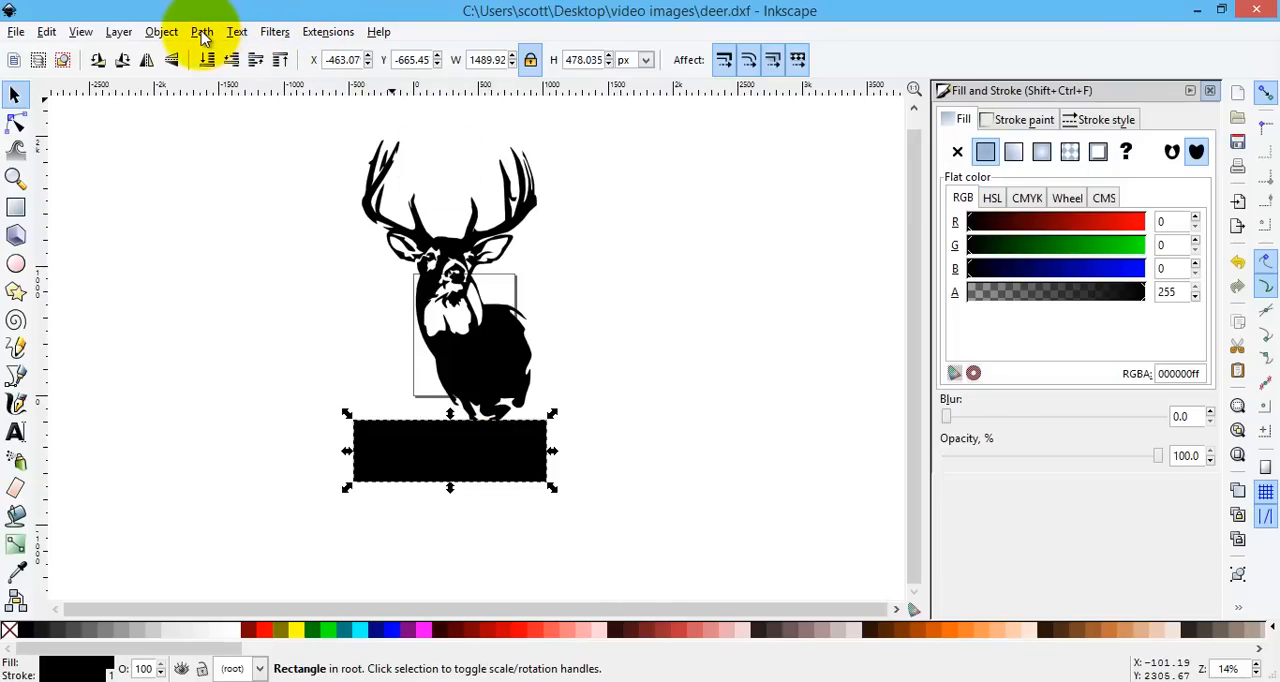
# Convert the black bar rectangle into a path with Object to Path.
pyautogui.click(201, 31)
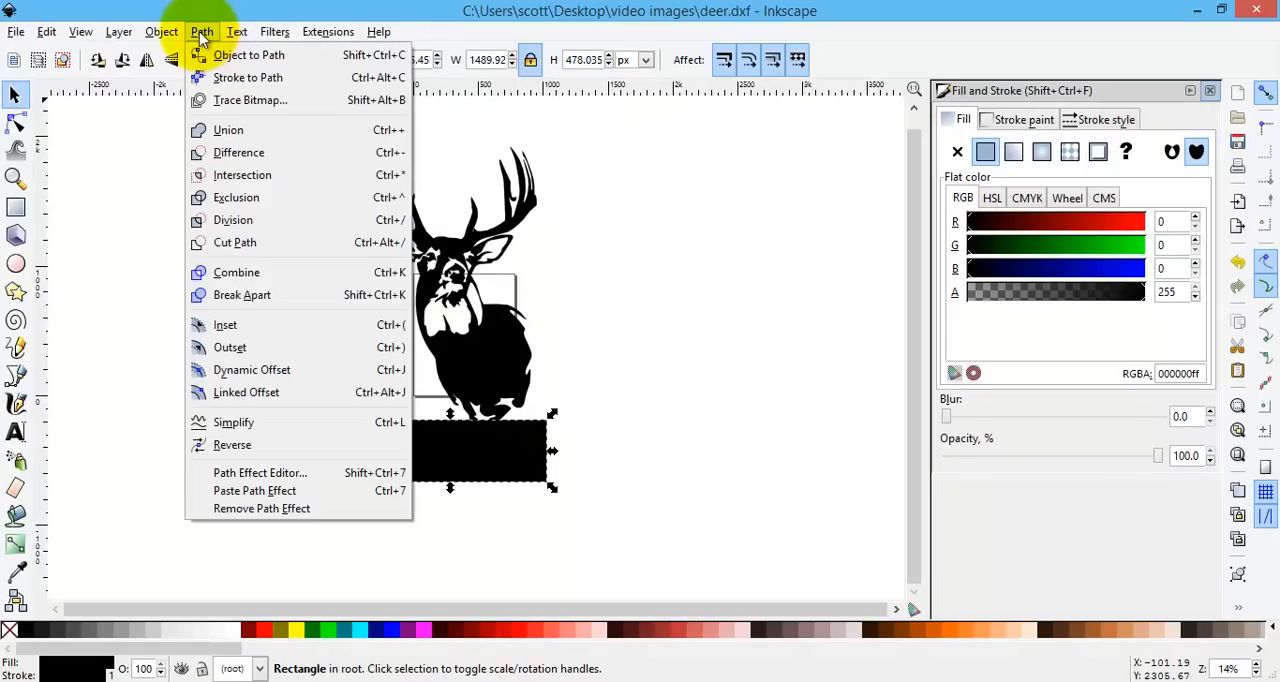
pyautogui.moveTo(248, 54)
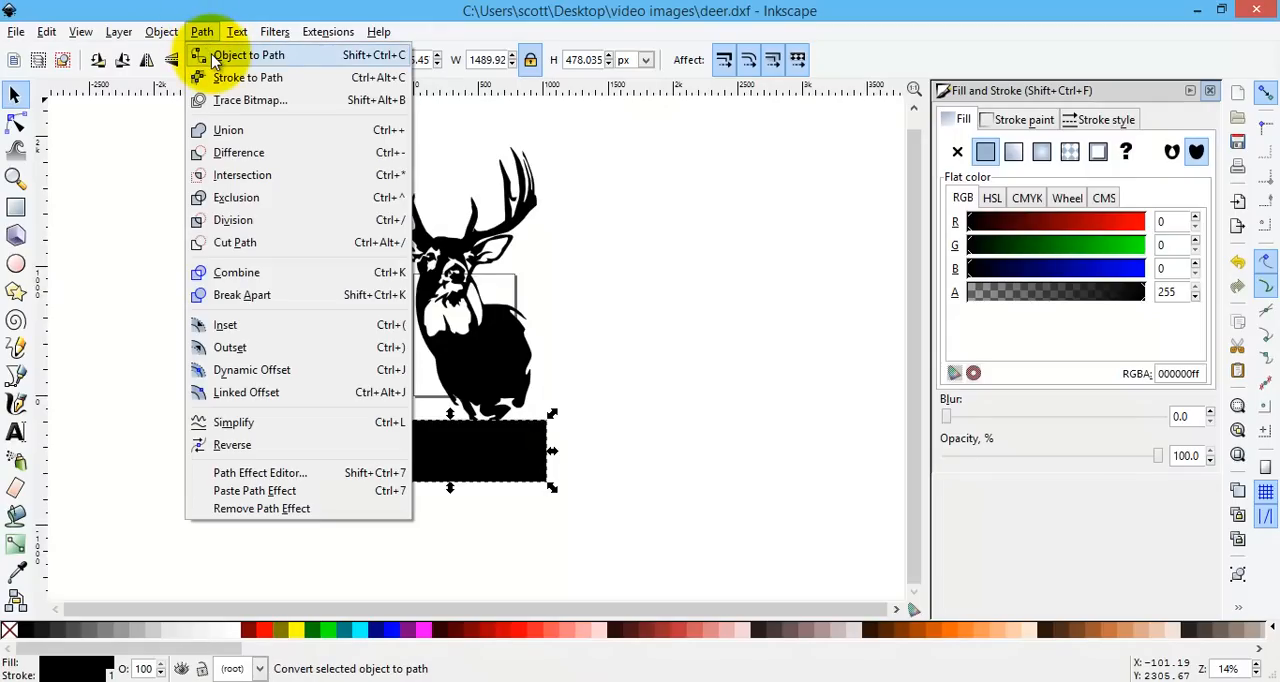
pyautogui.click(249, 55)
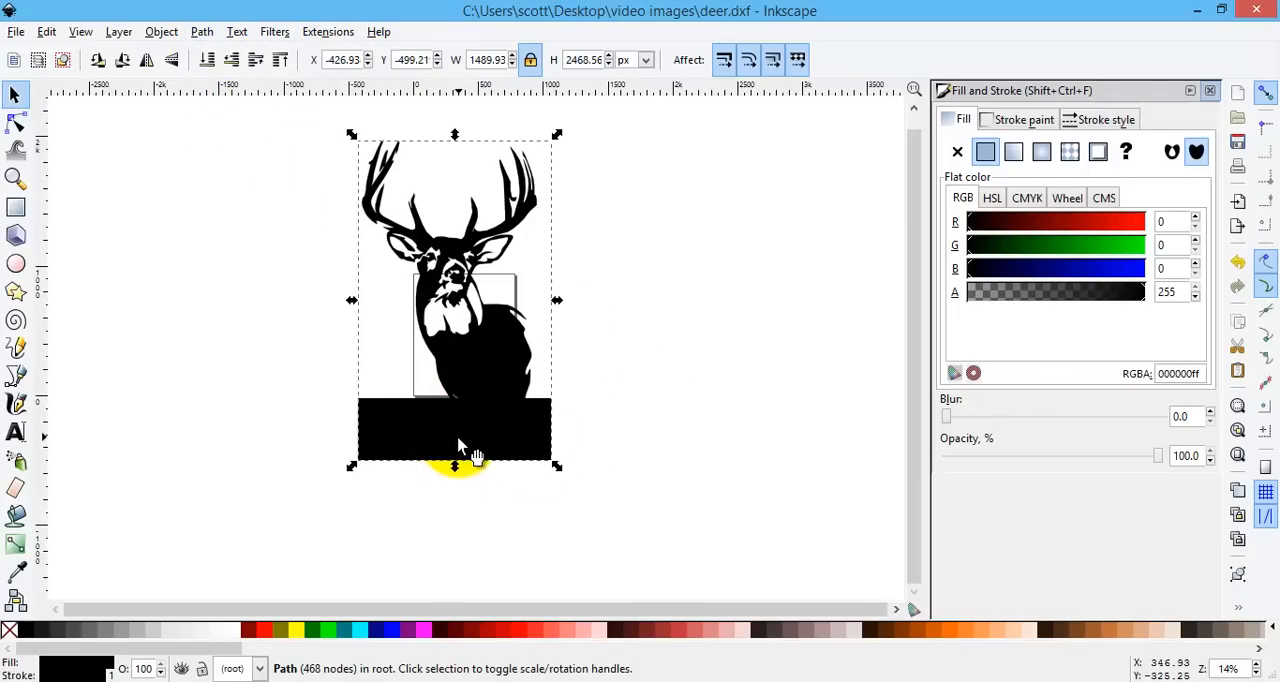
pyautogui.moveTo(545, 450)
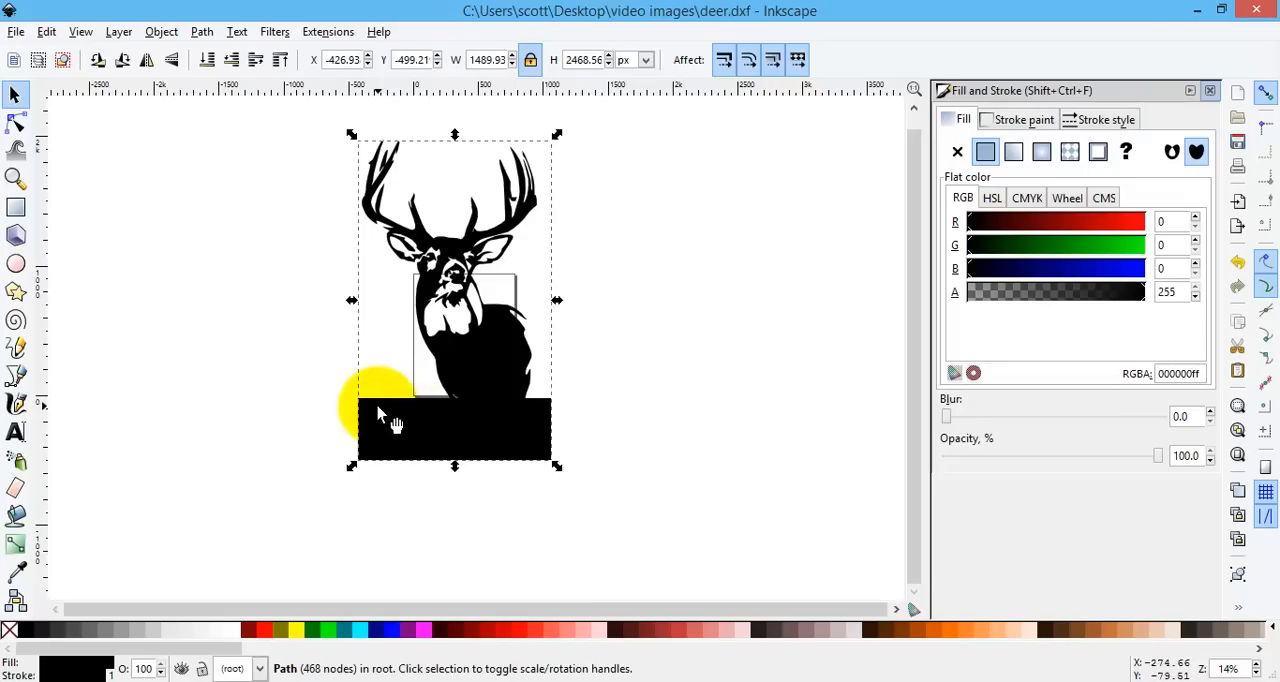
pyautogui.moveTo(65, 280)
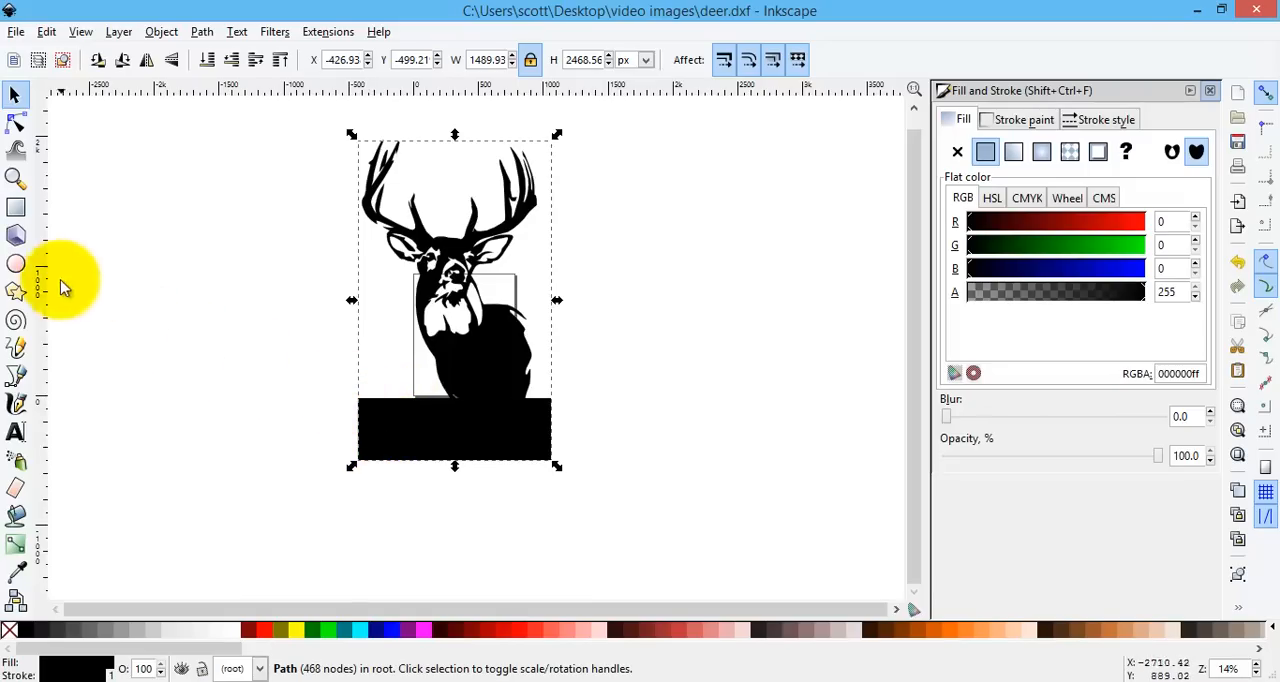
# Draw a white rectangle inside the bar, sized about 1345 by 333 px.
pyautogui.click(16, 207)
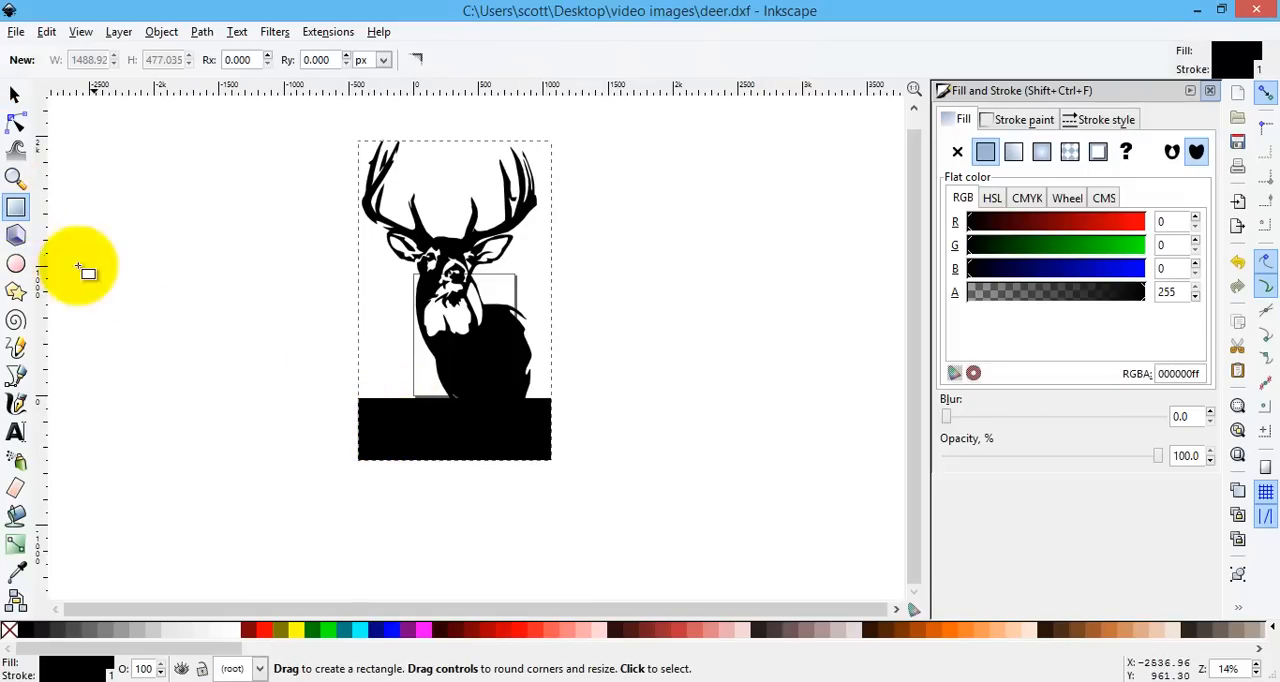
pyautogui.moveTo(375, 412)
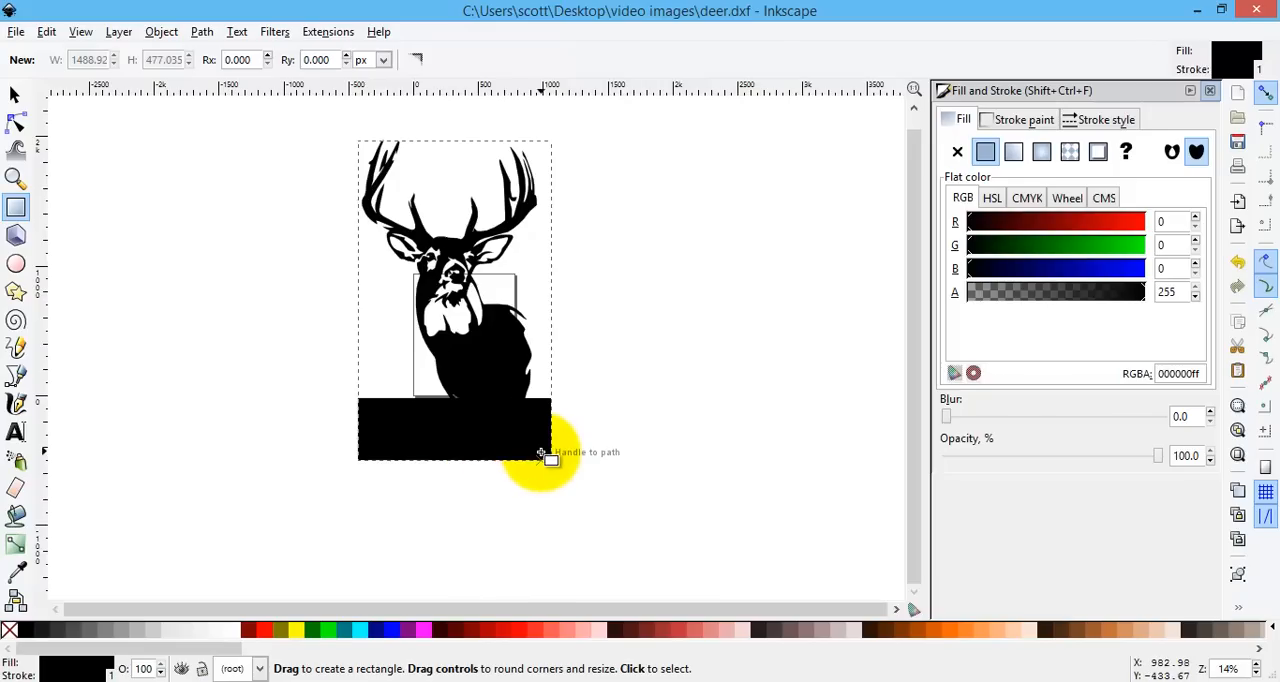
pyautogui.moveTo(560, 490)
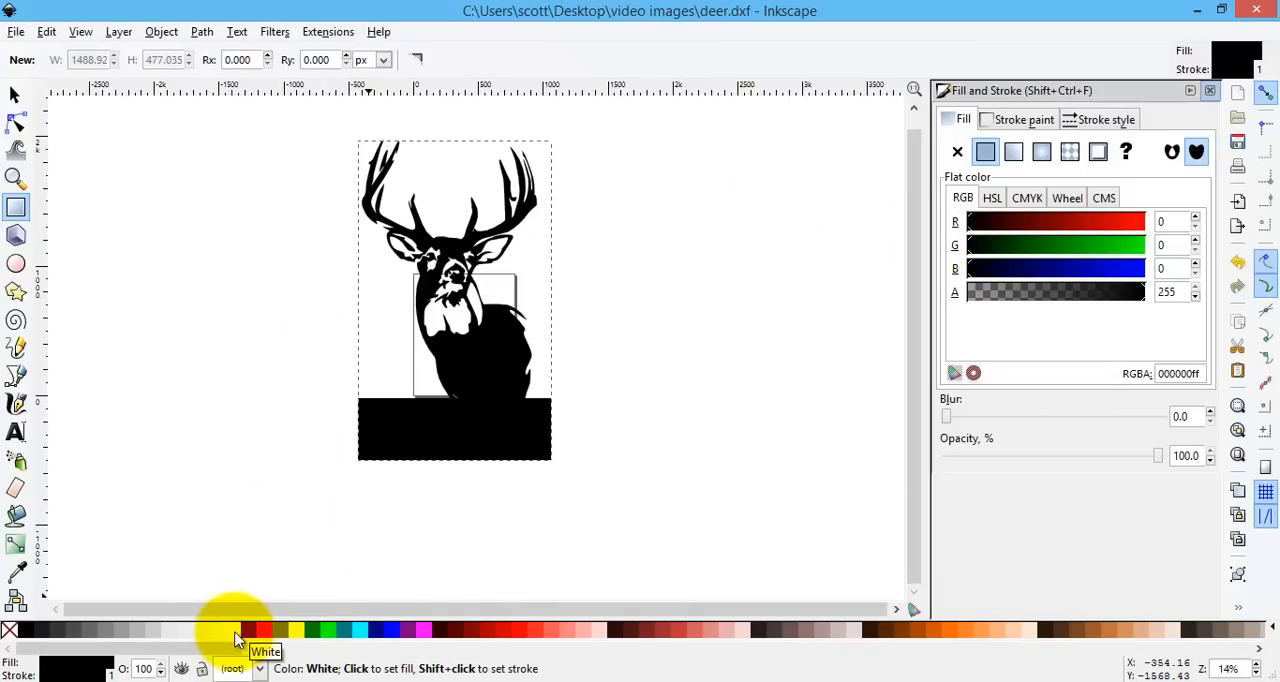
pyautogui.click(264, 629)
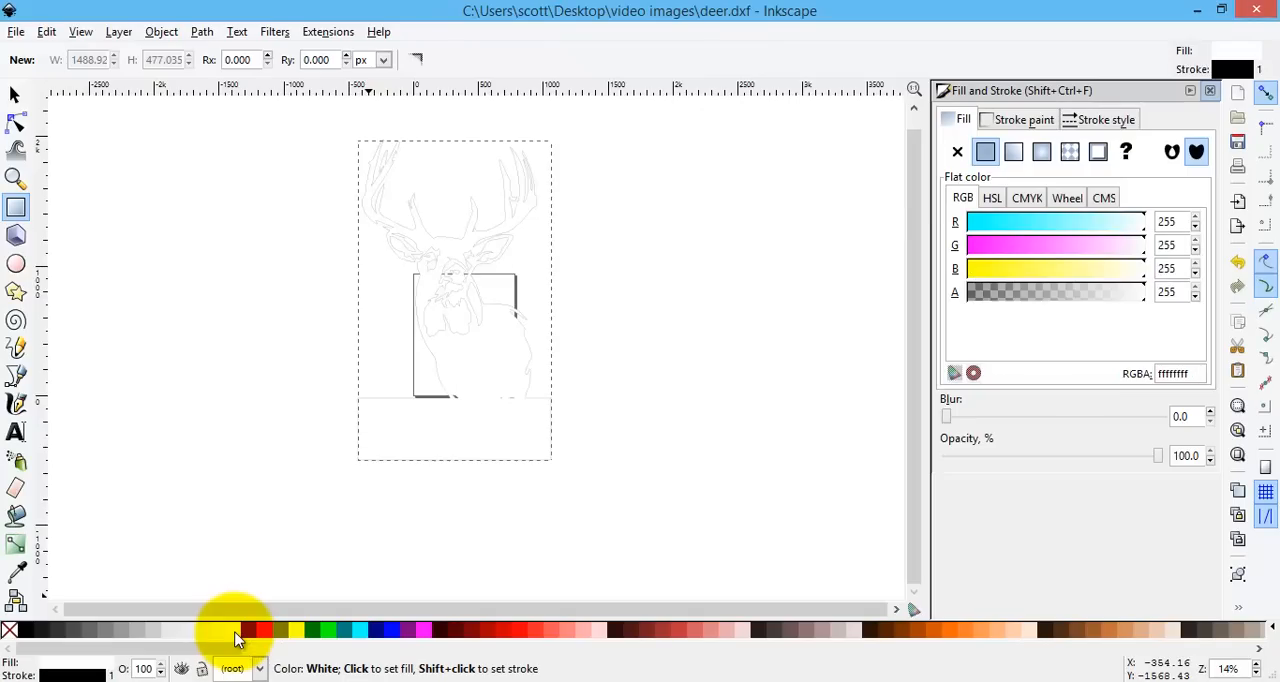
pyautogui.moveTo(46, 33)
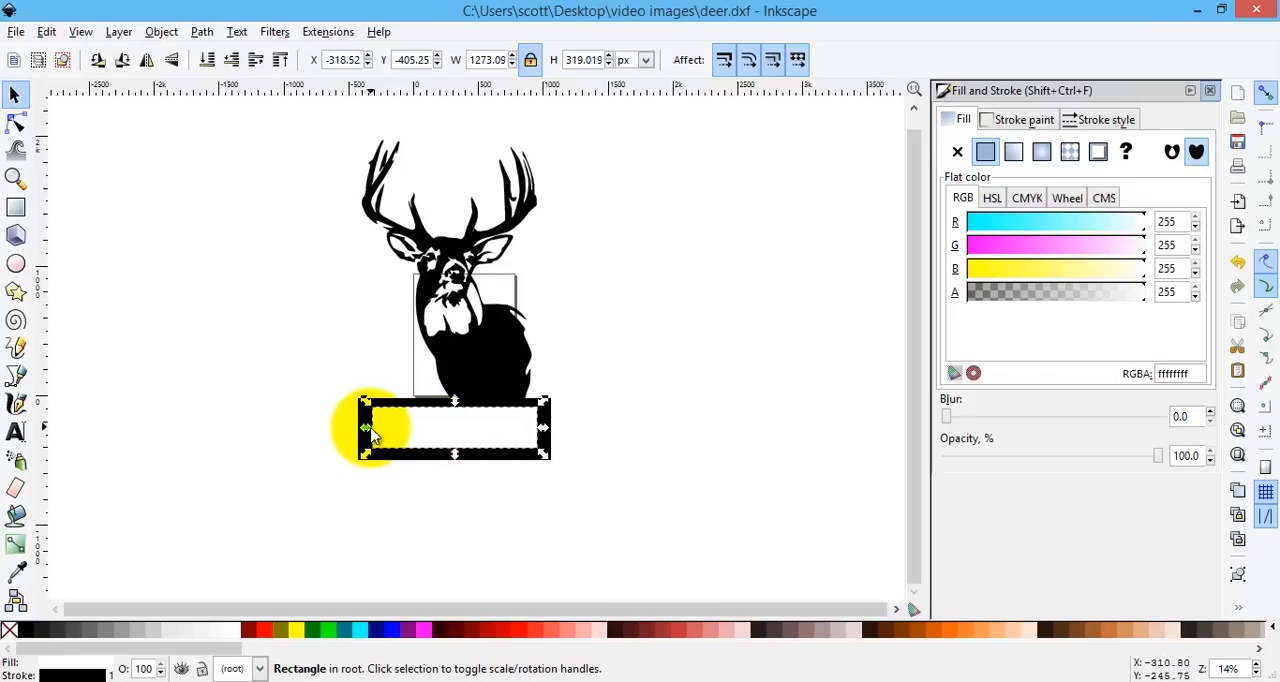
pyautogui.moveTo(365, 428); pyautogui.dragTo(335, 428)
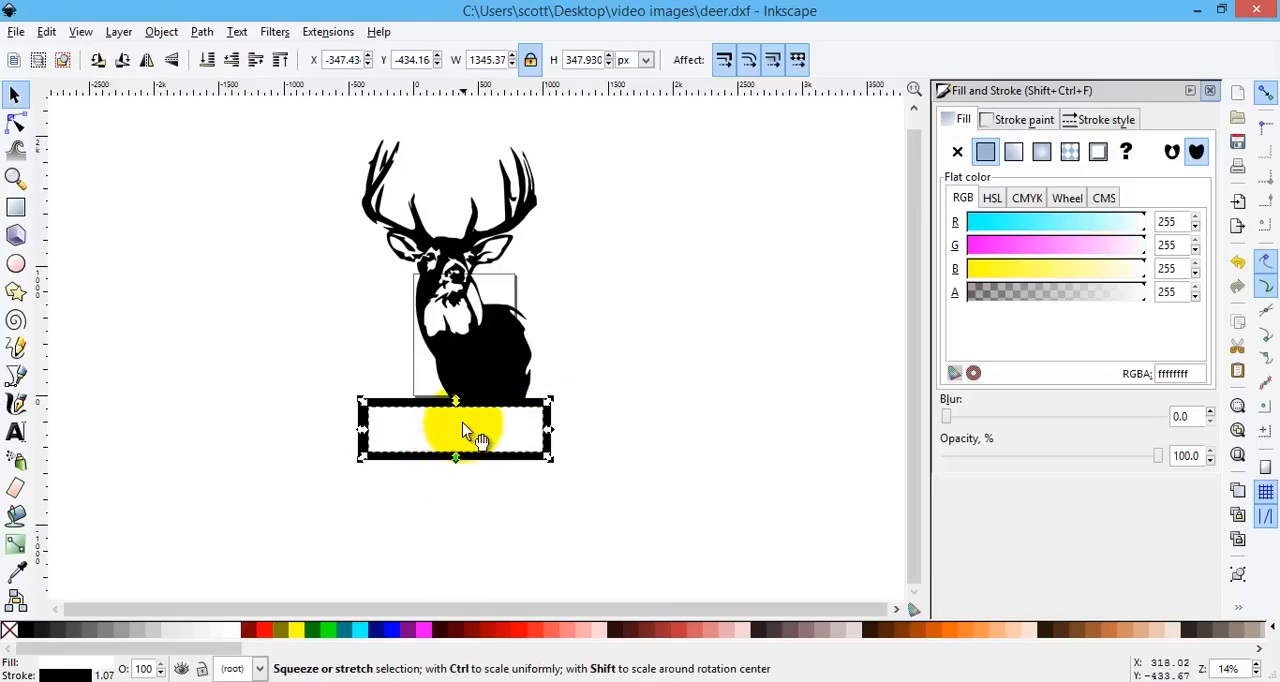
pyautogui.moveTo(455, 400); pyautogui.dragTo(455, 400)
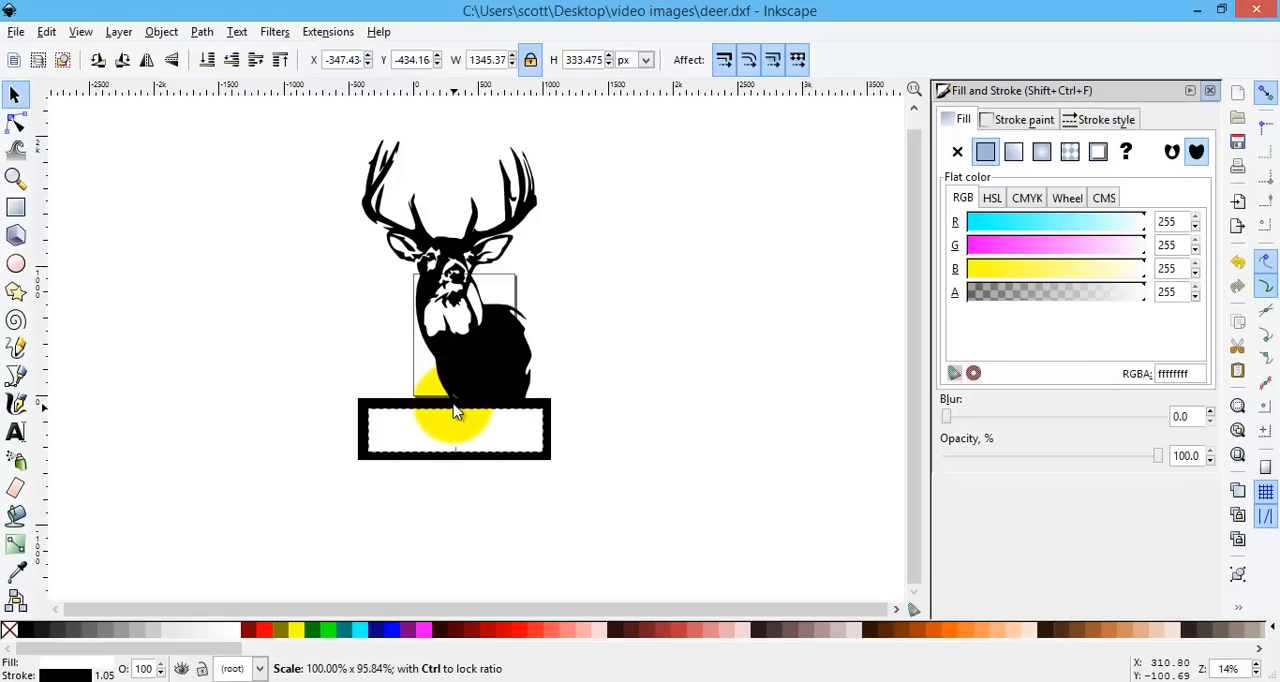
pyautogui.click(454, 430)
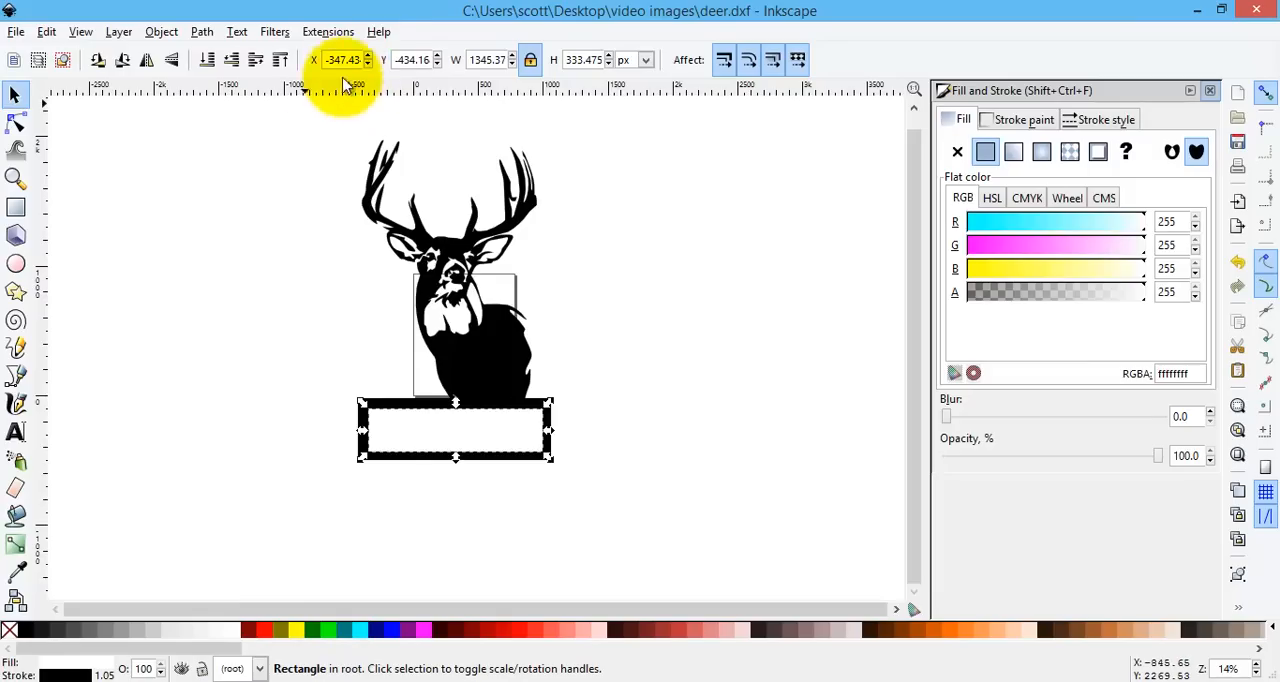
# Convert the white rectangle to a four-node path and select it with the deer.
pyautogui.click(201, 31)
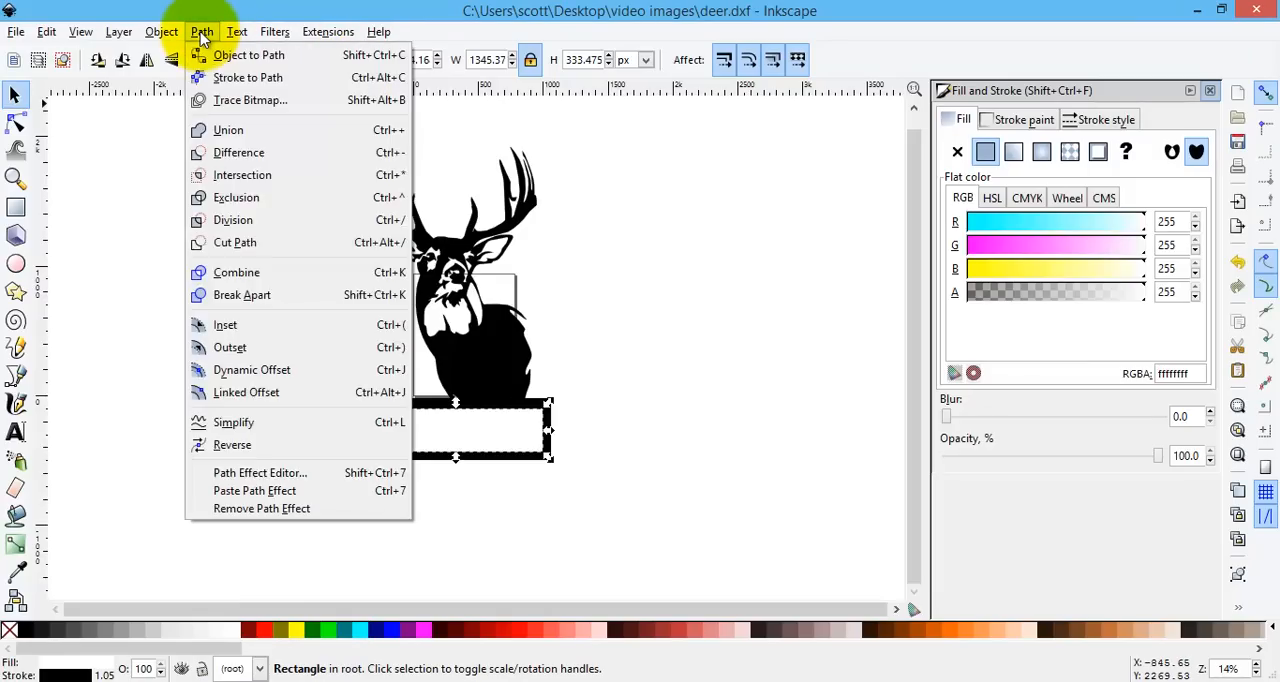
pyautogui.moveTo(248, 54)
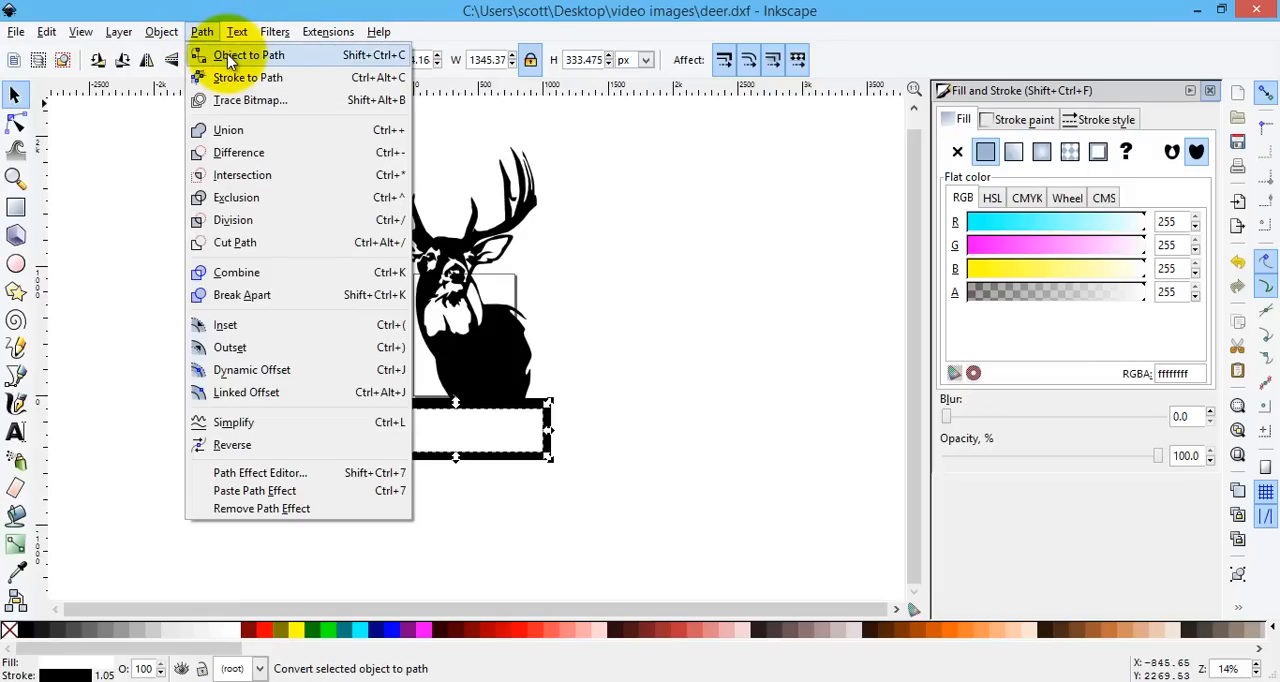
pyautogui.click(248, 55)
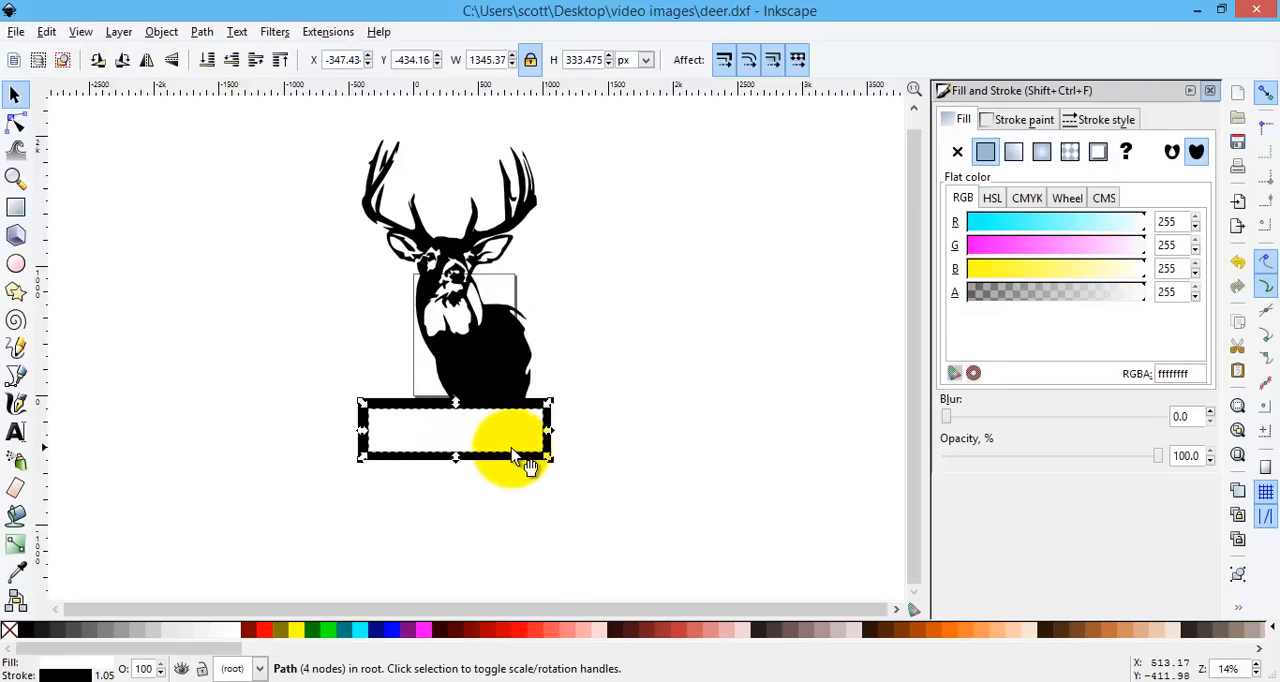
pyautogui.moveTo(525, 450); pyautogui.dragTo(415, 345)
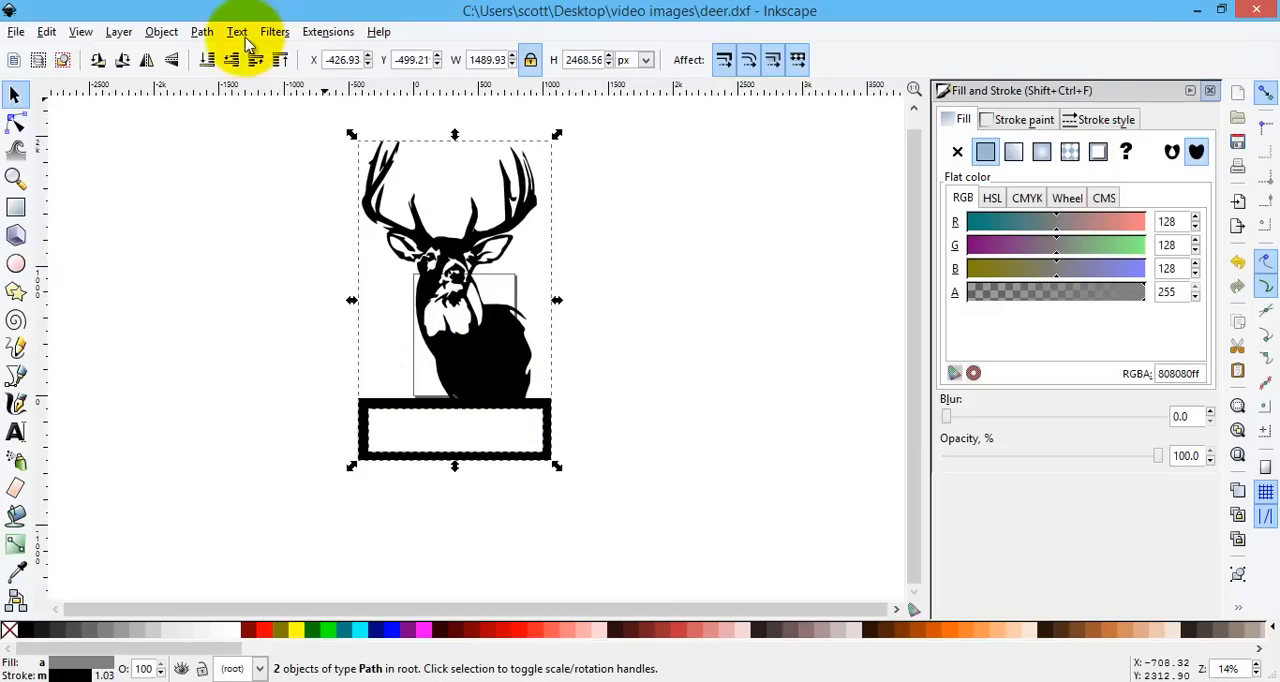
# Cut the white rectangle out of the bar into a hollow frame and move the sign higher.
pyautogui.click(201, 31)
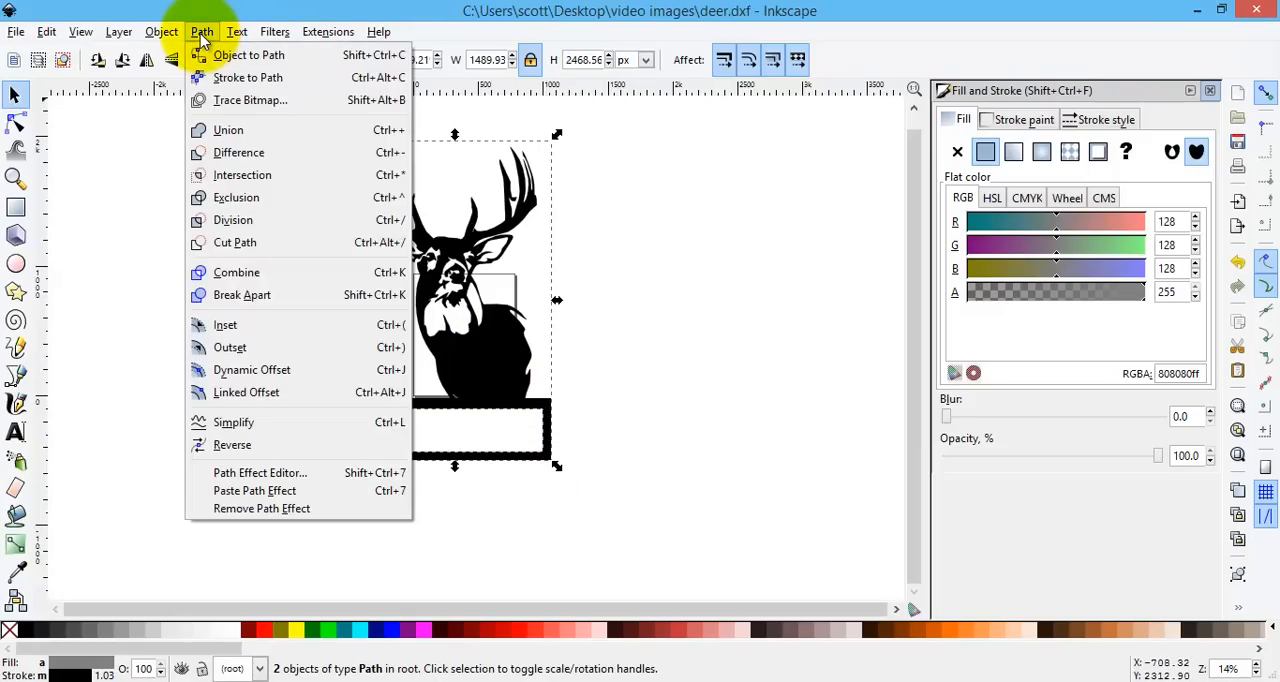
pyautogui.moveTo(239, 152)
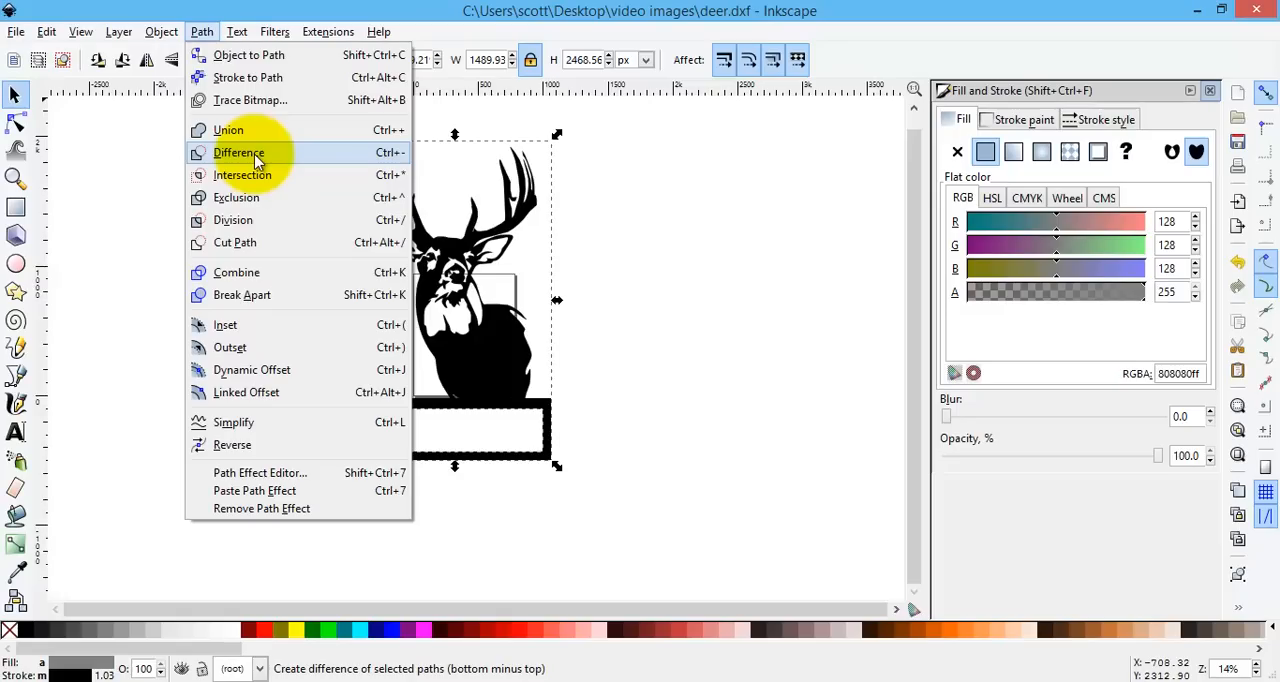
pyautogui.click(239, 152)
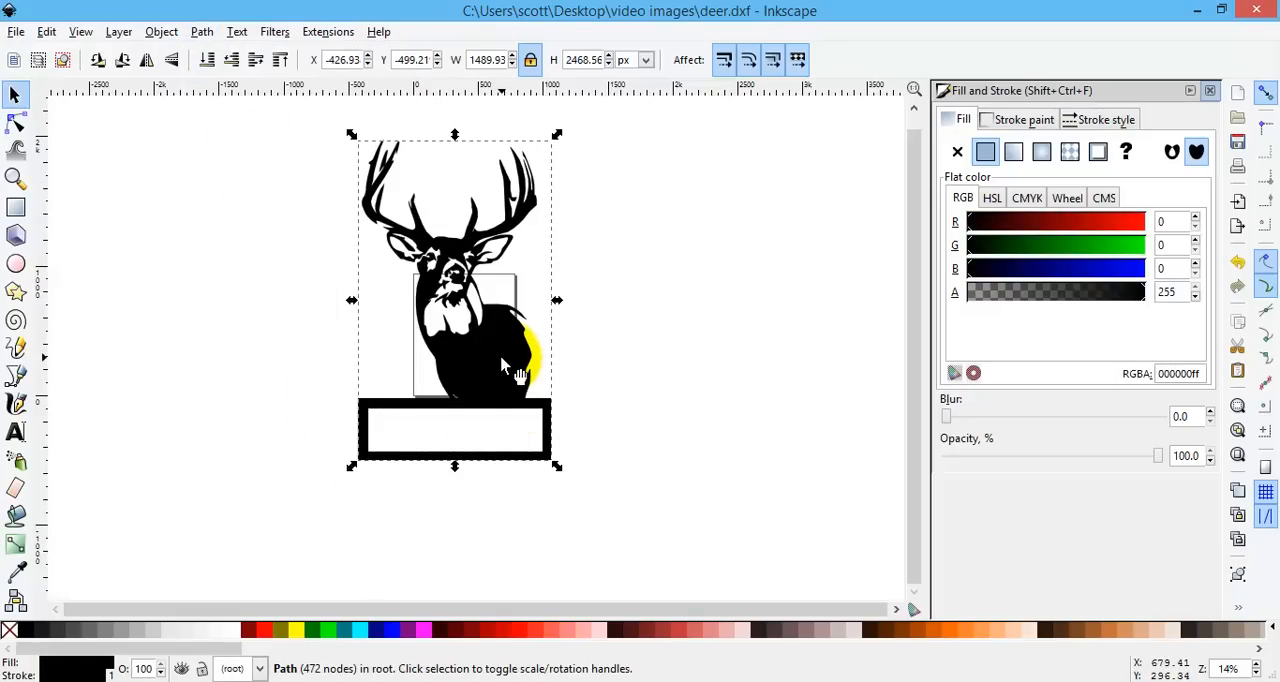
pyautogui.moveTo(500, 365); pyautogui.dragTo(500, 330)
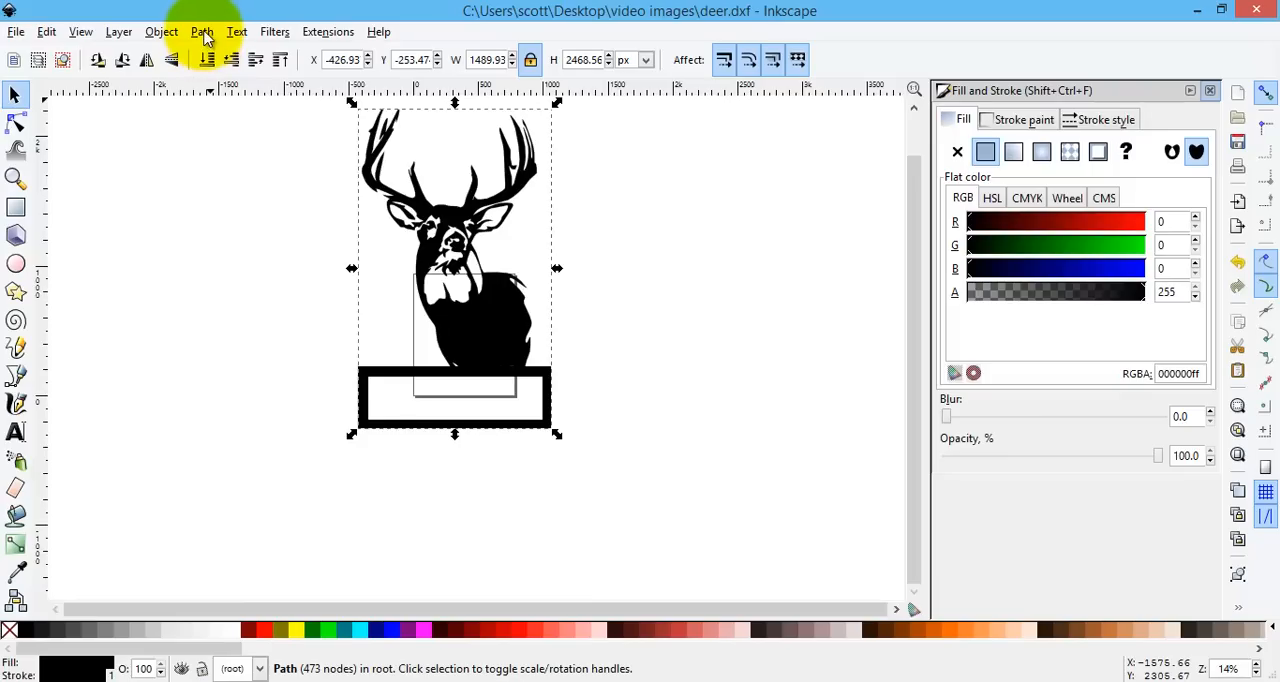
pyautogui.click(201, 31)
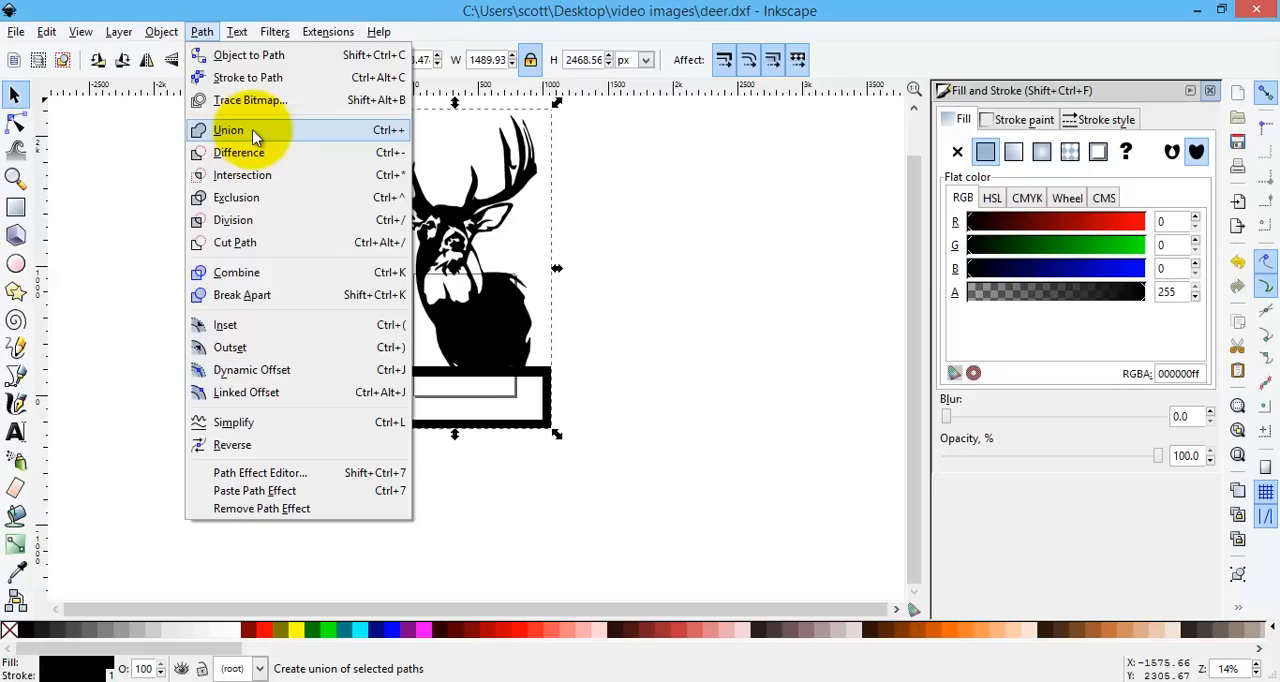
pyautogui.moveTo(250, 152)
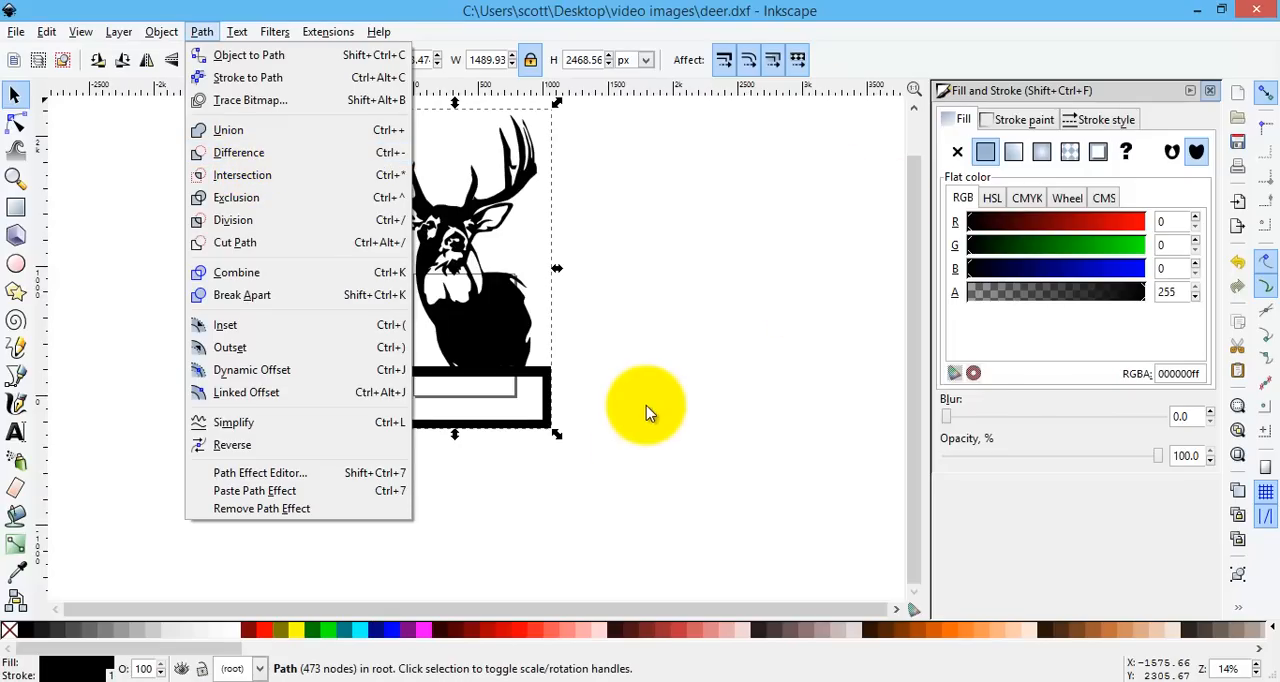
pyautogui.moveTo(530, 330)
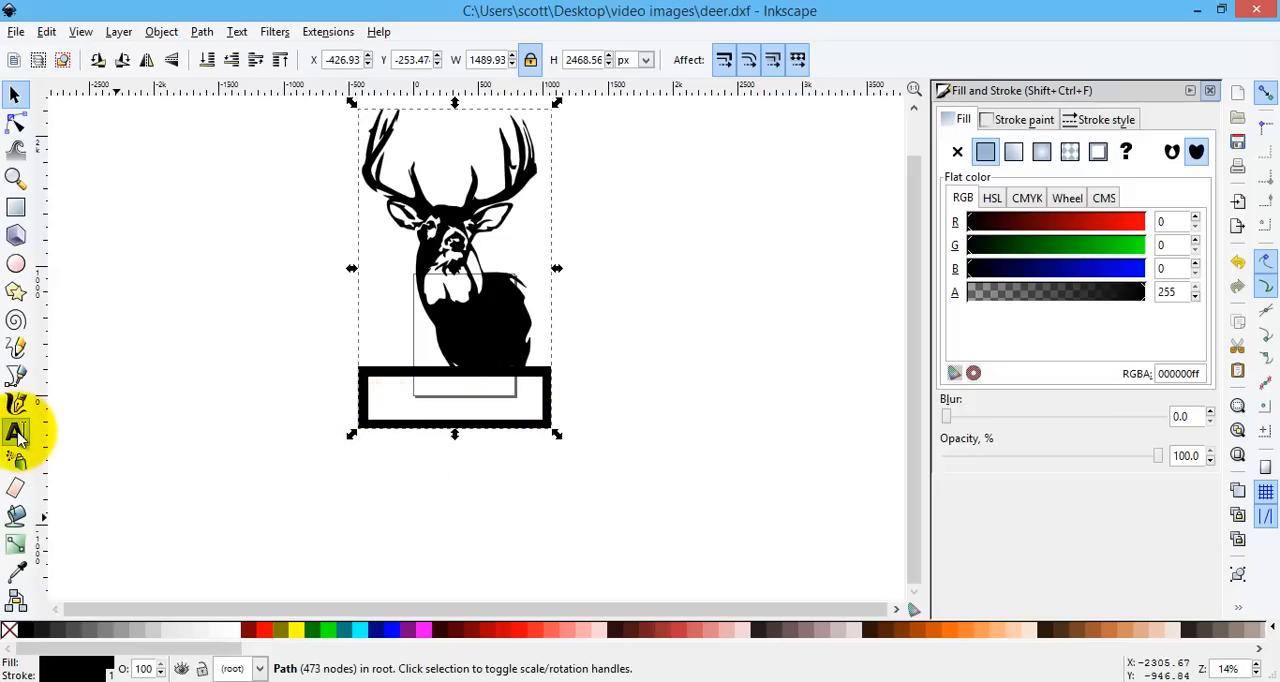
# Set the text size to 72 and place the Welcome text inside the sign border.
pyautogui.click(16, 432)
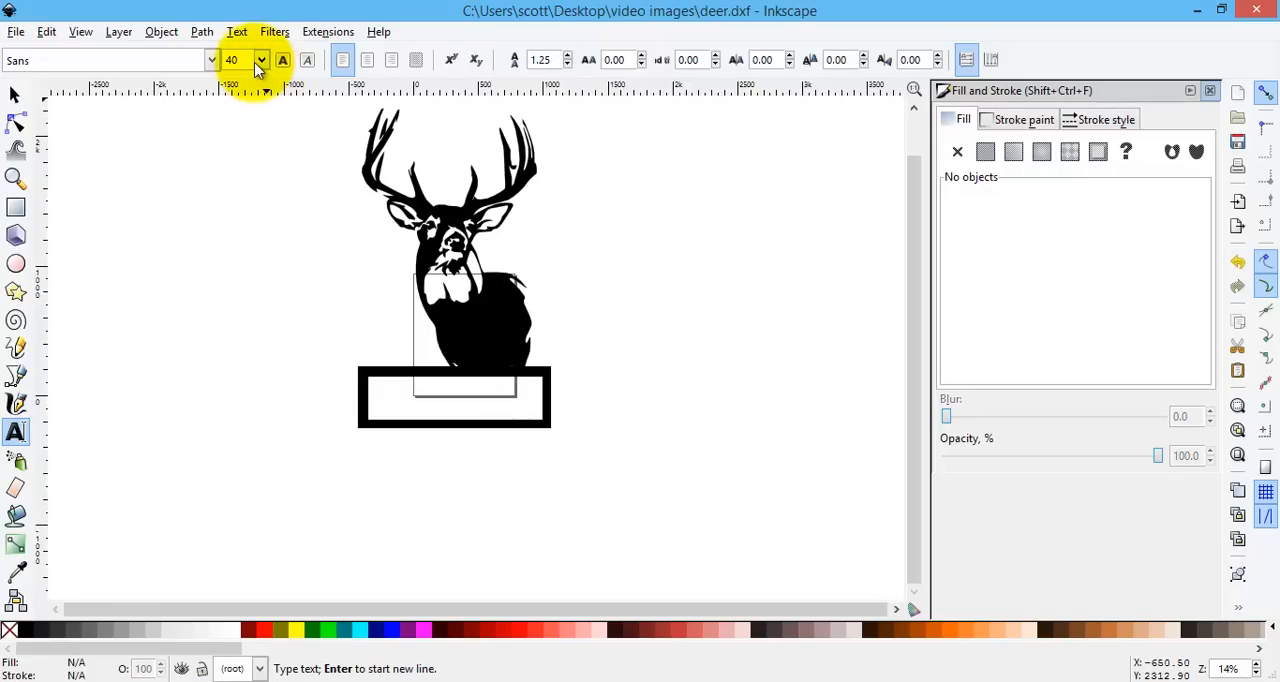
pyautogui.click(261, 60)
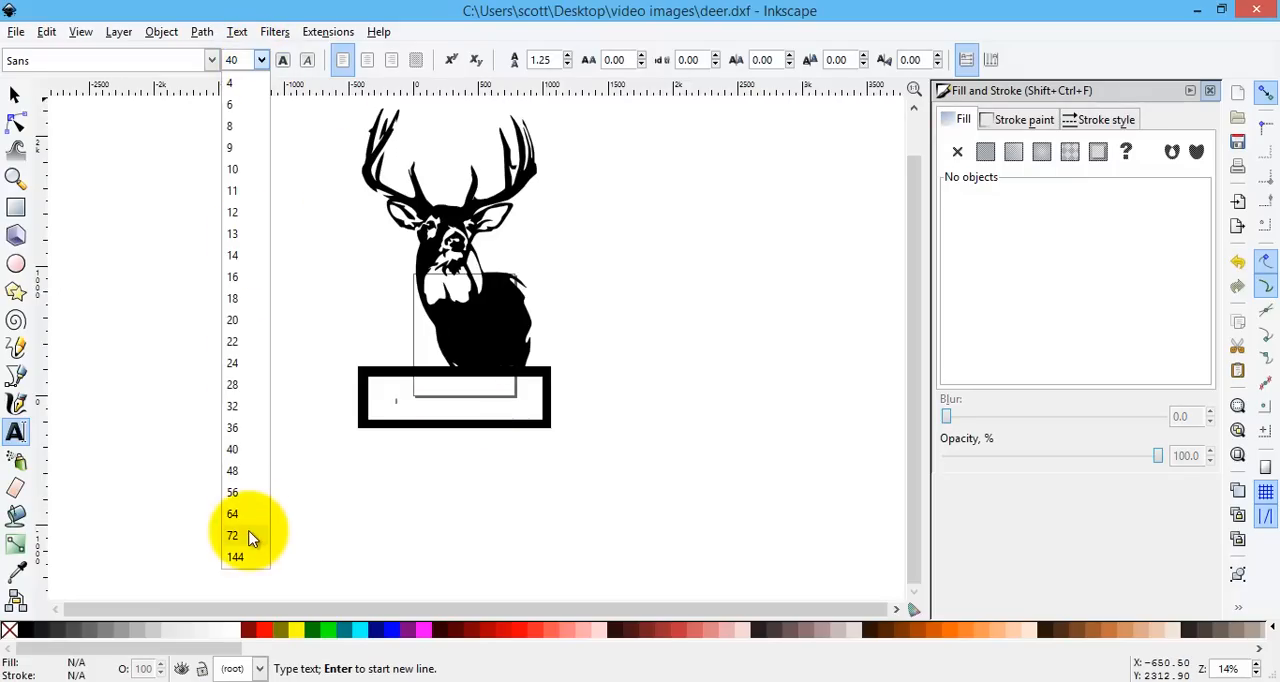
pyautogui.click(232, 535)
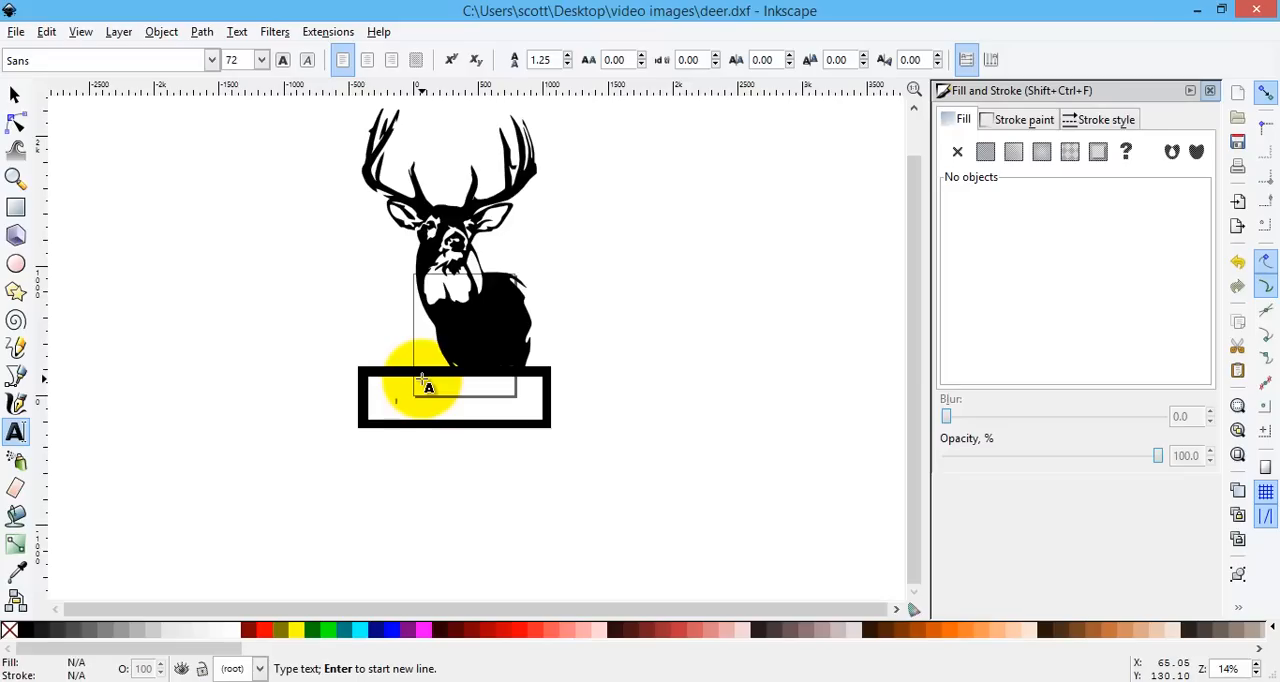
pyautogui.click(16, 263)
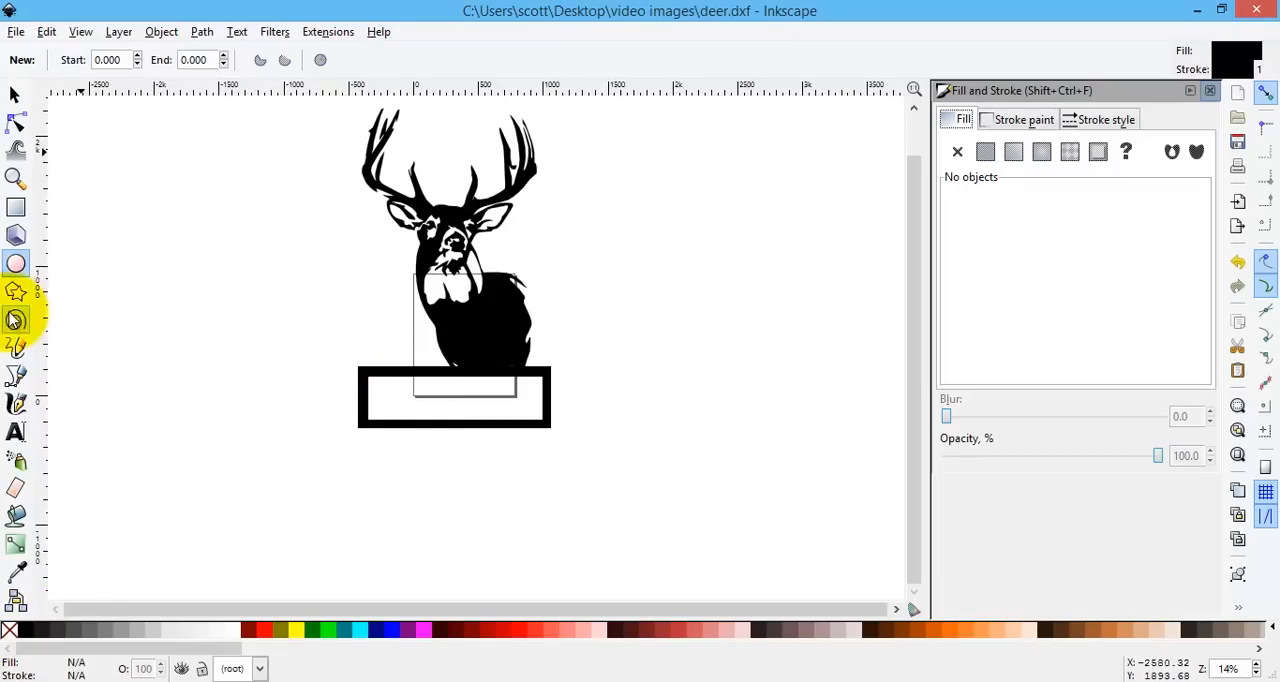
pyautogui.click(16, 432)
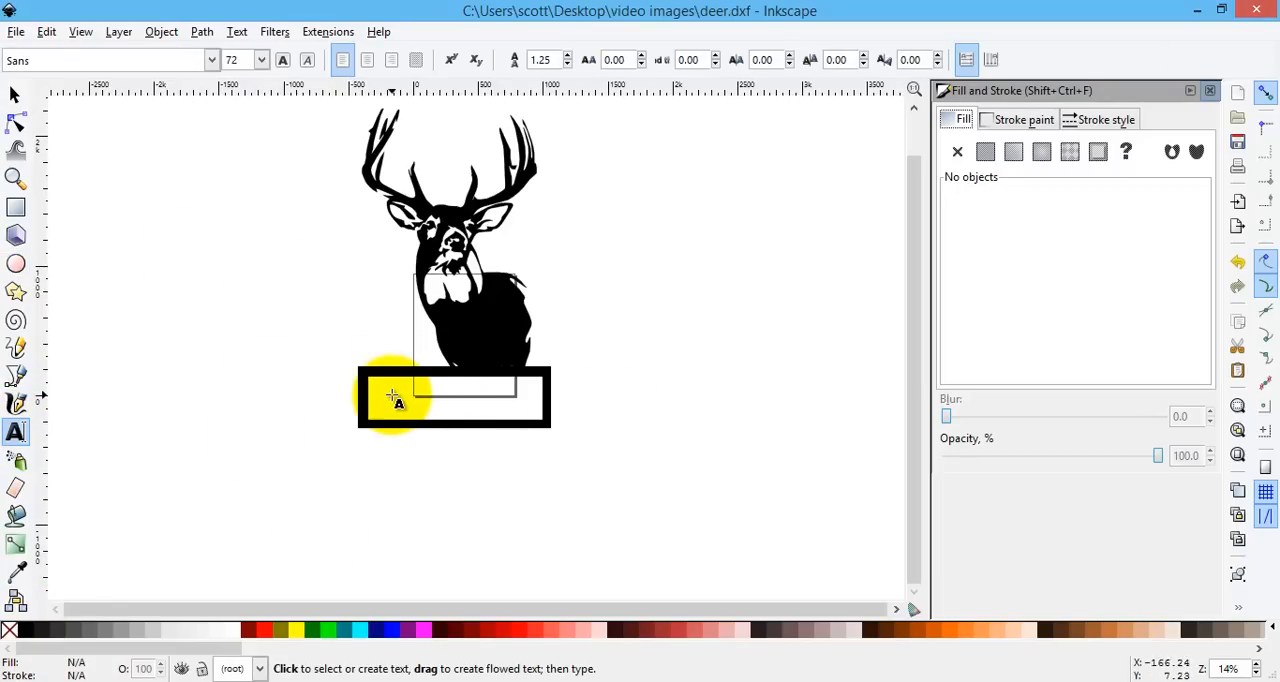
pyautogui.click(390, 390)
pyautogui.write('Welcome')
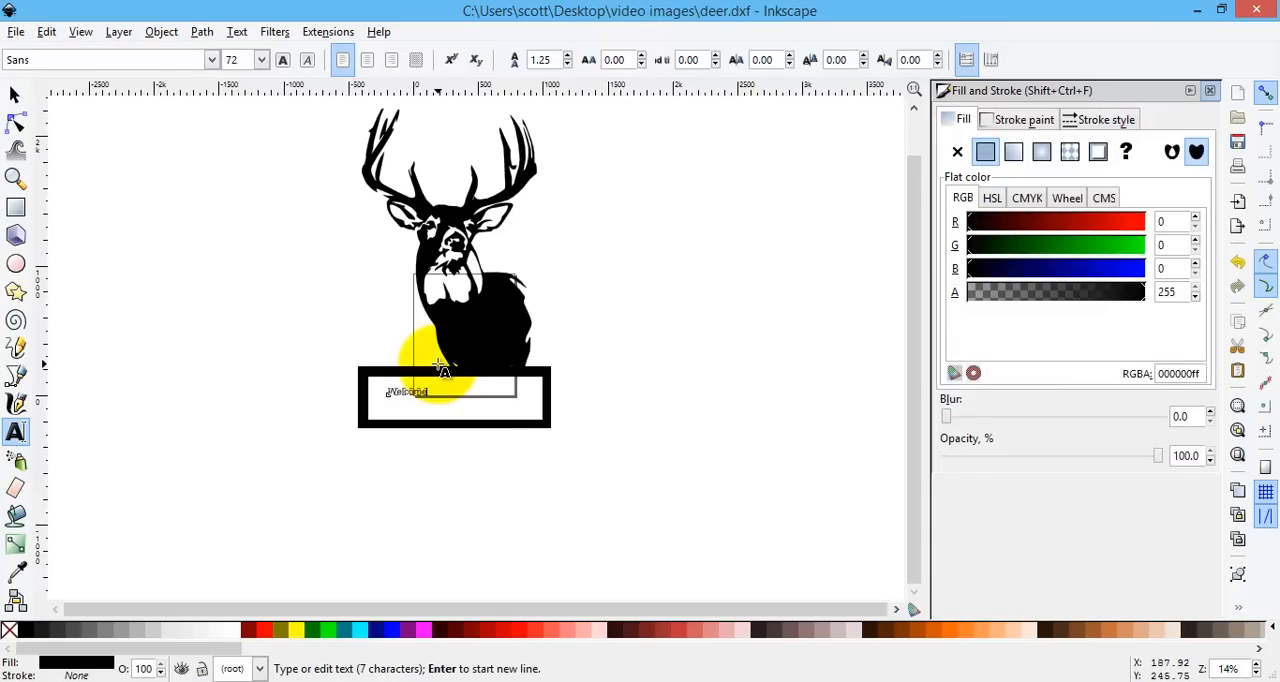
pyautogui.click(16, 95)
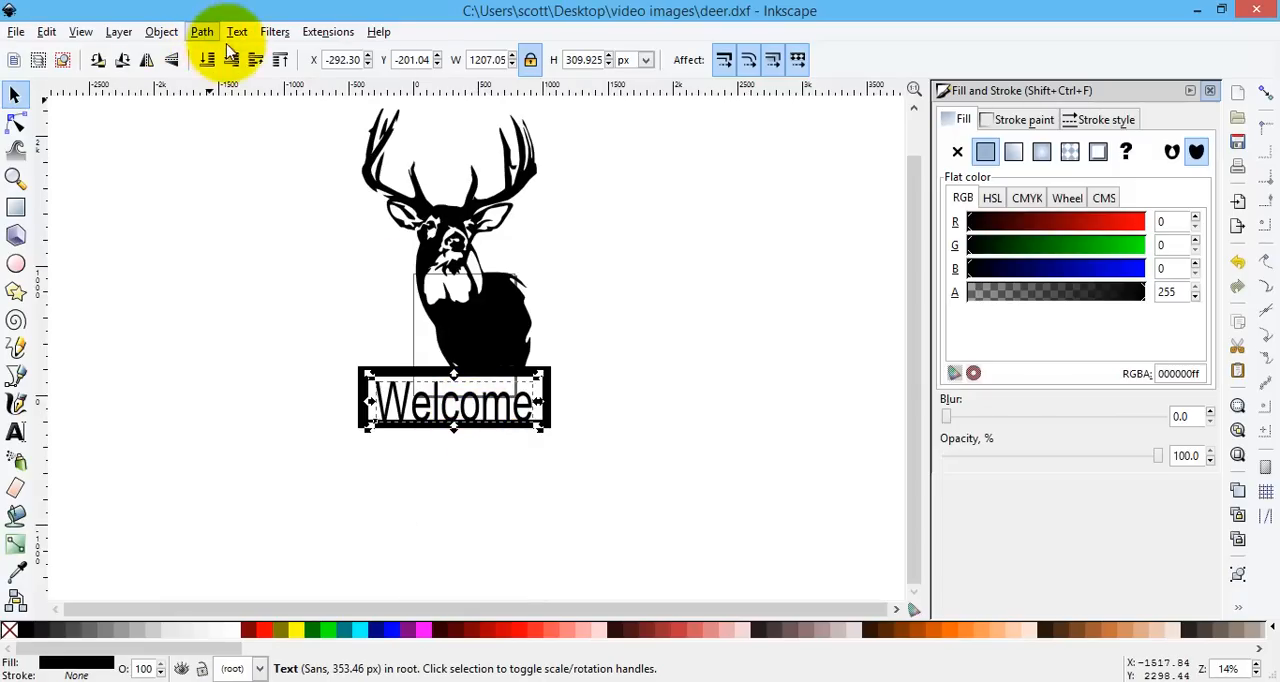
# Convert Welcome to paths, ungroup the letters, and union them with the deer and border.
pyautogui.click(201, 31)
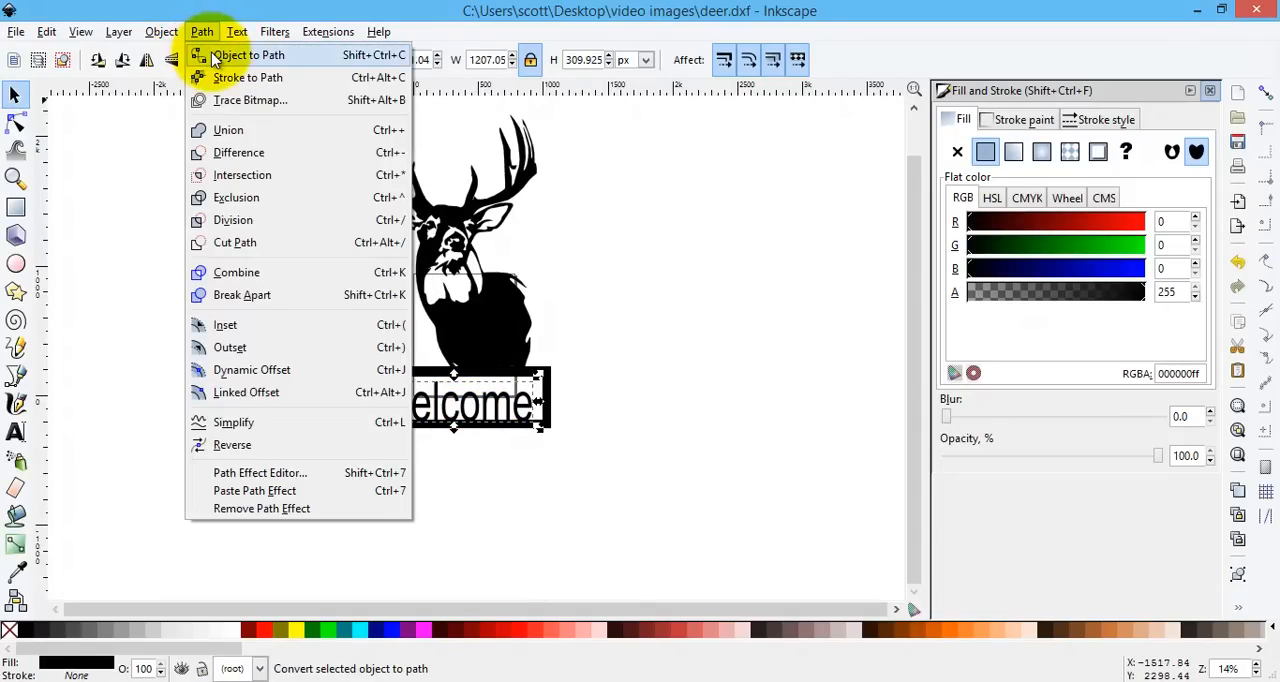
pyautogui.click(249, 55)
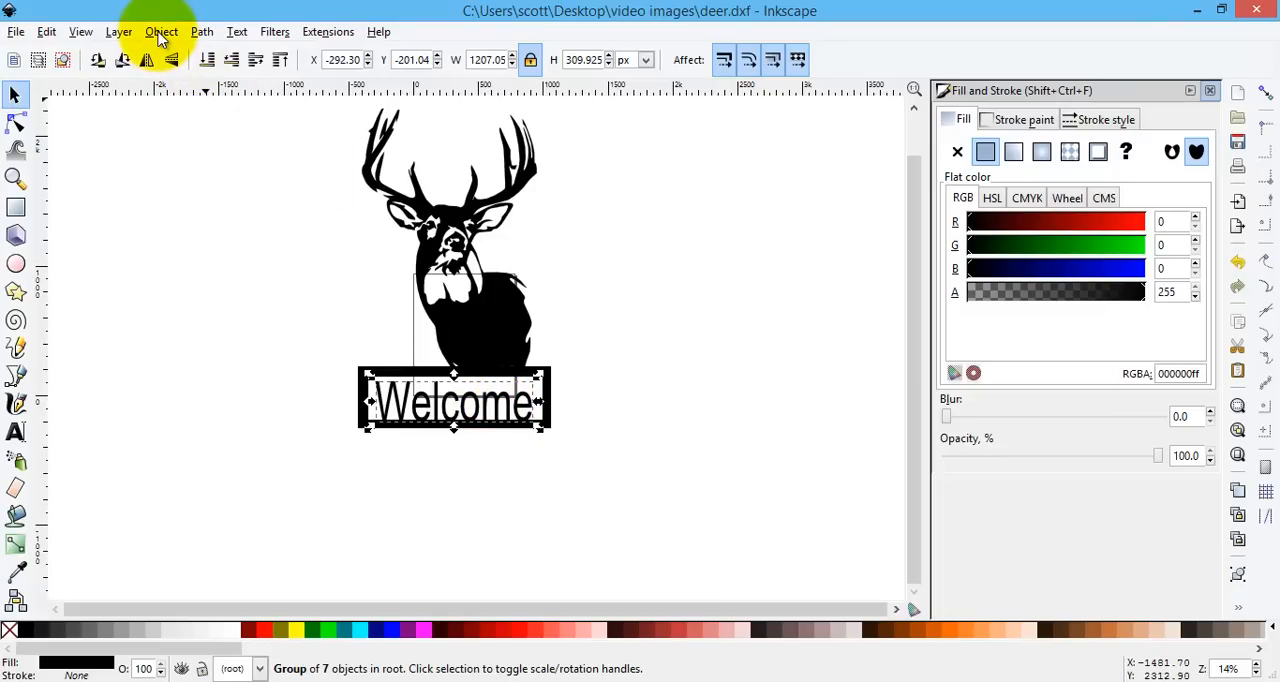
pyautogui.click(161, 31)
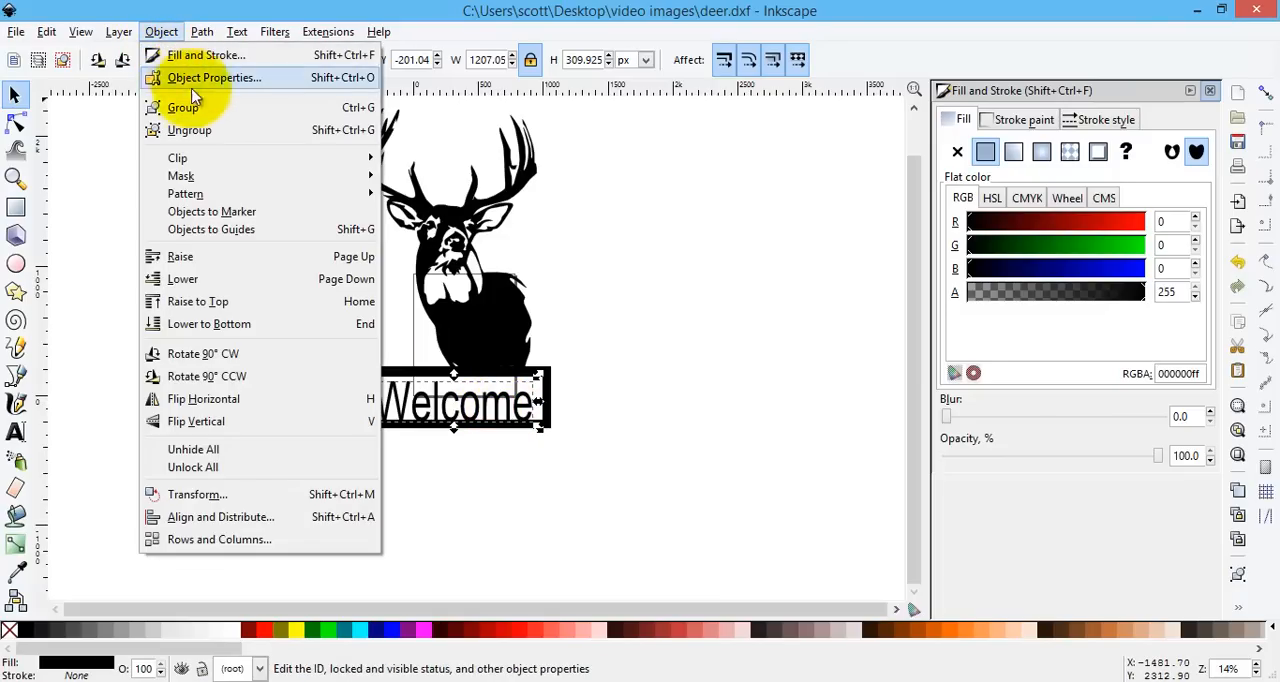
pyautogui.moveTo(189, 130)
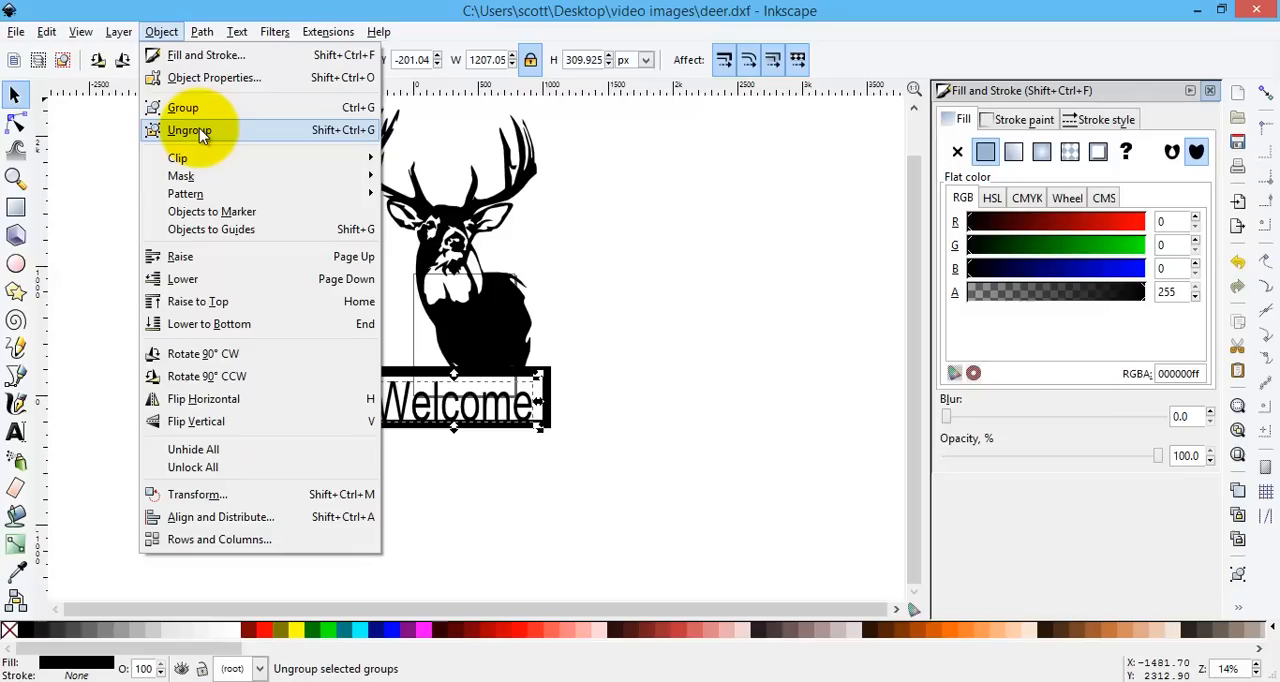
pyautogui.click(189, 130)
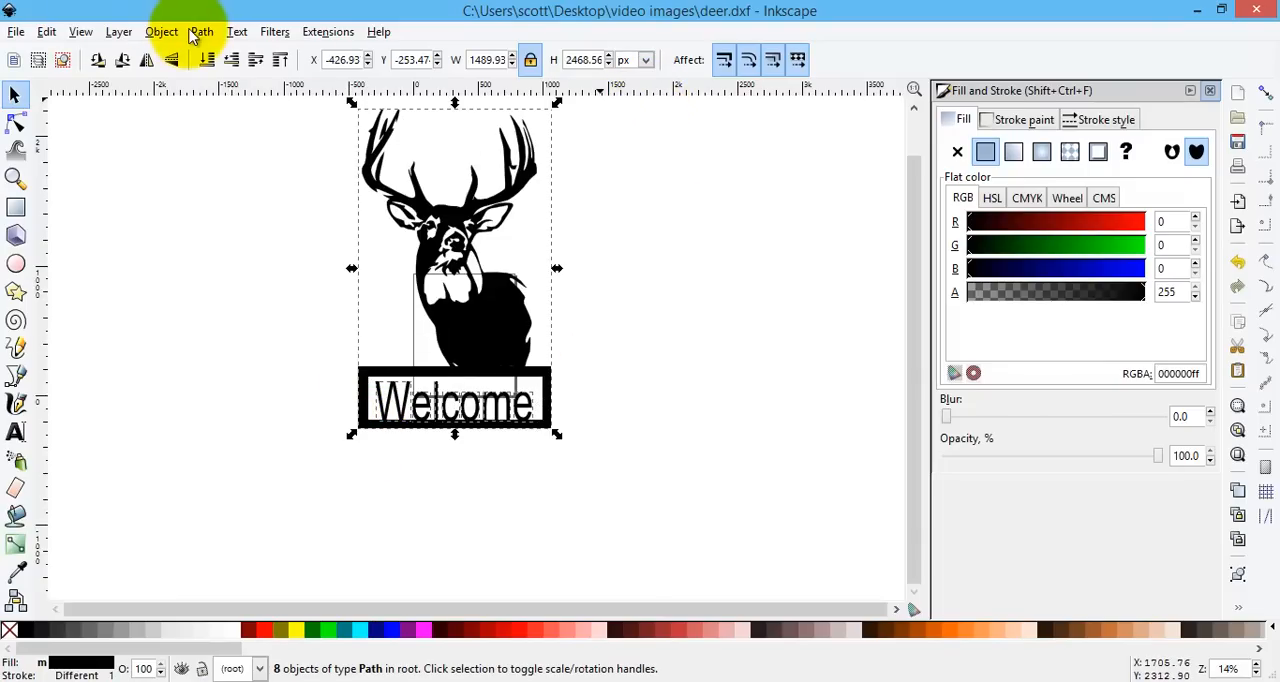
pyautogui.click(201, 31)
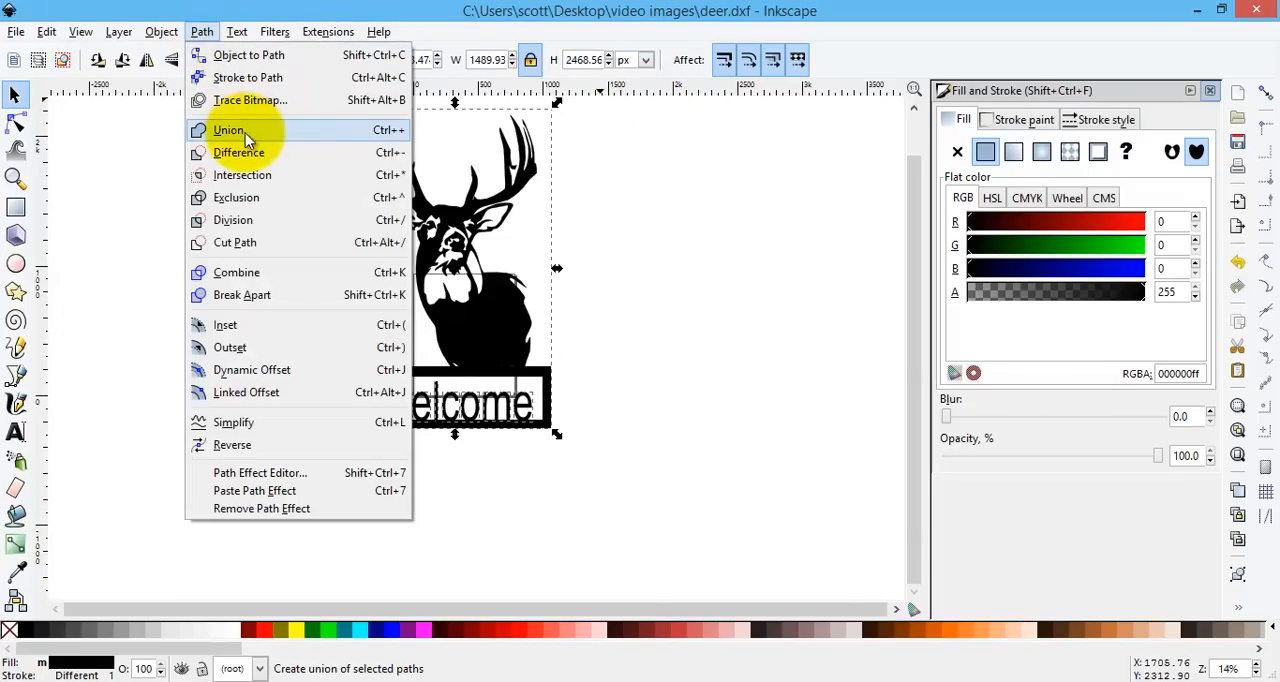
pyautogui.click(228, 130)
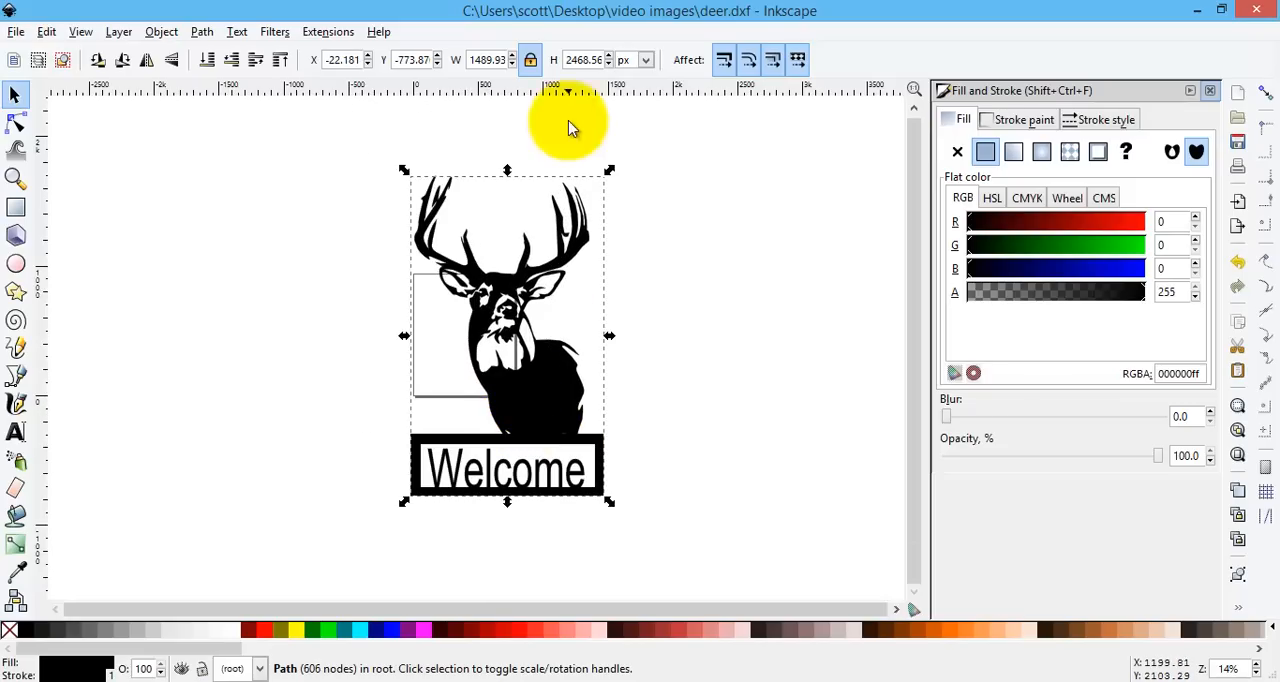
# Show the combined sign's dimensions in inches in the toolbar.
pyautogui.click(645, 59)
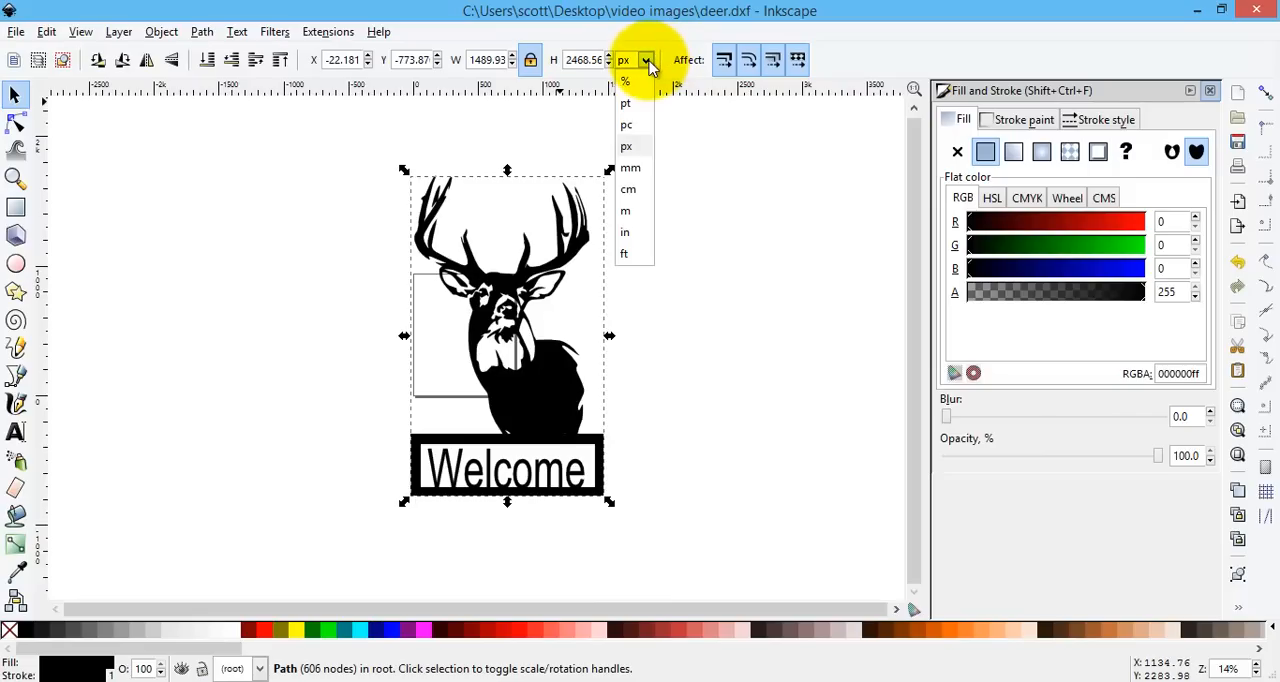
pyautogui.click(624, 232)
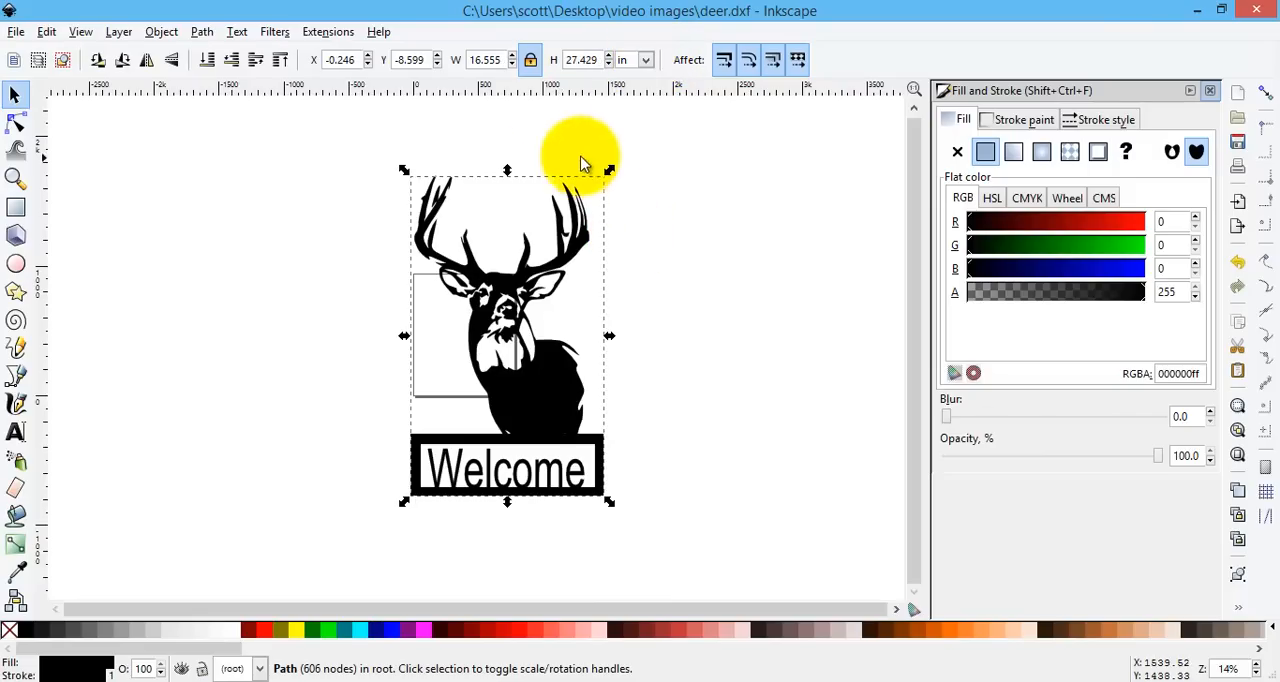
pyautogui.moveTo(485, 60)
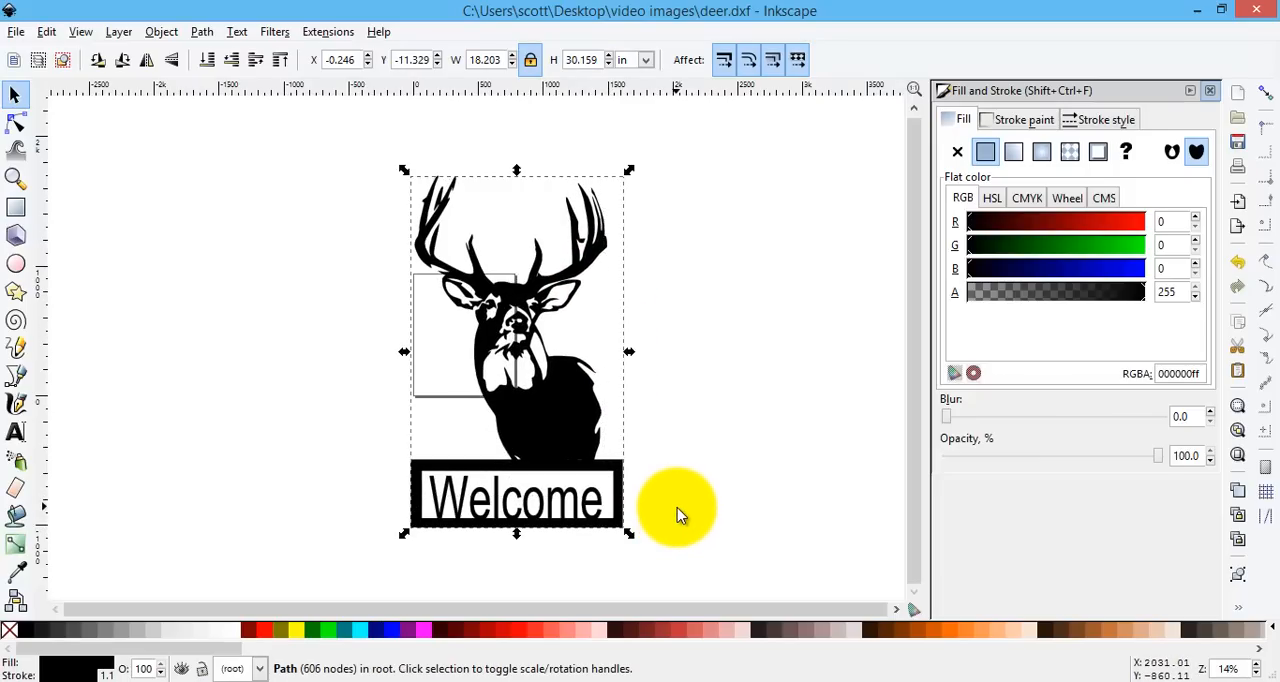
pyautogui.moveTo(595, 525)
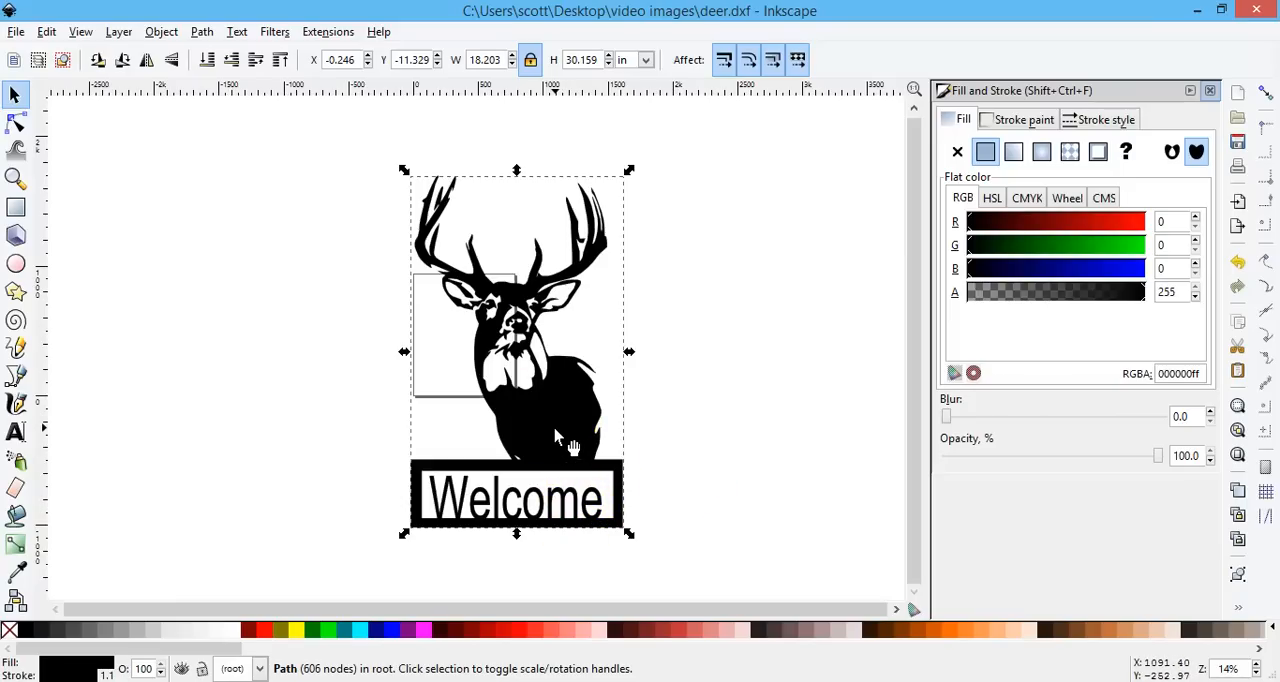
pyautogui.moveTo(90, 218)
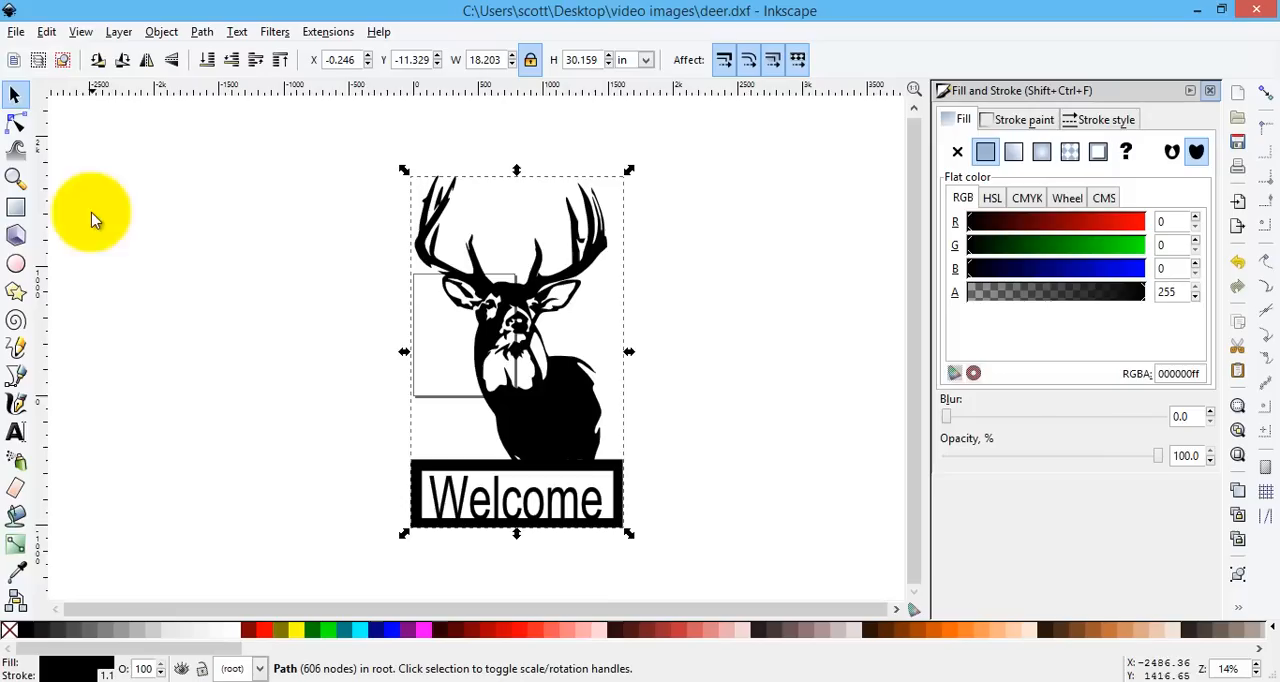
# Save the sign as 'deer welcome' in Desktop Cutting Plotter DXF format with inch units.
pyautogui.click(16, 31)
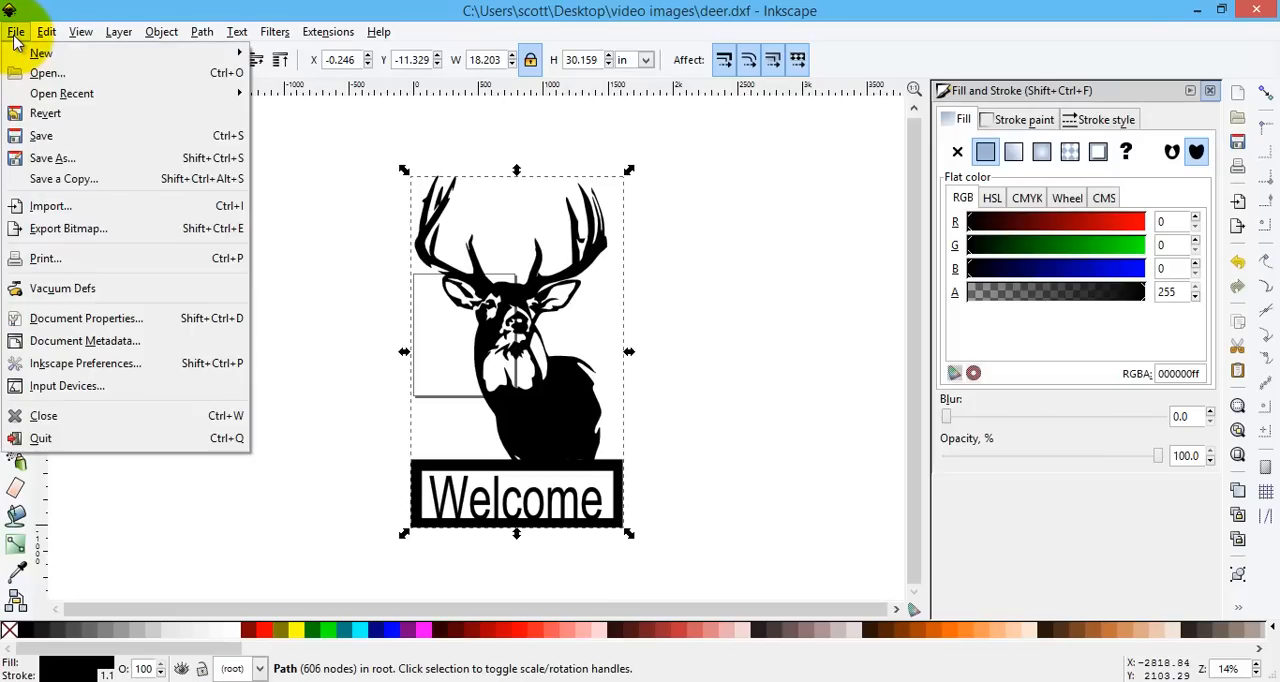
pyautogui.moveTo(52, 158)
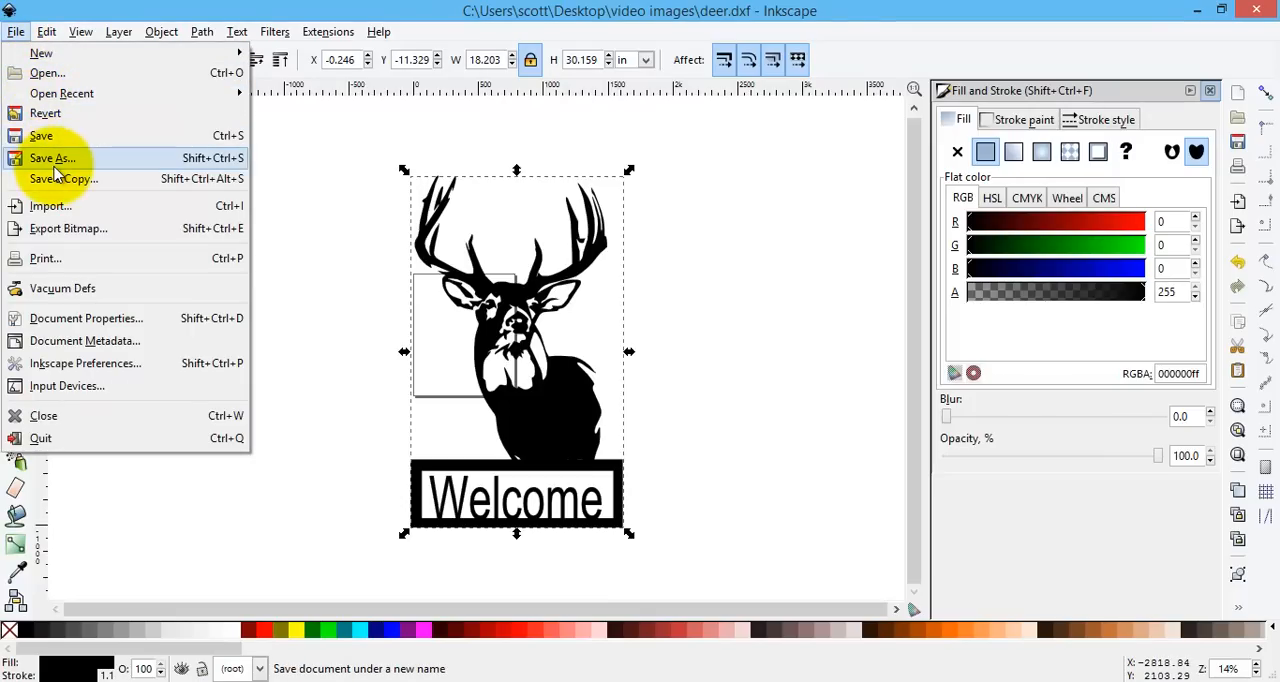
pyautogui.click(53, 158)
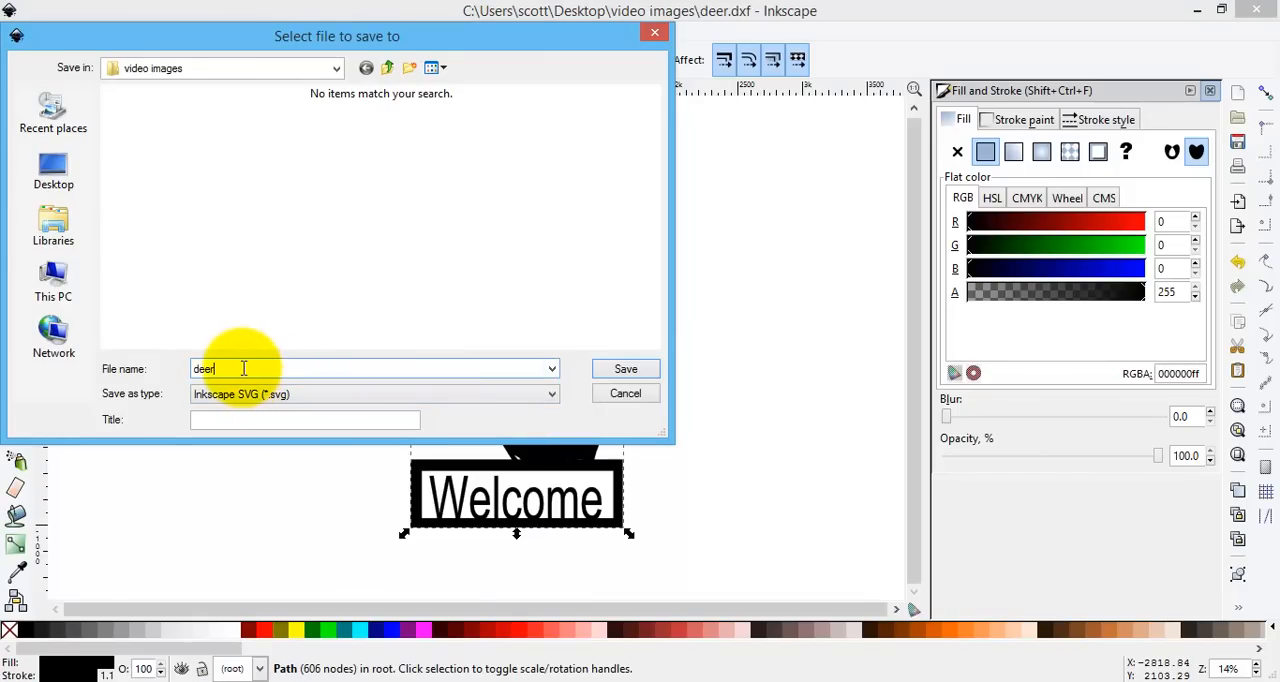
pyautogui.write('welcome')
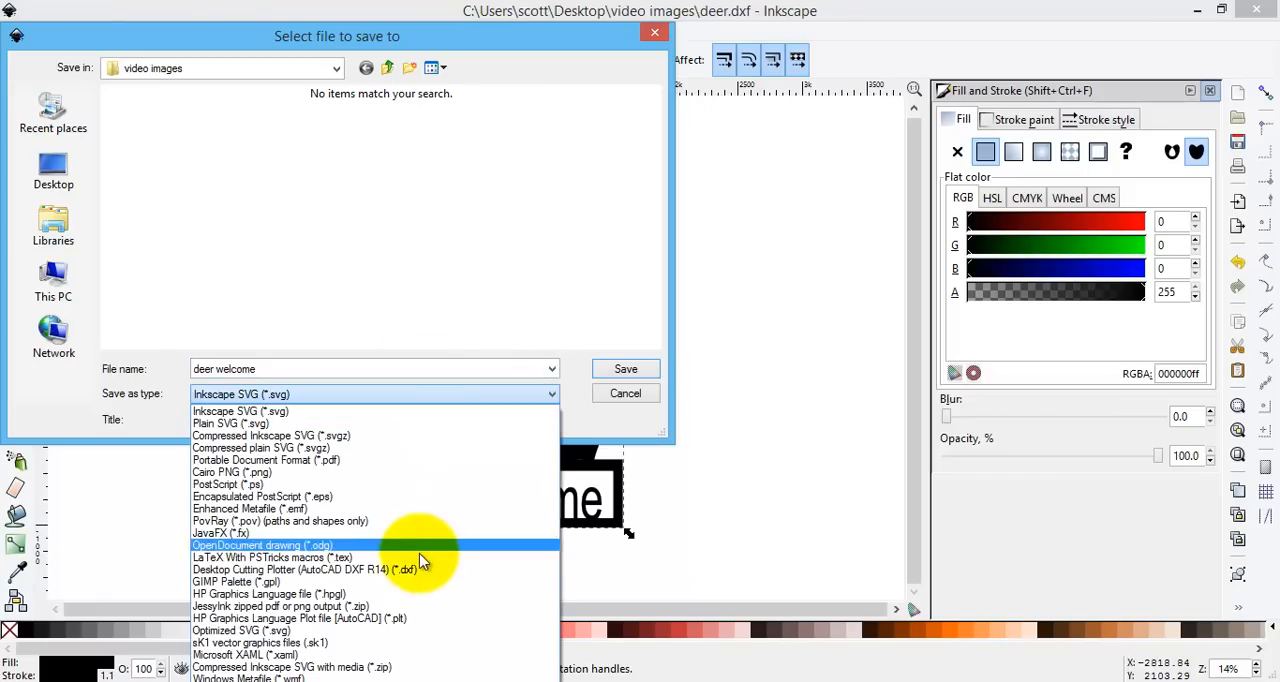
pyautogui.click(290, 569)
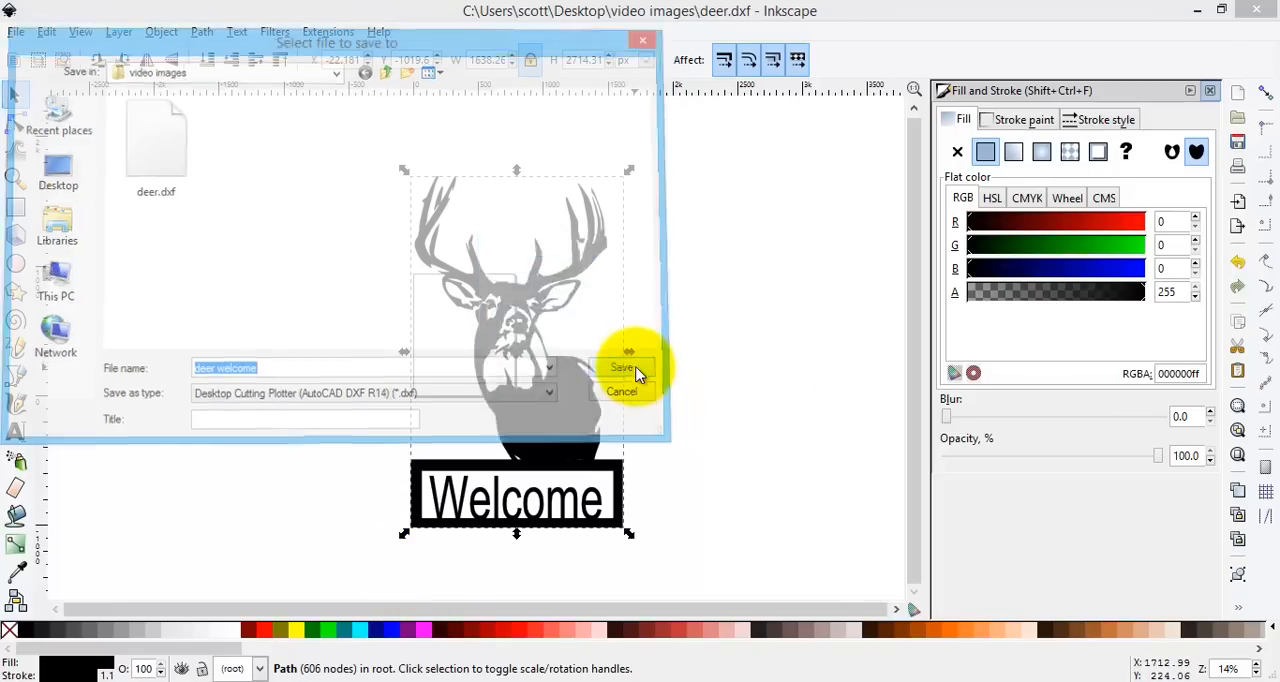
pyautogui.click(622, 368)
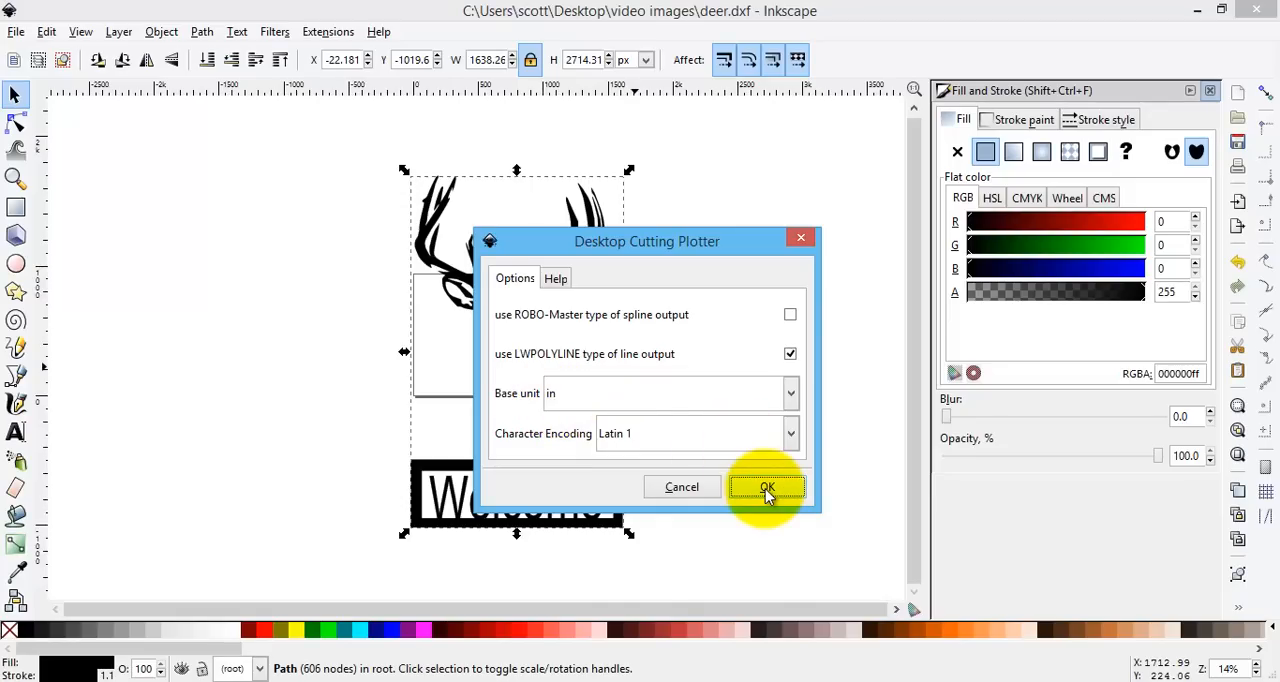
pyautogui.click(767, 487)
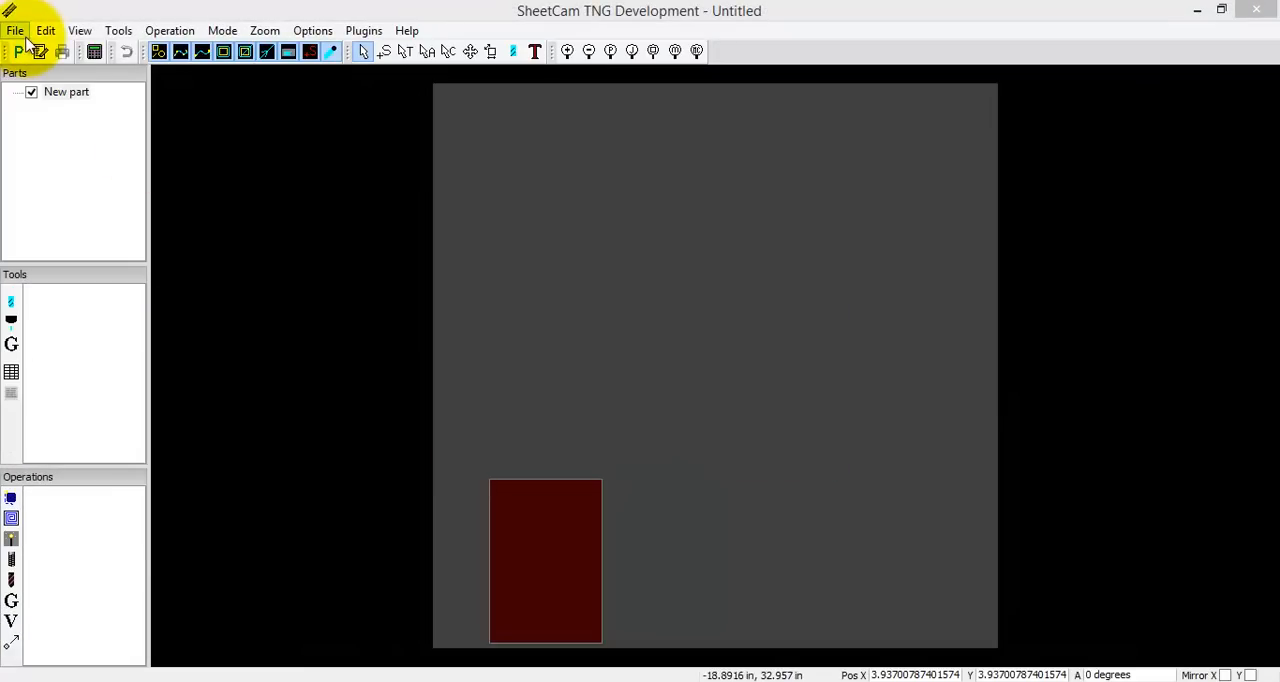
# Import the saved deer welcome DXF drawing with inch scaling.
pyautogui.click(15, 30)
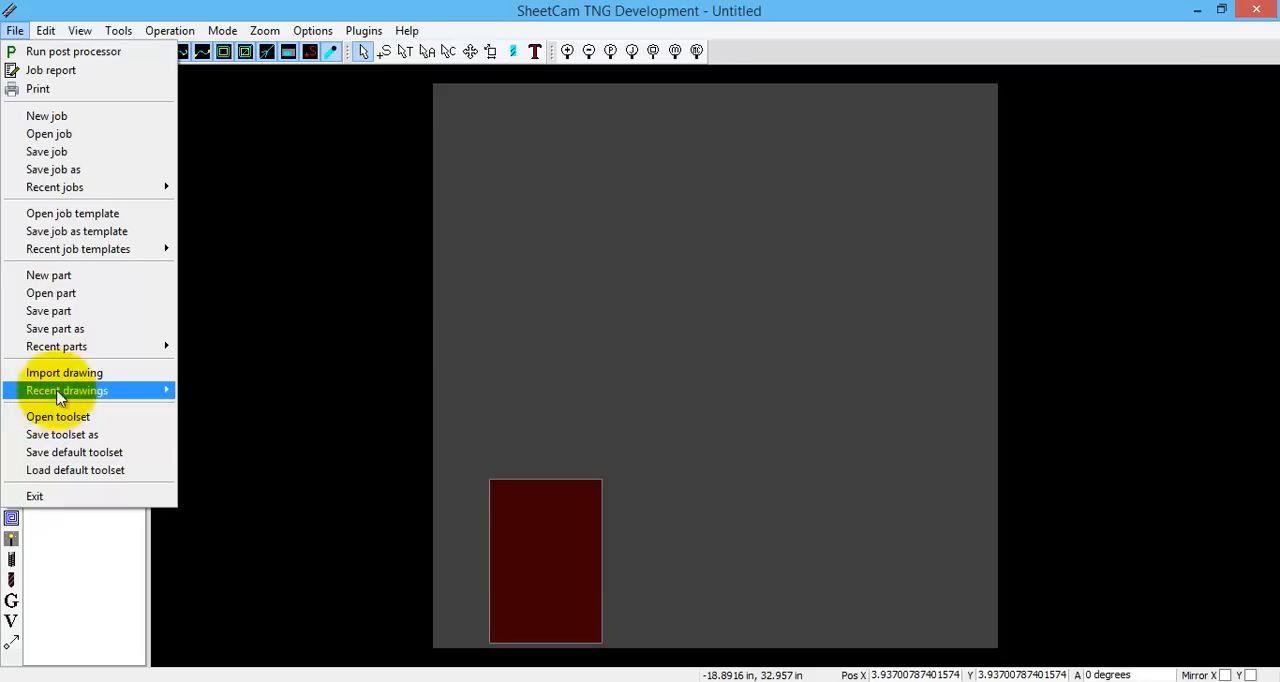
pyautogui.click(63, 372)
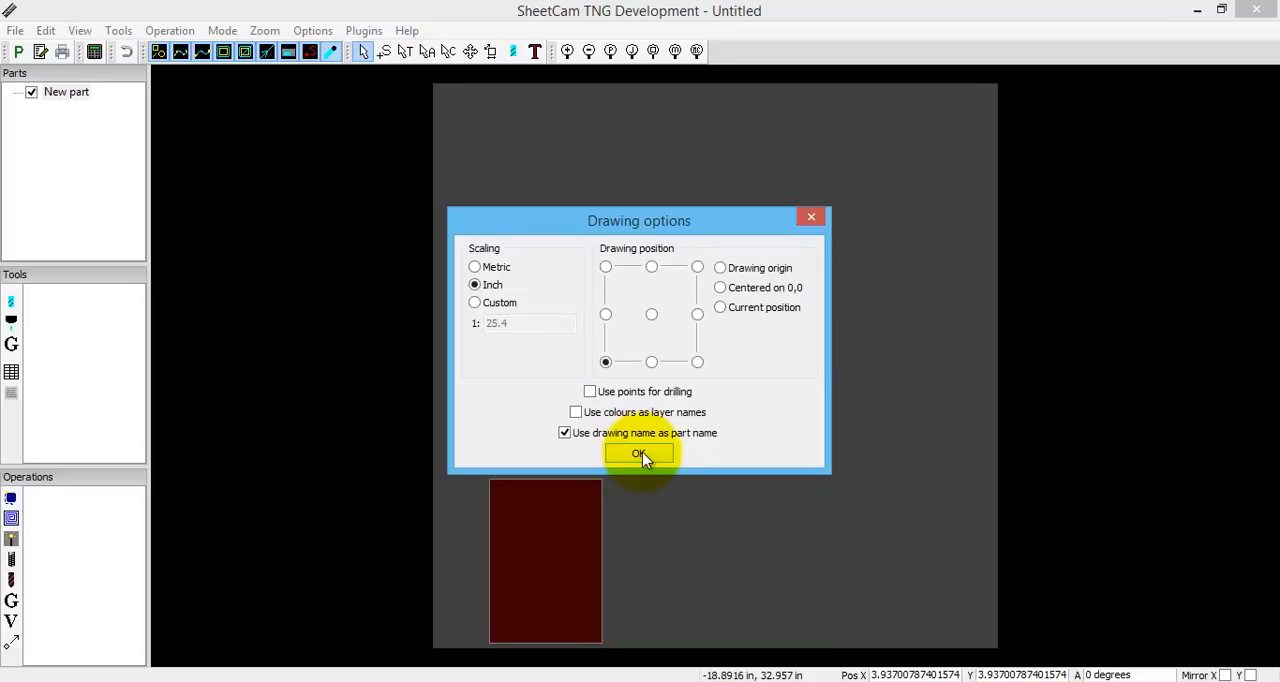
pyautogui.click(640, 453)
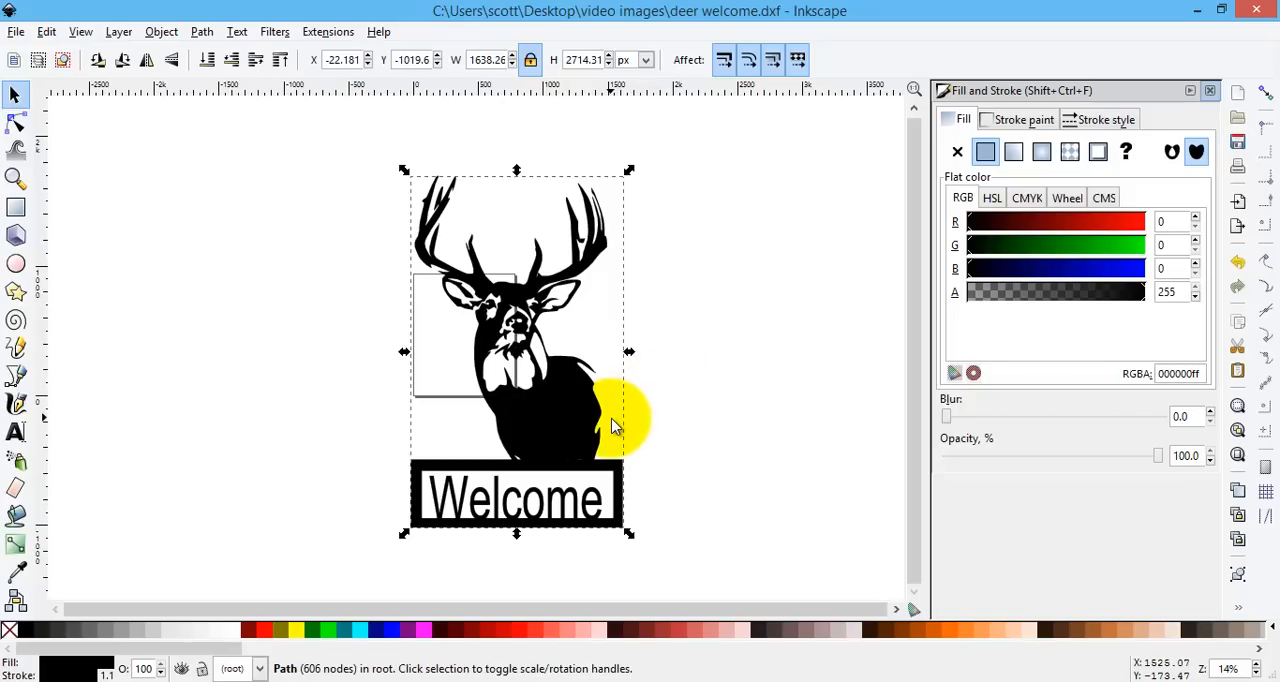
pyautogui.moveTo(810, 320)
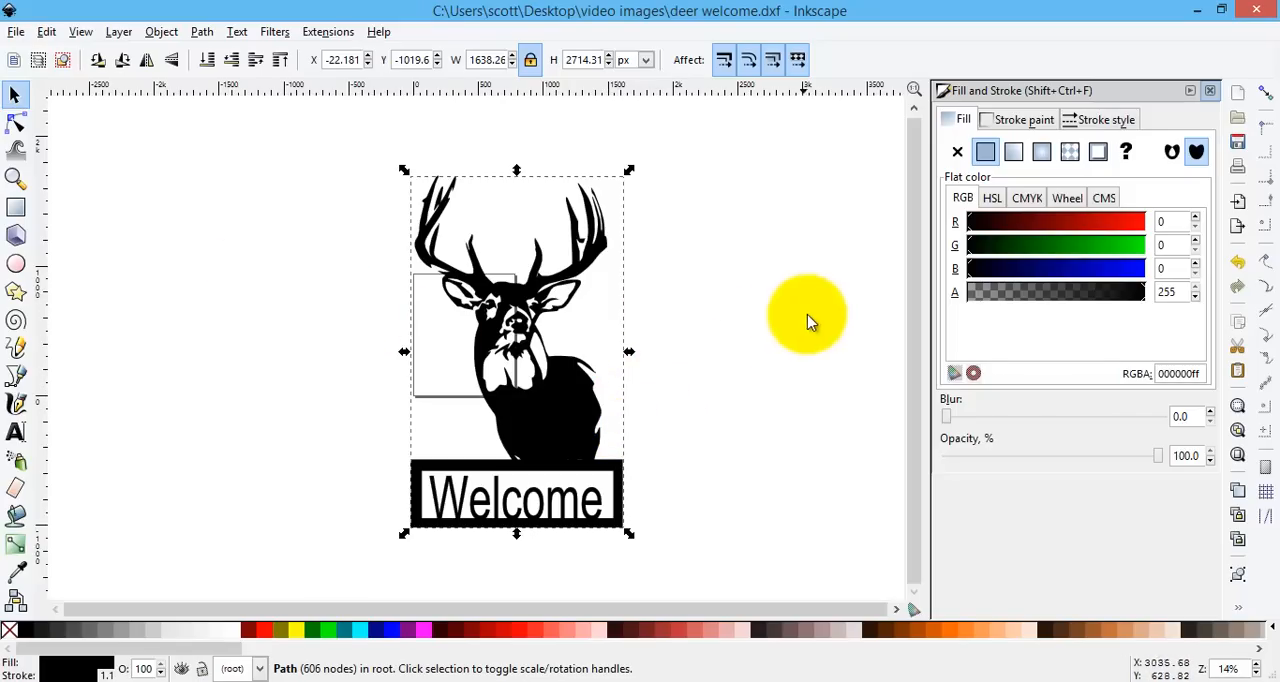
pyautogui.moveTo(762, 308)
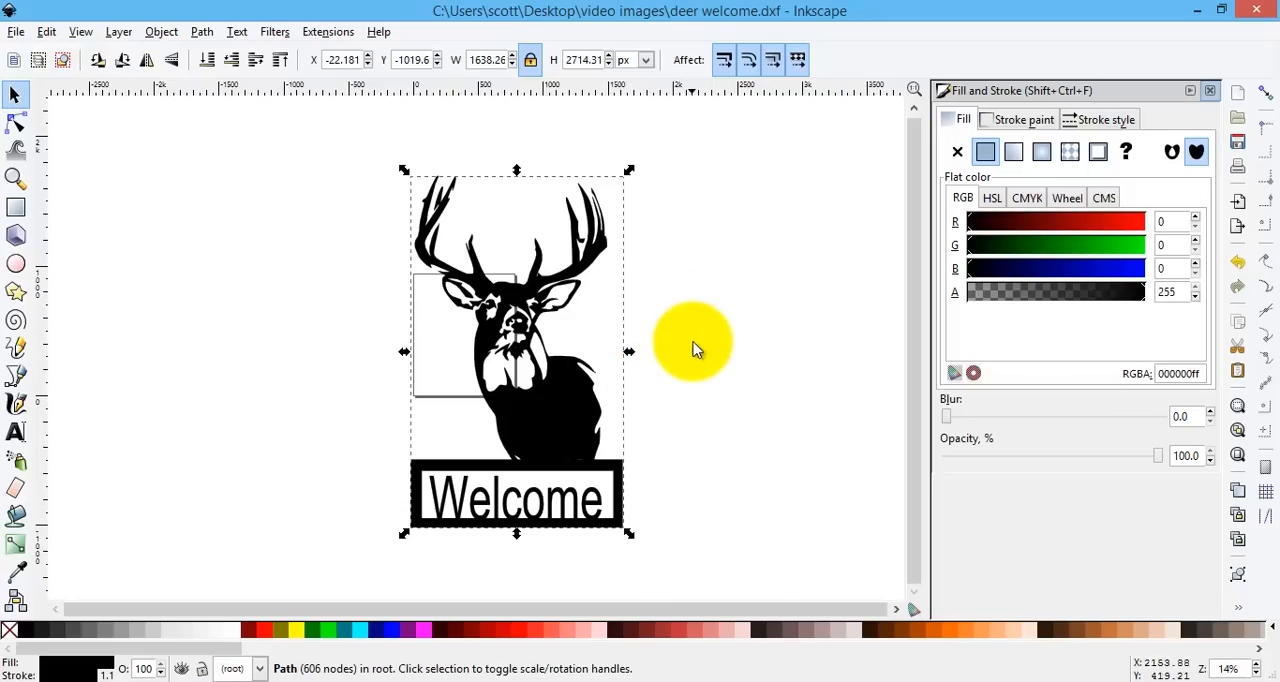
pyautogui.moveTo(620, 385)
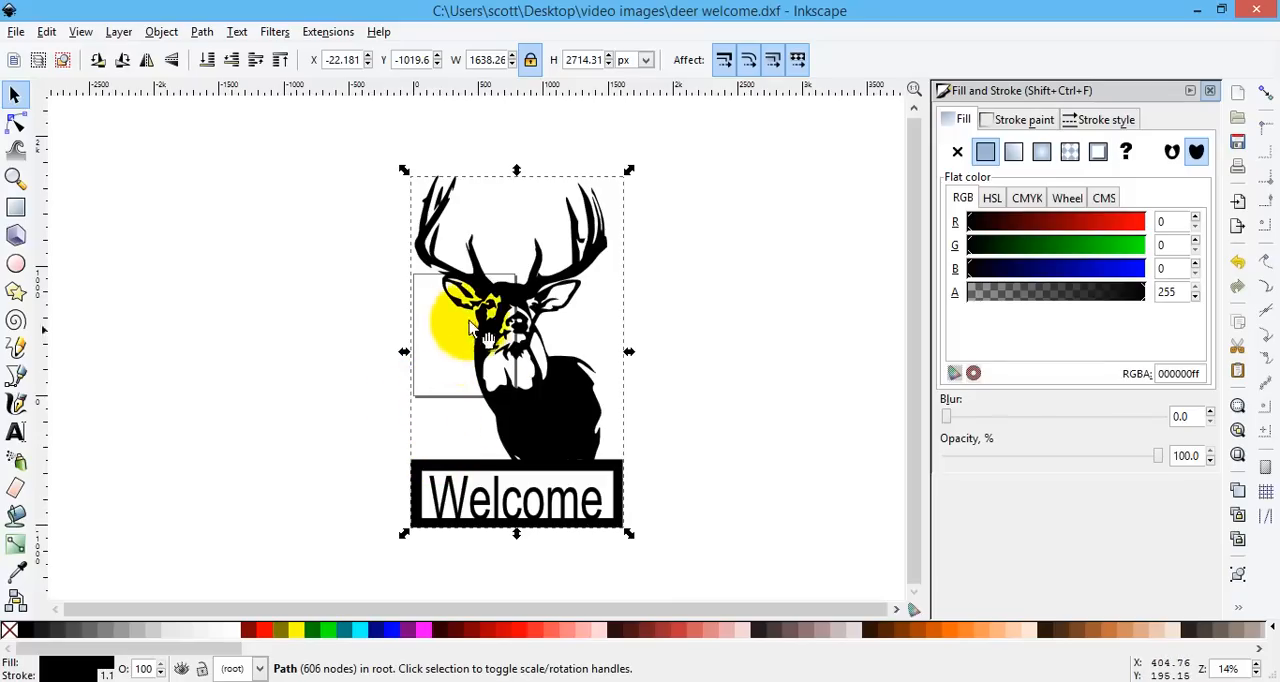
# Drag over the deer-and-Welcome artwork with the Selector tool.
pyautogui.moveTo(470, 330); pyautogui.dragTo(610, 430)
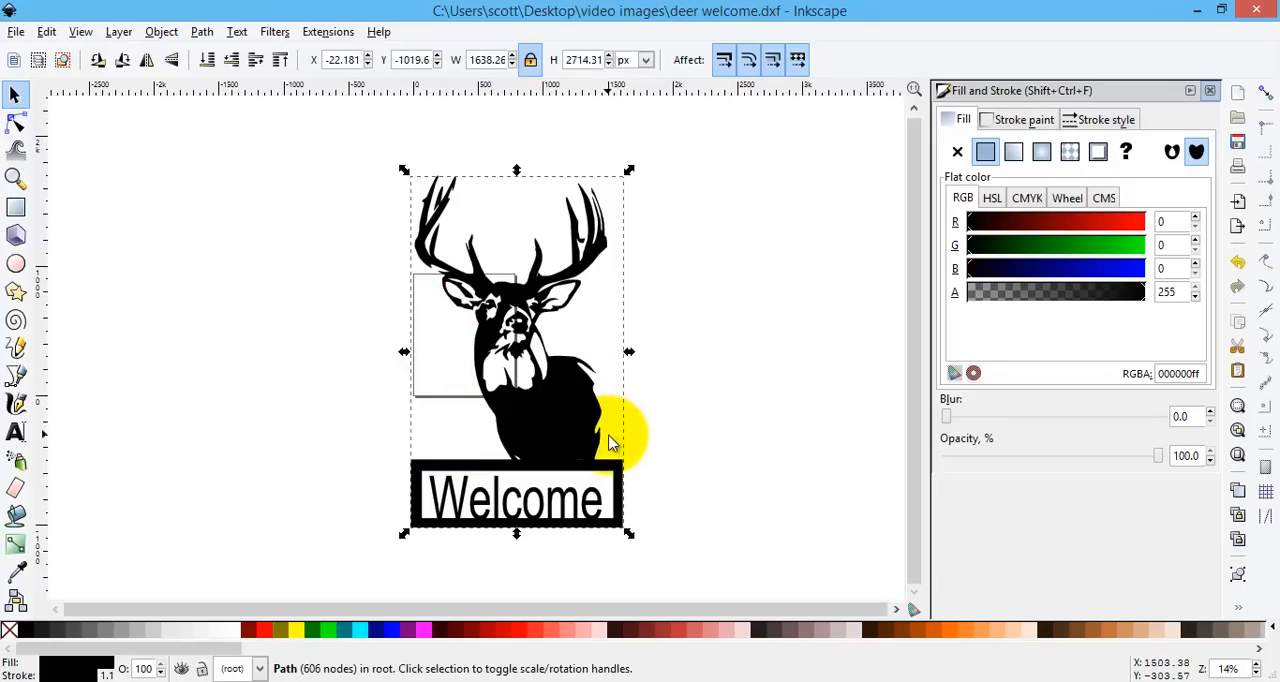
pyautogui.moveTo(640, 453)
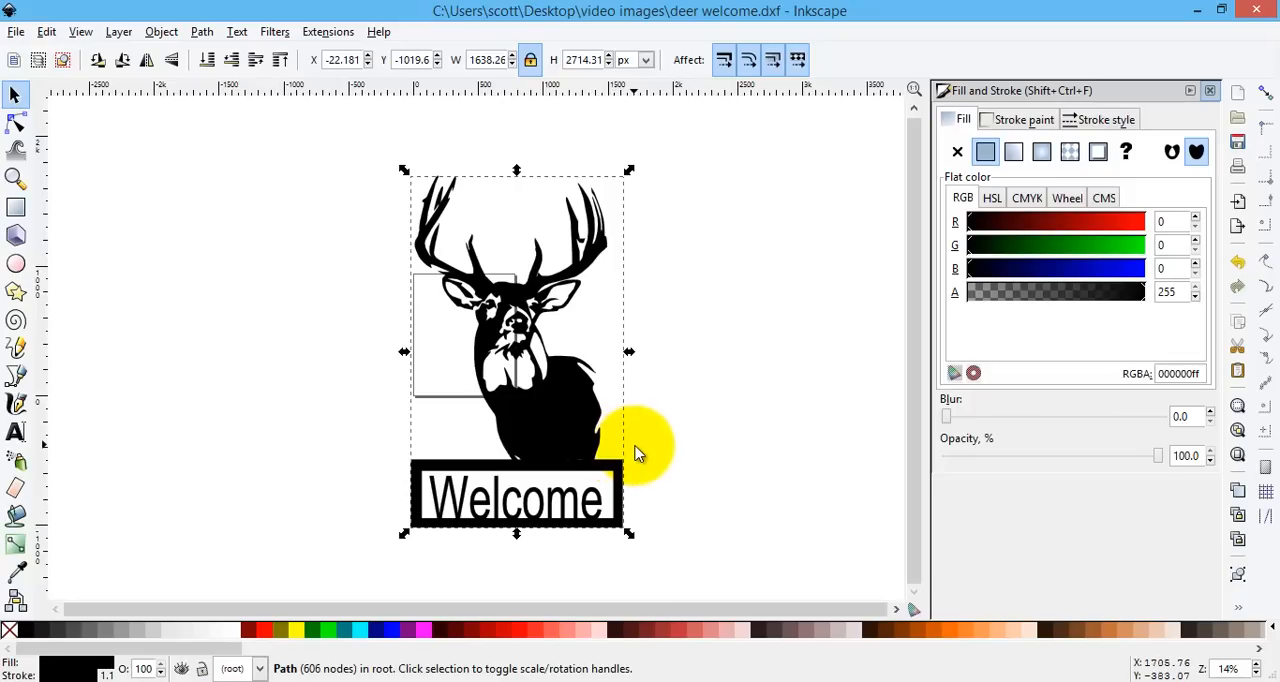
pyautogui.moveTo(645, 450)
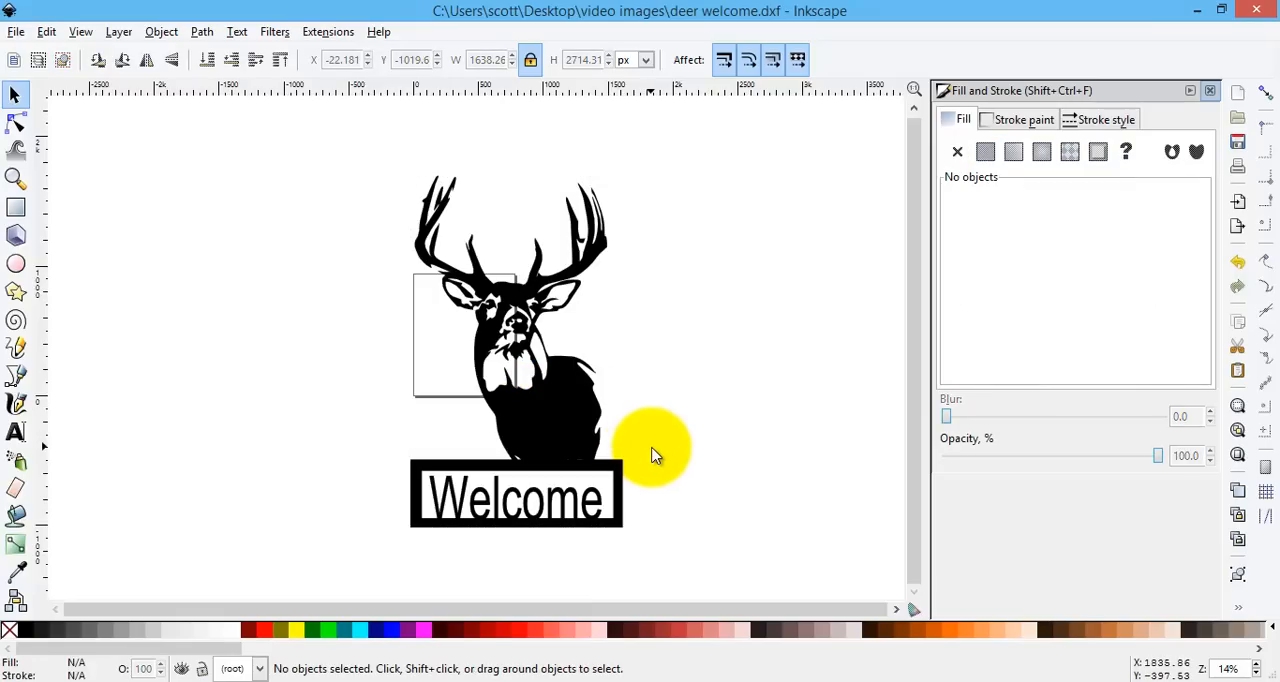
pyautogui.moveTo(615, 380)
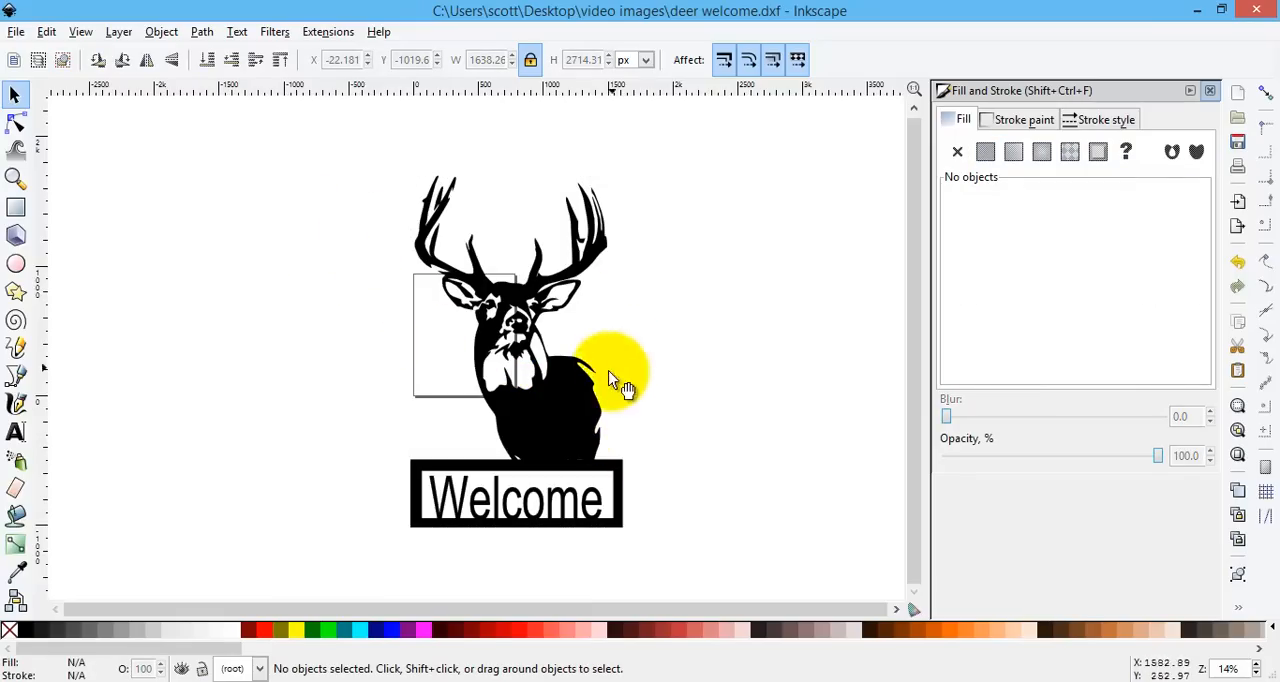
pyautogui.moveTo(240, 115)
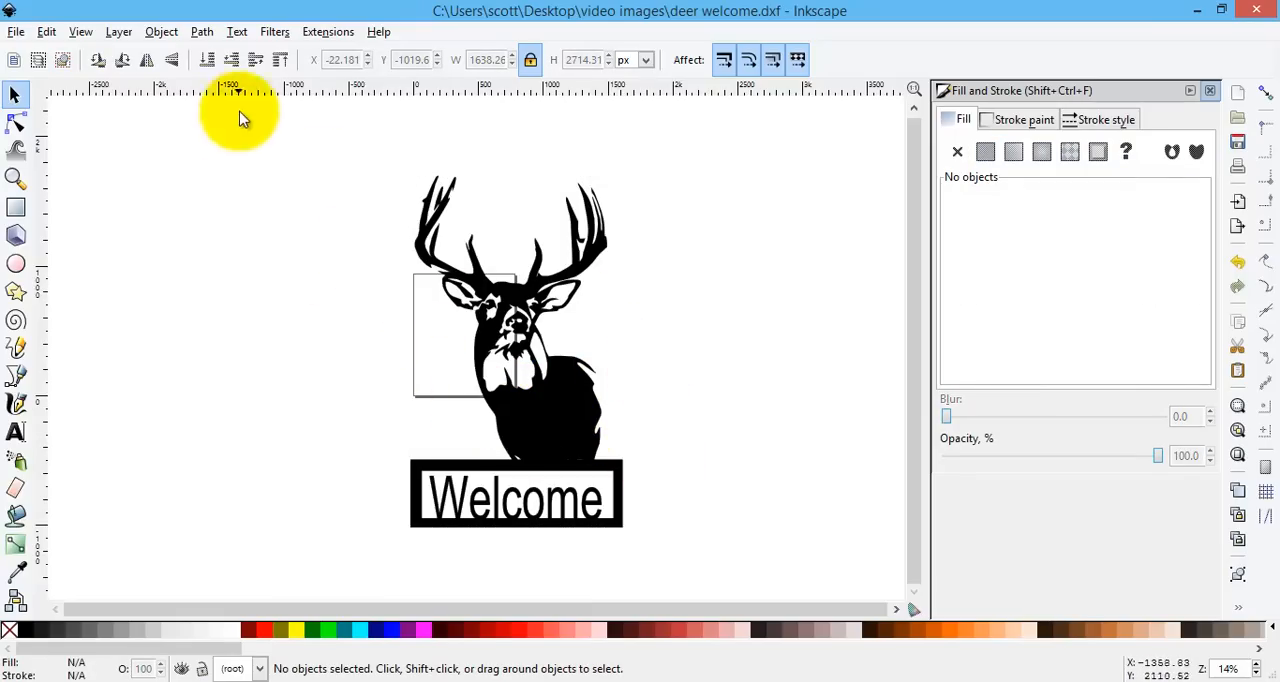
pyautogui.moveTo(290, 330)
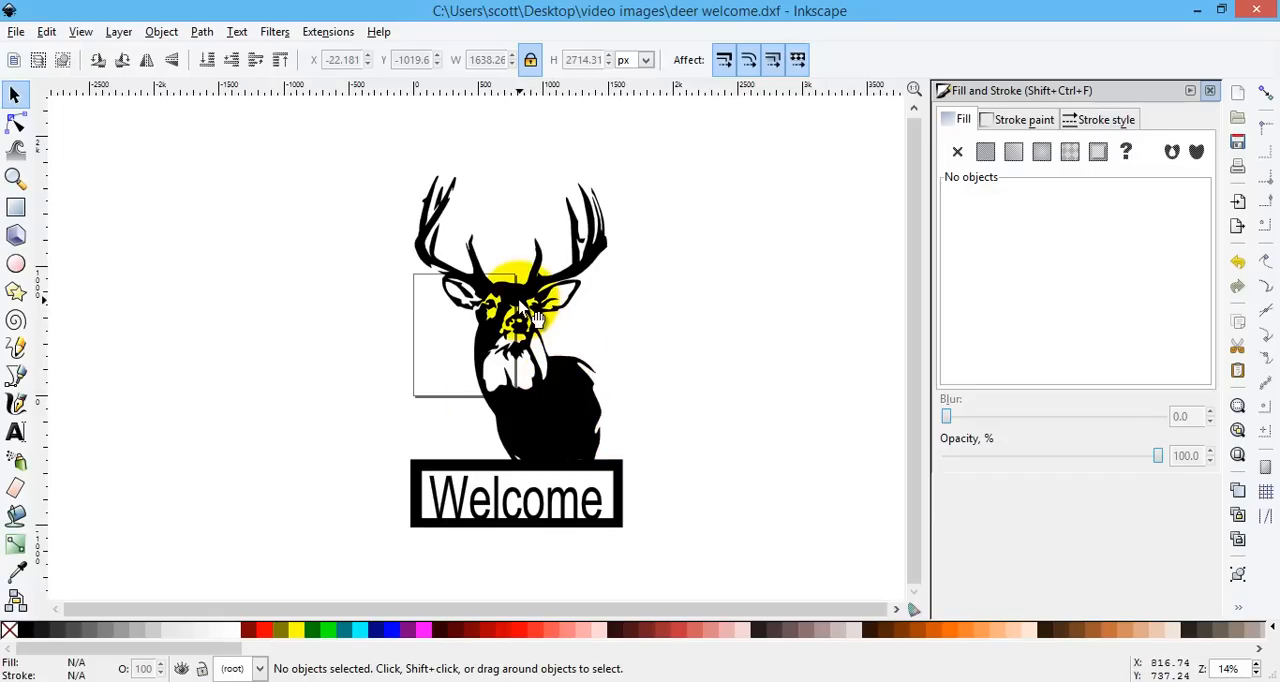
pyautogui.moveTo(530, 315)
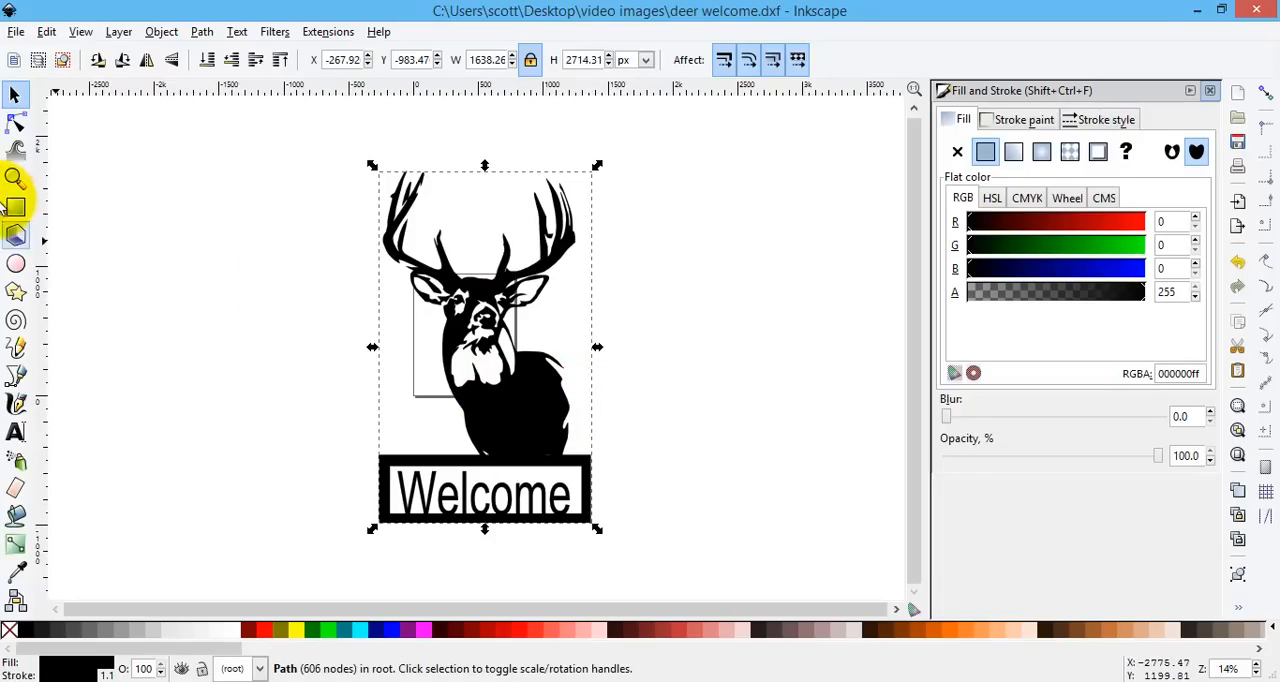
# Draw a red rectangle across the deer's chest, undoing the red fill on the deer.
pyautogui.click(16, 207)
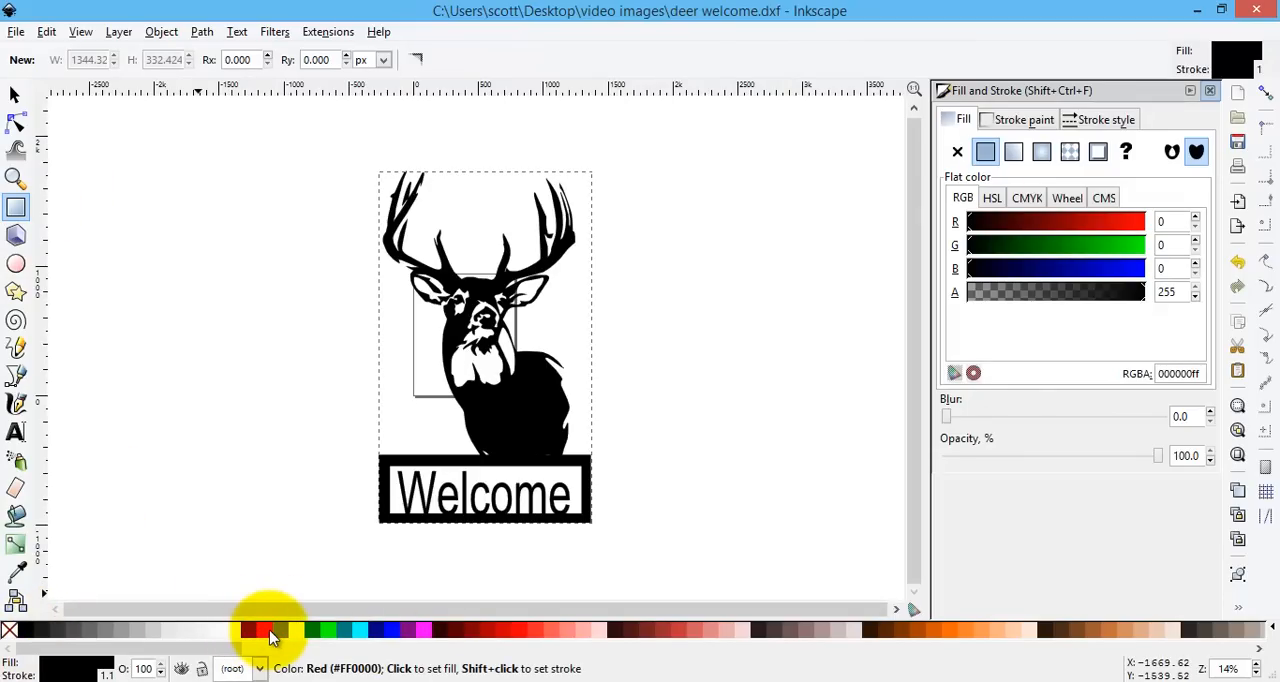
pyautogui.click(268, 630)
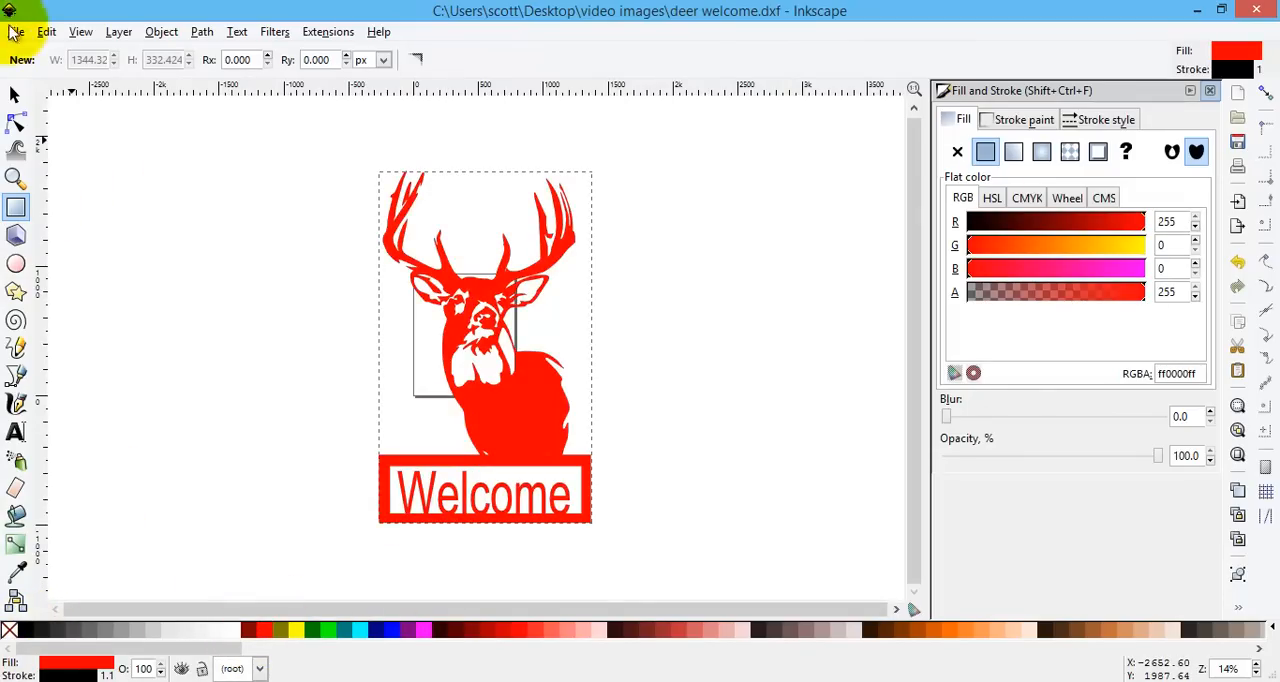
pyautogui.click(46, 31)
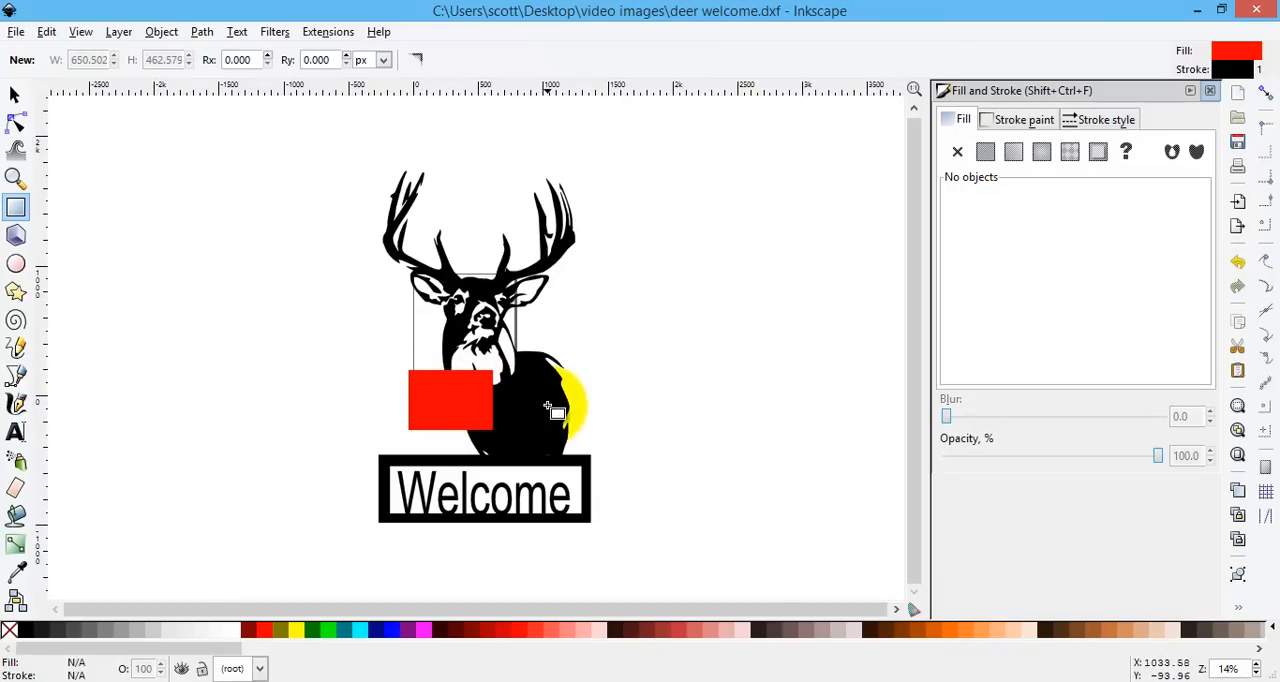
pyautogui.moveTo(547, 407); pyautogui.dragTo(470, 407)
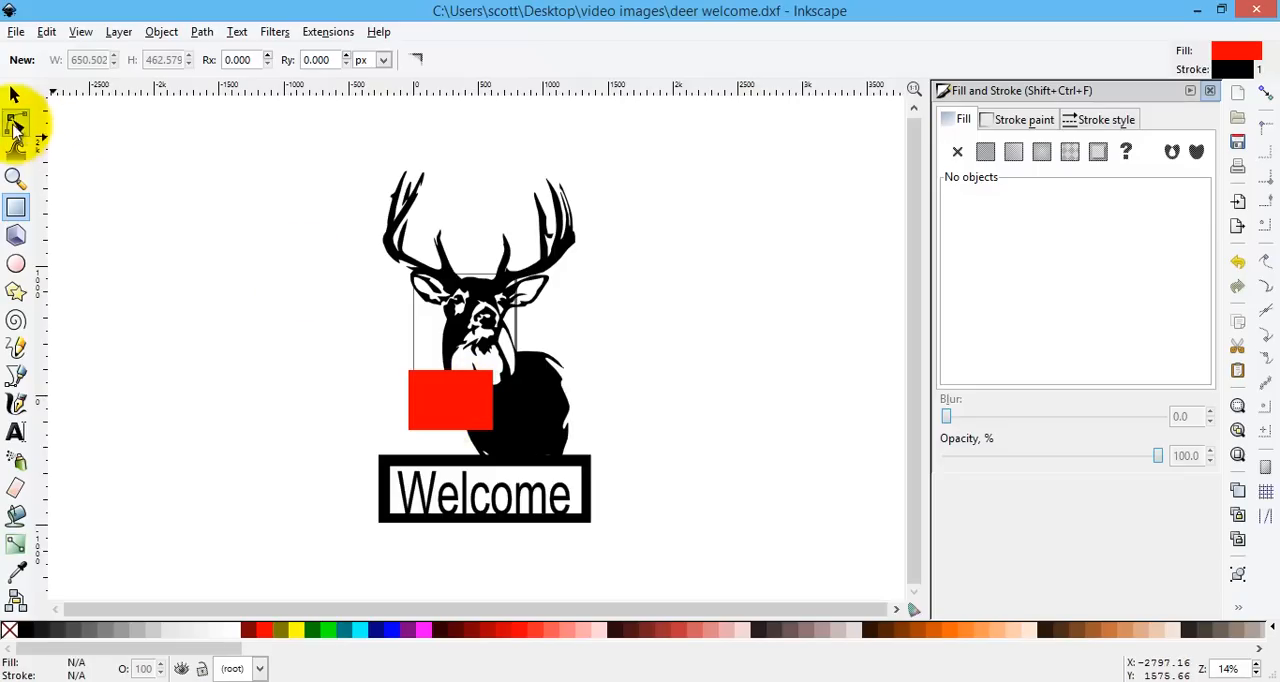
# Raise the deer artwork above the red rectangle.
pyautogui.click(15, 93)
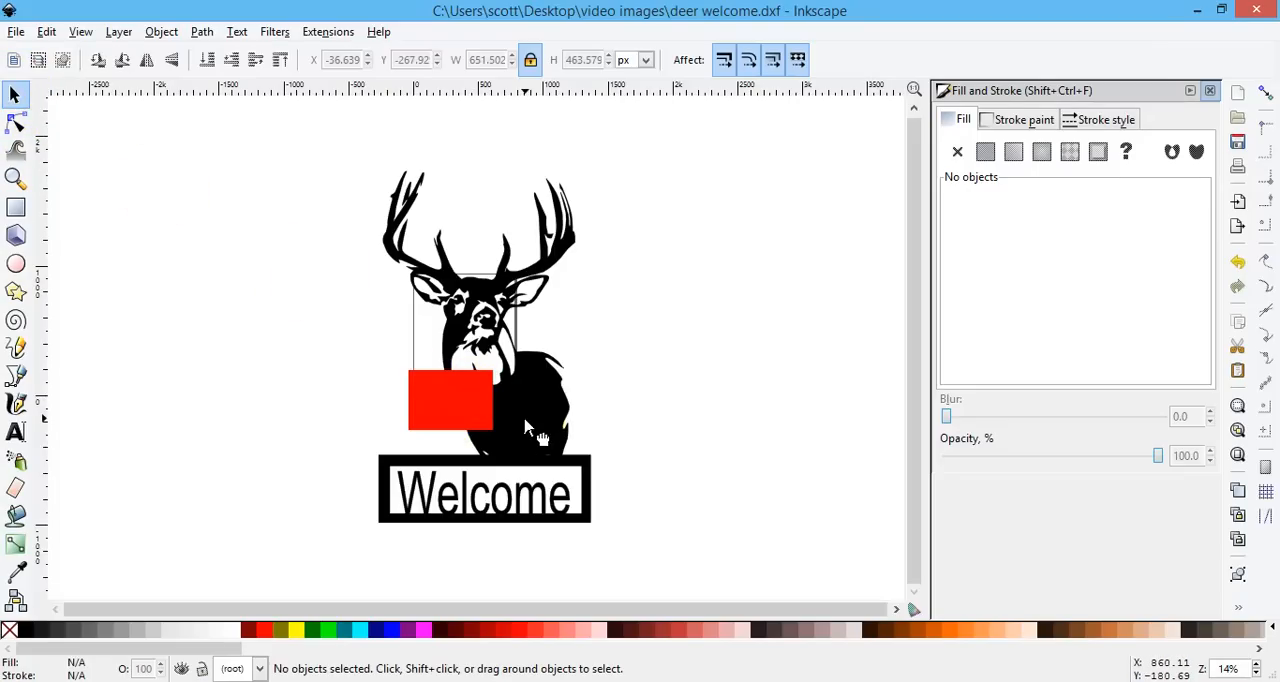
pyautogui.click(530, 435)
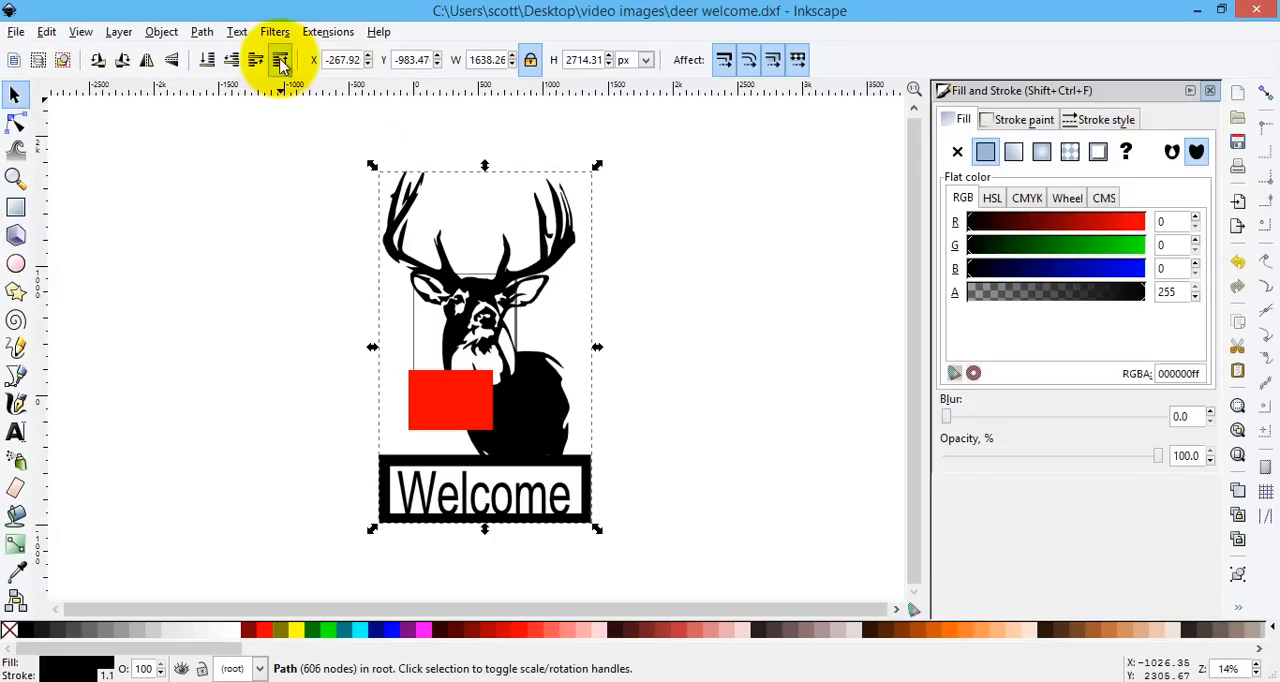
pyautogui.moveTo(281, 60)
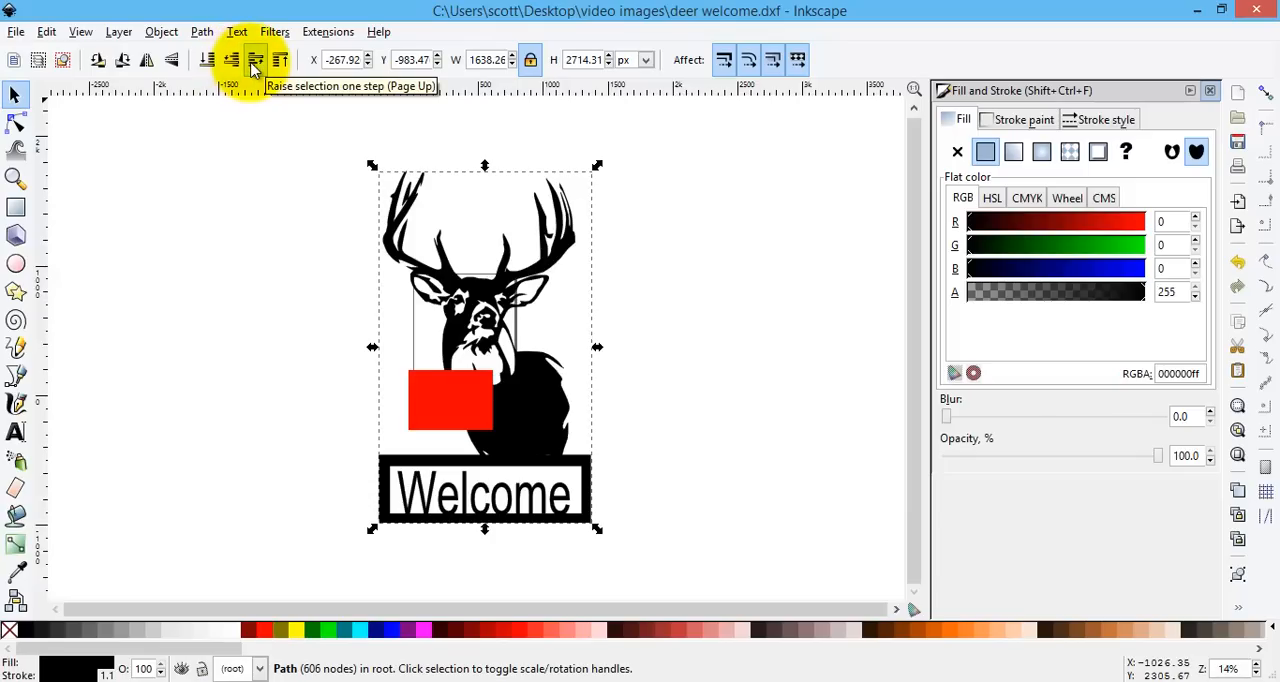
pyautogui.moveTo(280, 60)
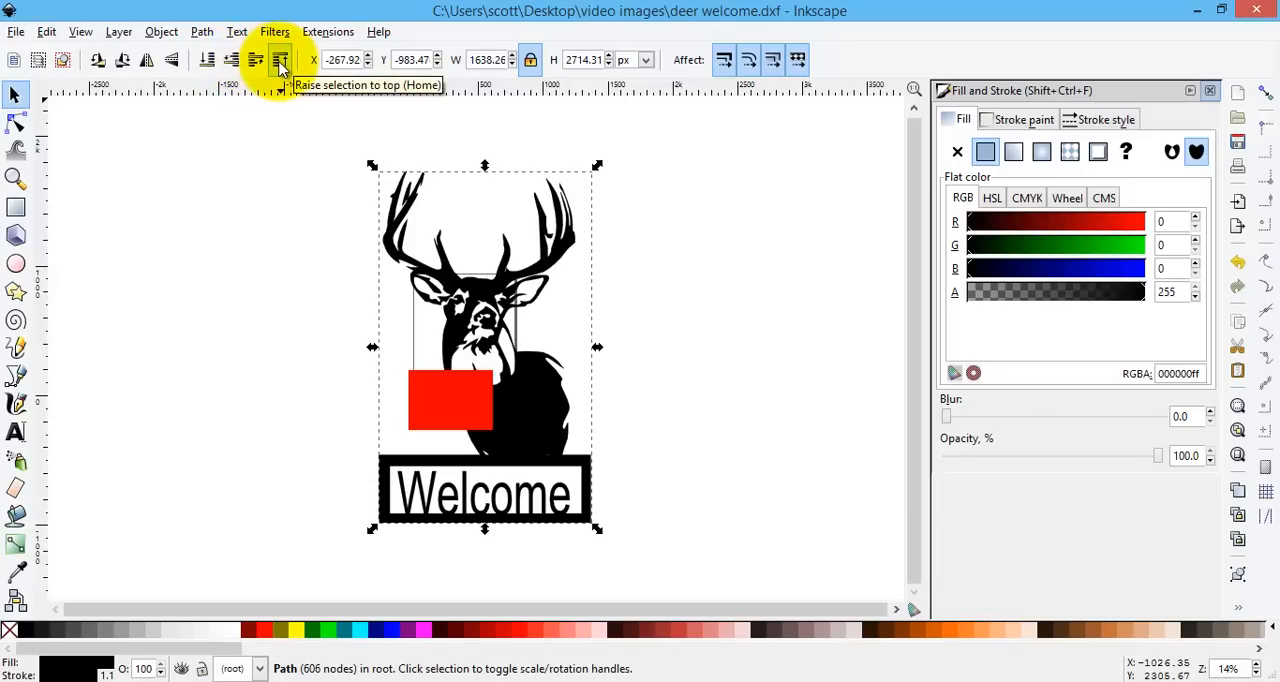
pyautogui.click(281, 60)
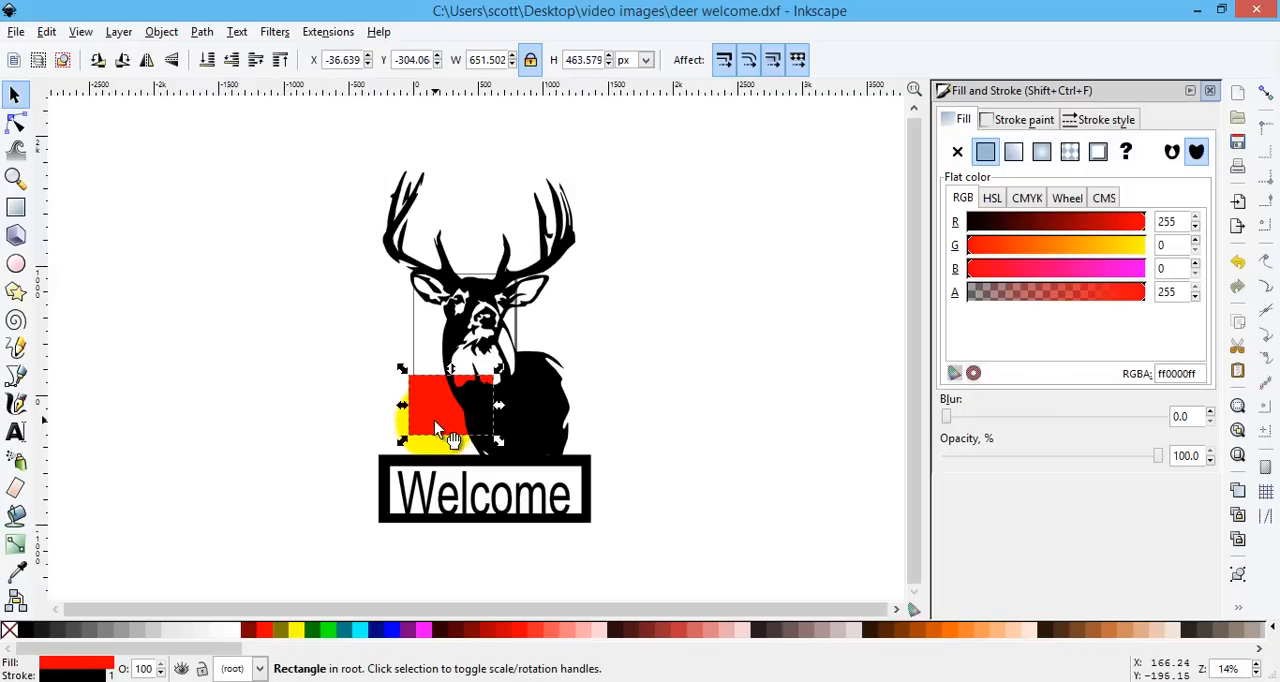
# Move the red rectangle off to the deer's left and cut it.
pyautogui.moveTo(440, 420); pyautogui.dragTo(450, 400)
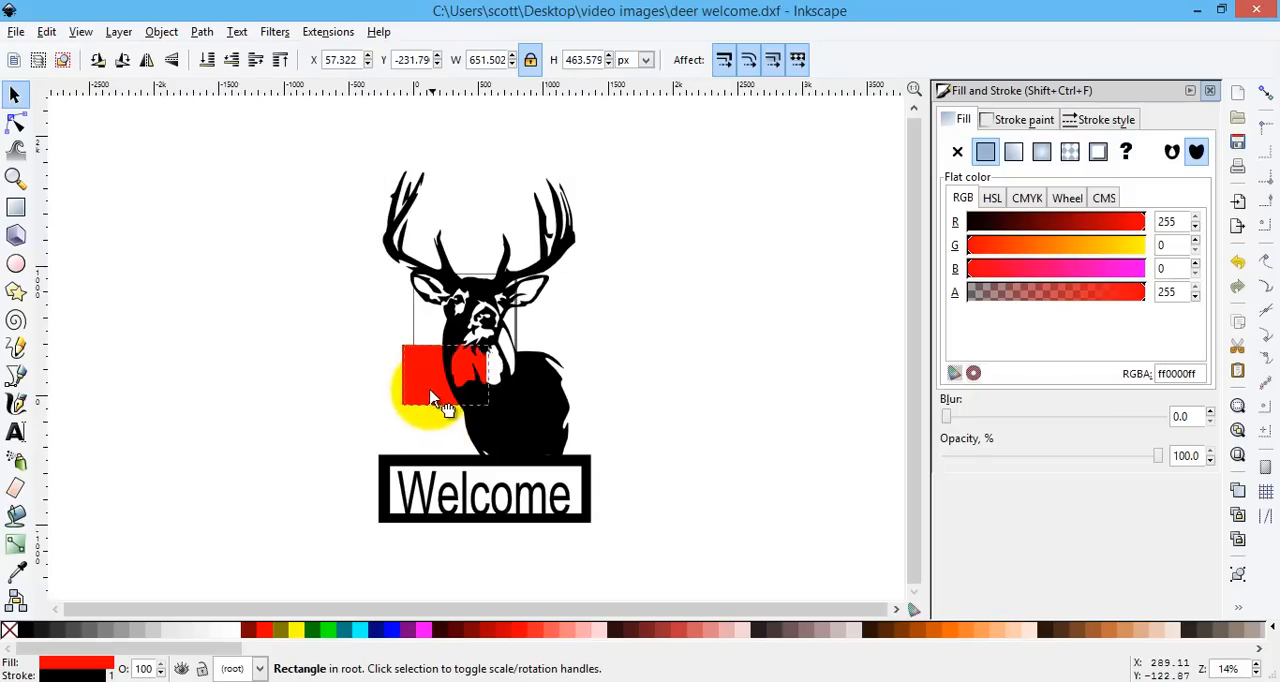
pyautogui.click(430, 380)
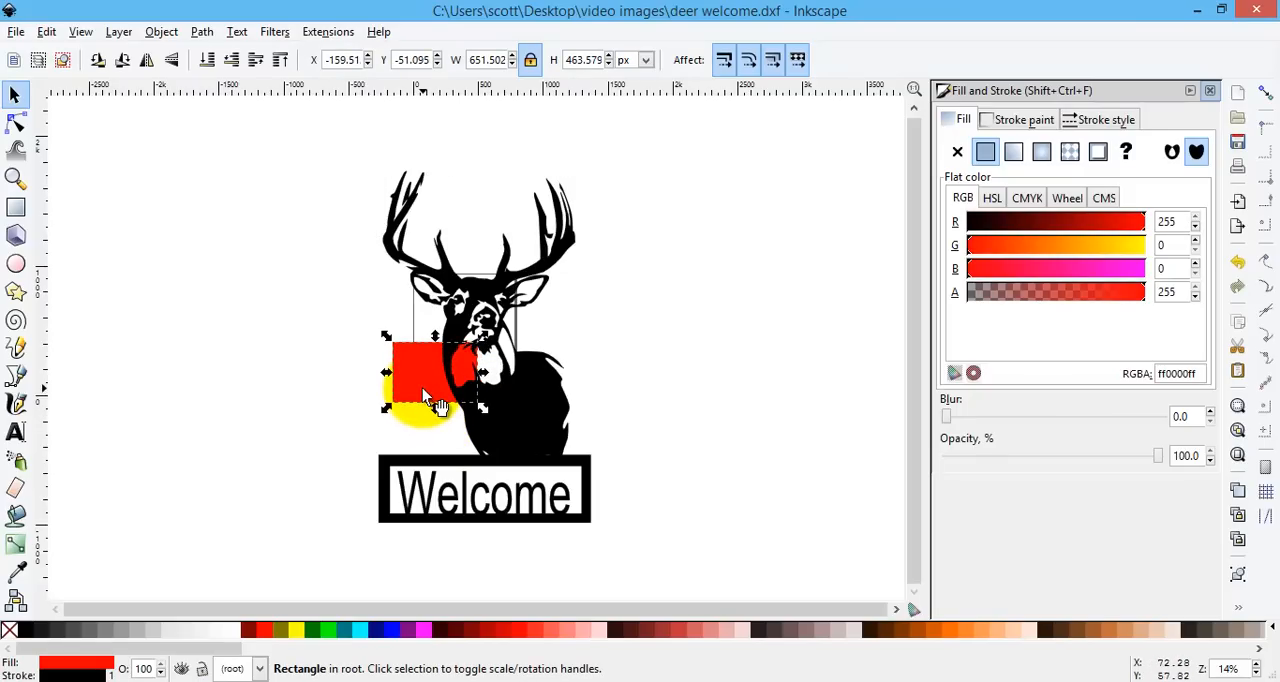
pyautogui.moveTo(415, 405); pyautogui.dragTo(620, 425)
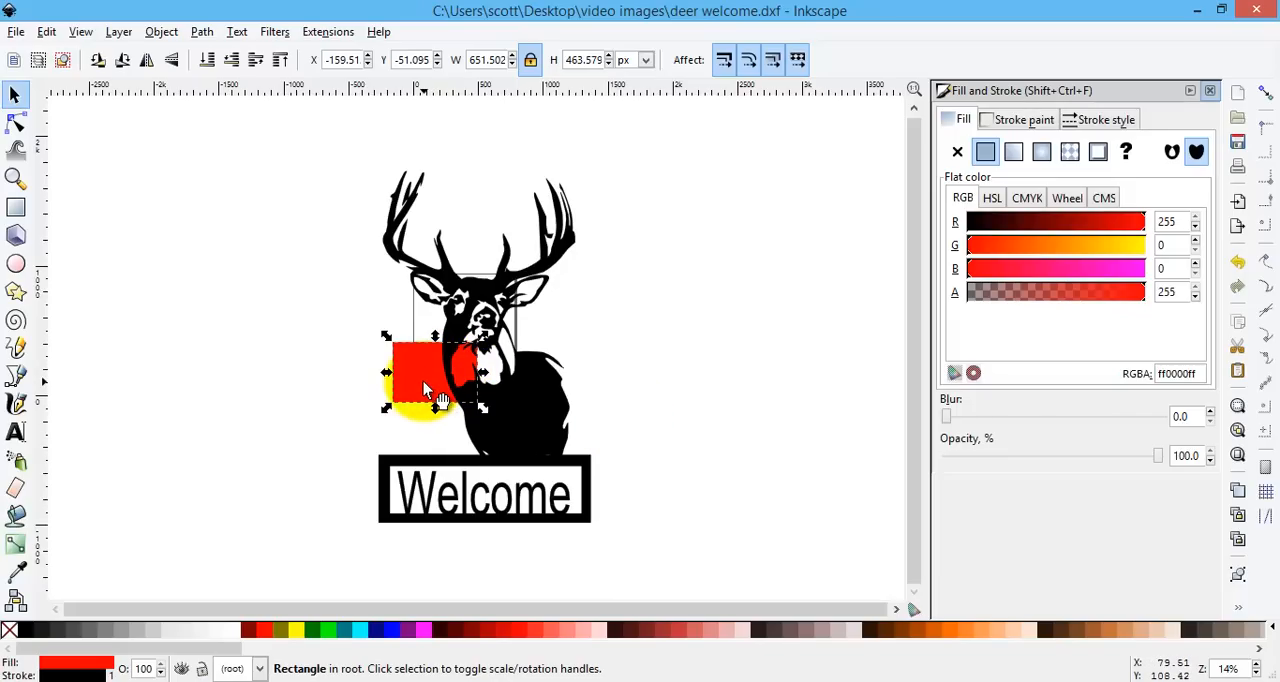
pyautogui.moveTo(430, 375); pyautogui.dragTo(307, 325)
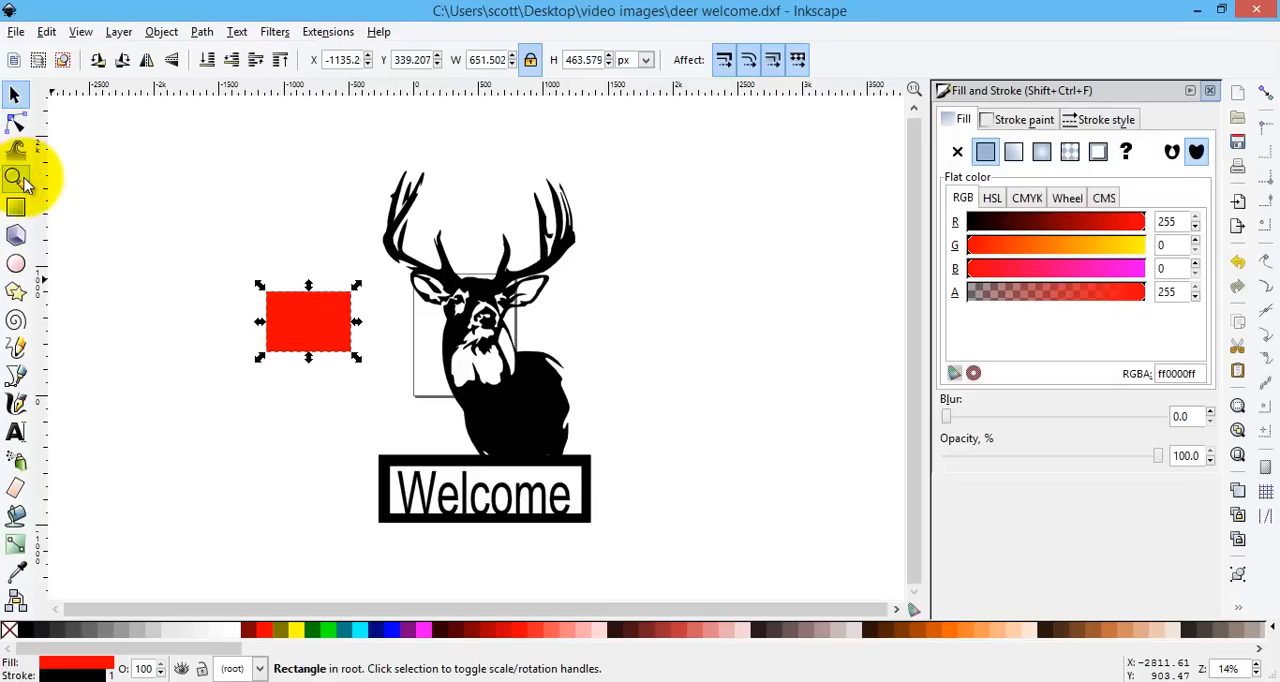
pyautogui.moveTo(16, 178)
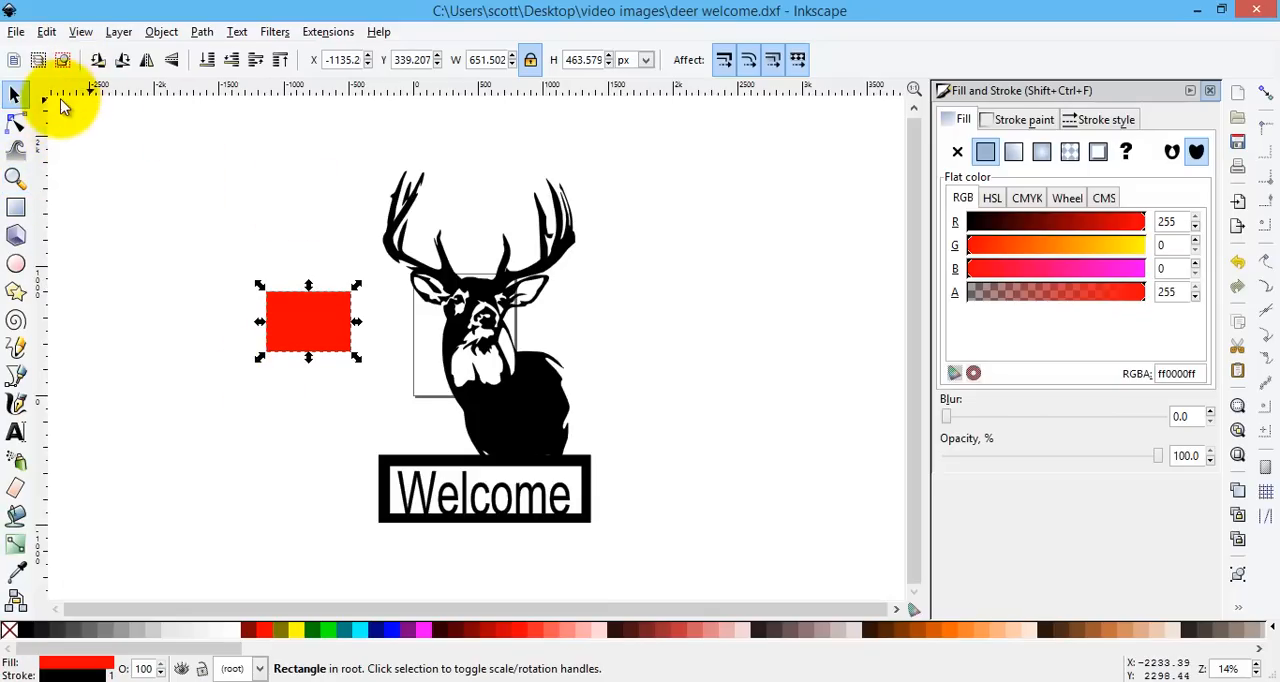
pyautogui.moveTo(307, 307)
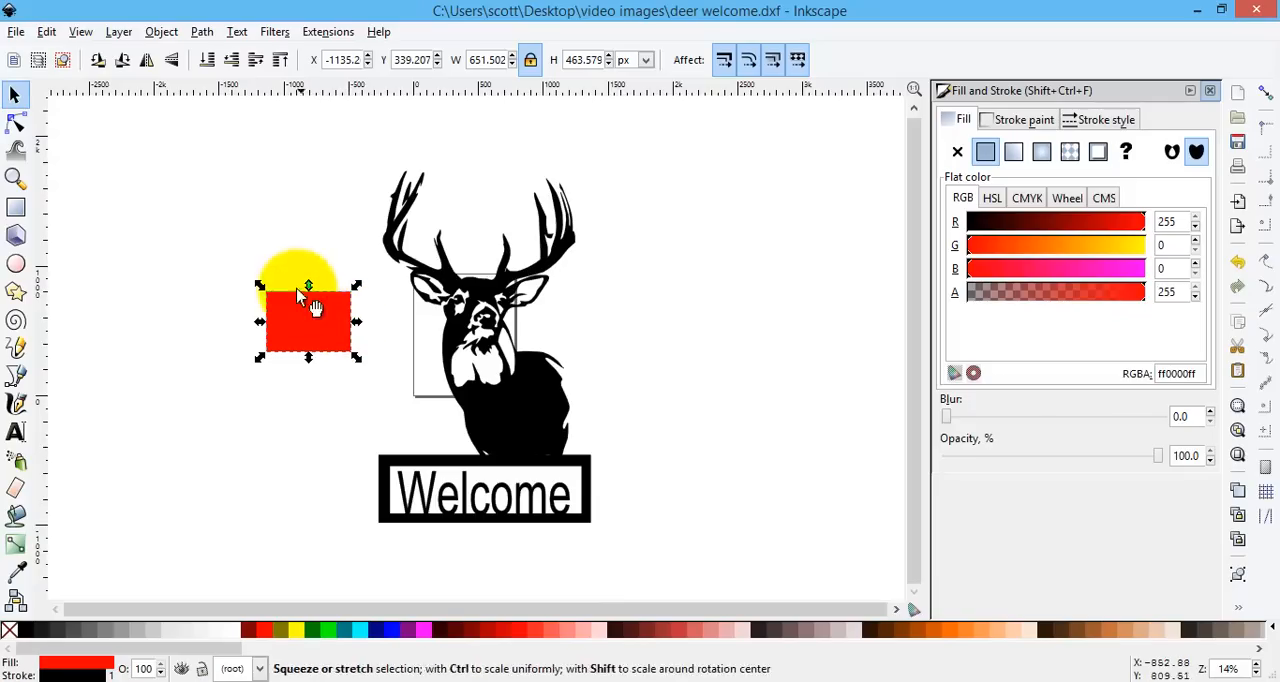
pyautogui.rightClick(307, 300)
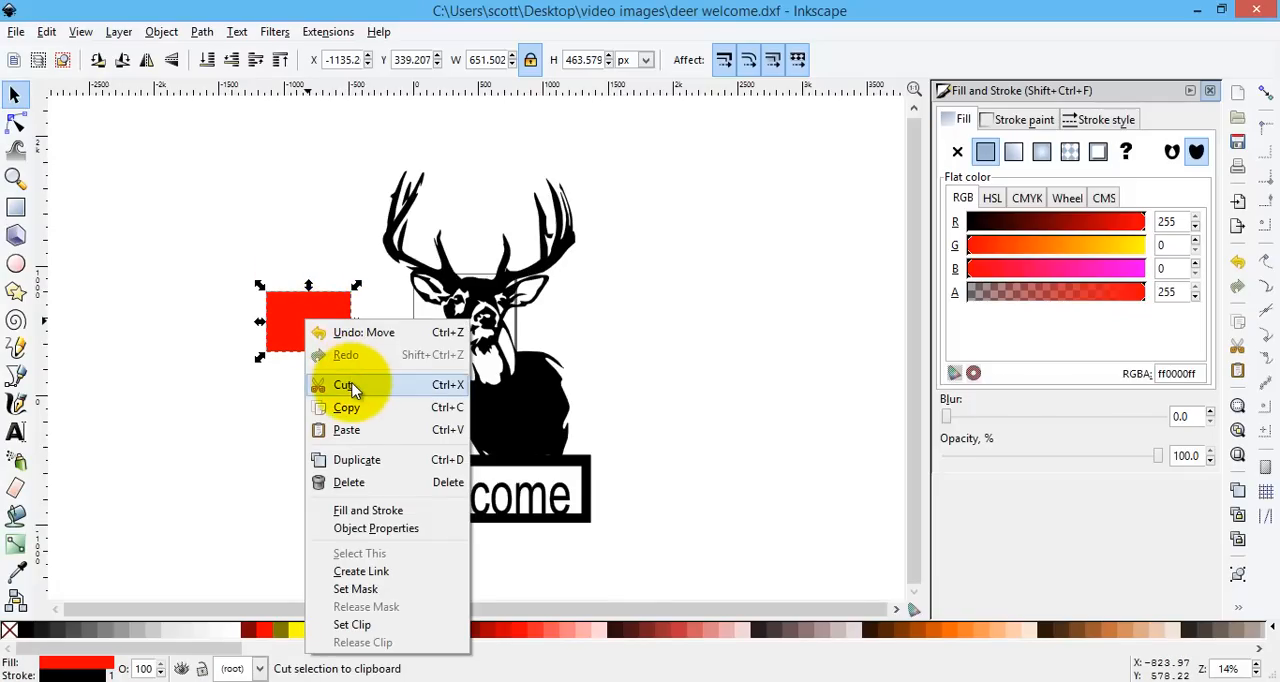
pyautogui.click(344, 384)
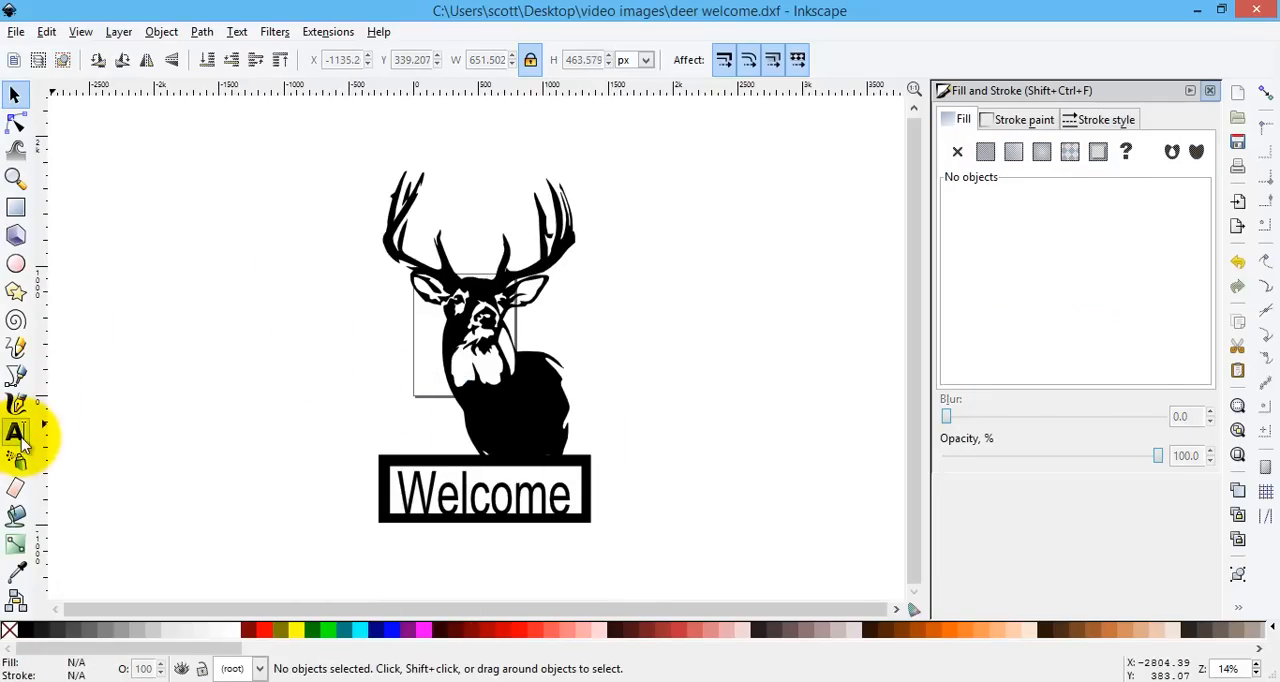
# Place a 2564 text object beside the deer's chest.
pyautogui.click(16, 432)
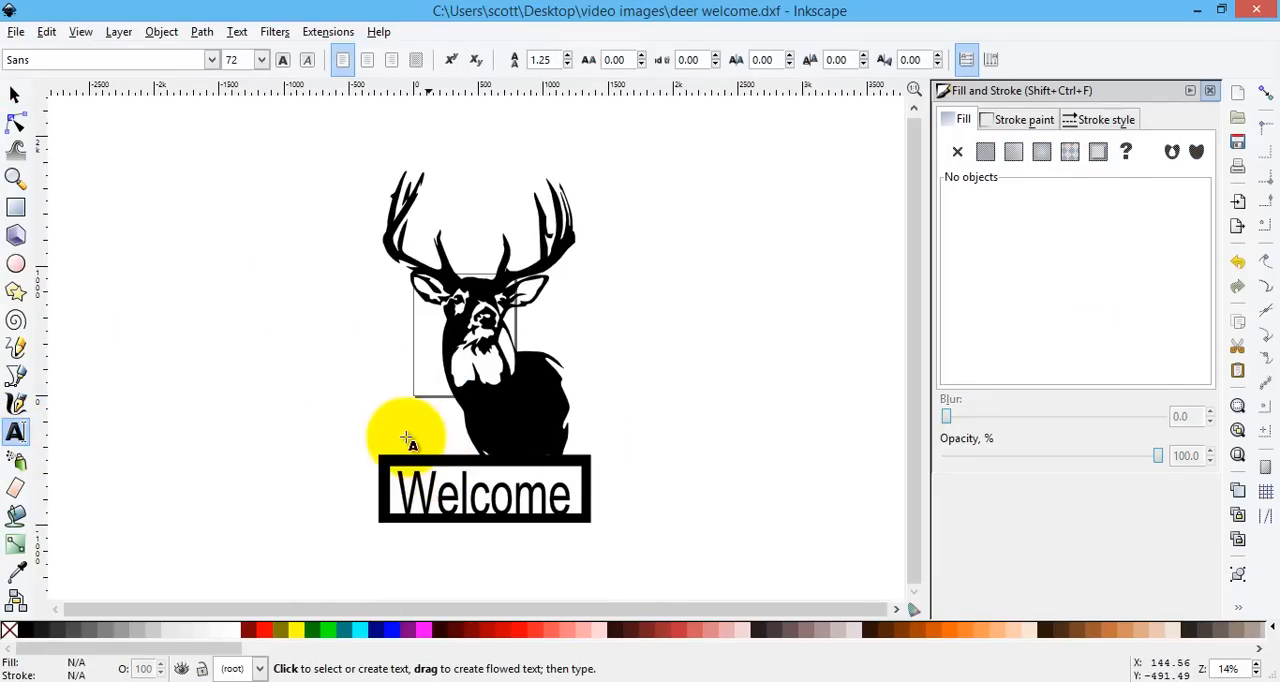
pyautogui.moveTo(405, 437); pyautogui.dragTo(280, 383)
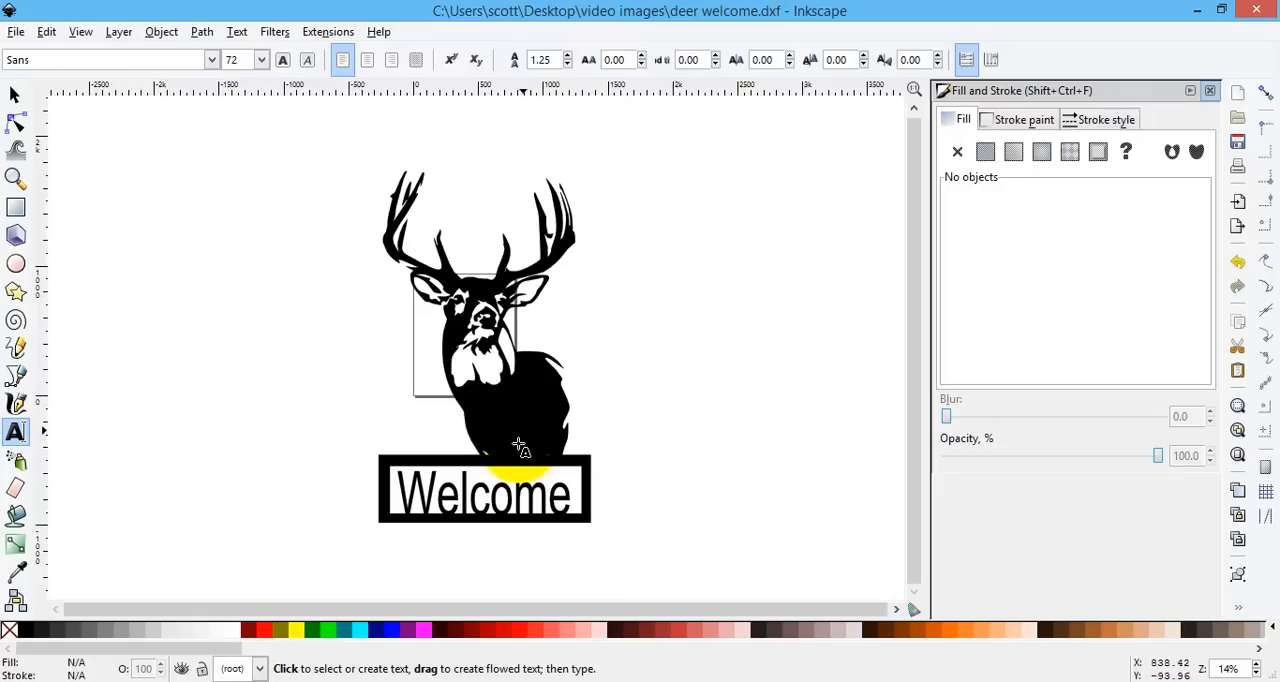
pyautogui.moveTo(513, 438)
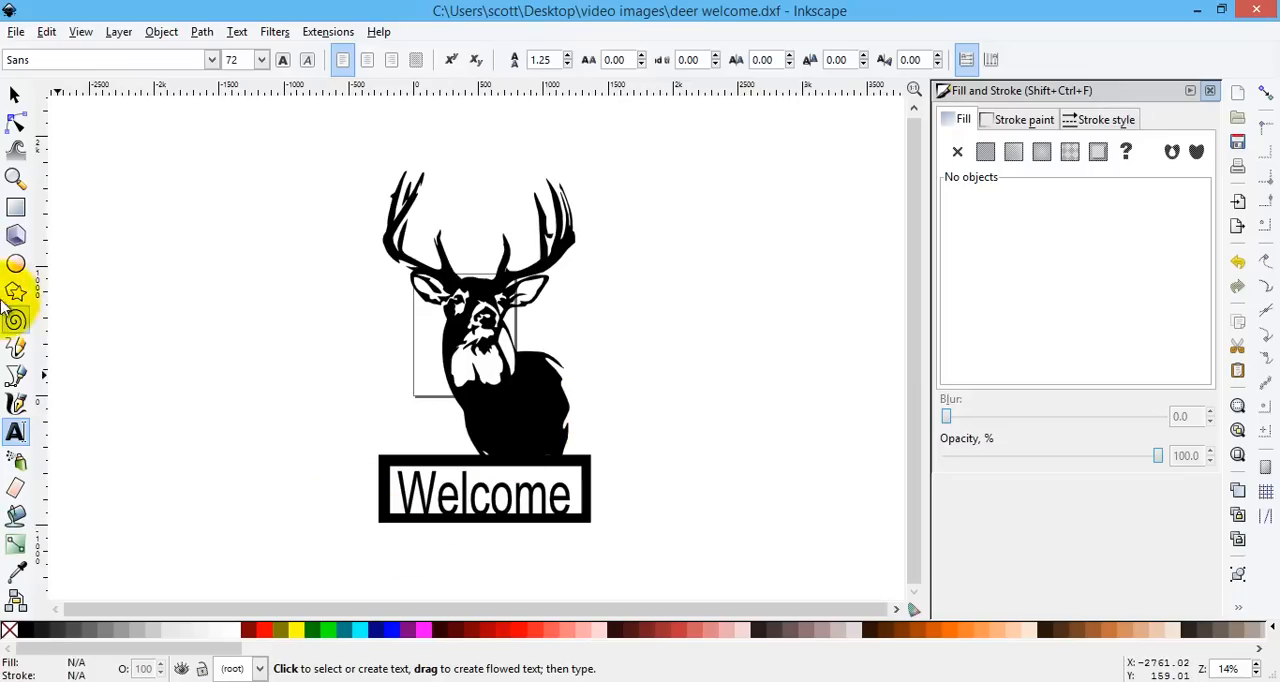
pyautogui.moveTo(15, 432)
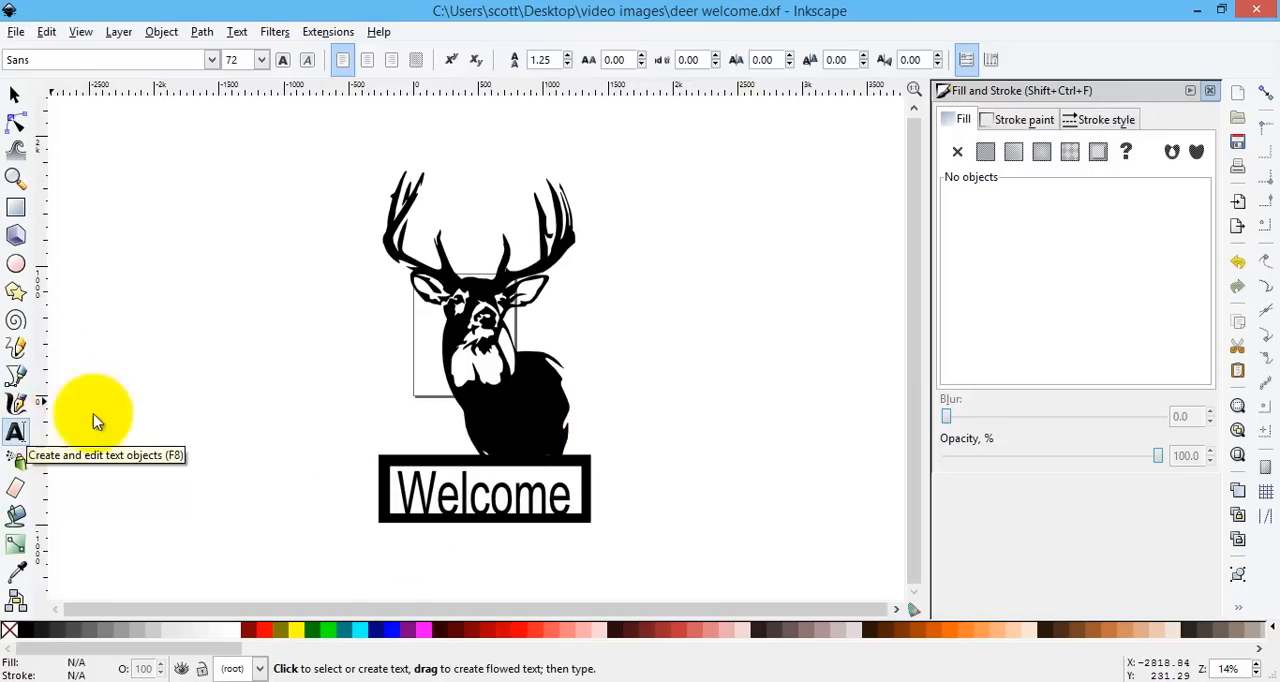
pyautogui.click(248, 370)
pyautogui.write('2564')
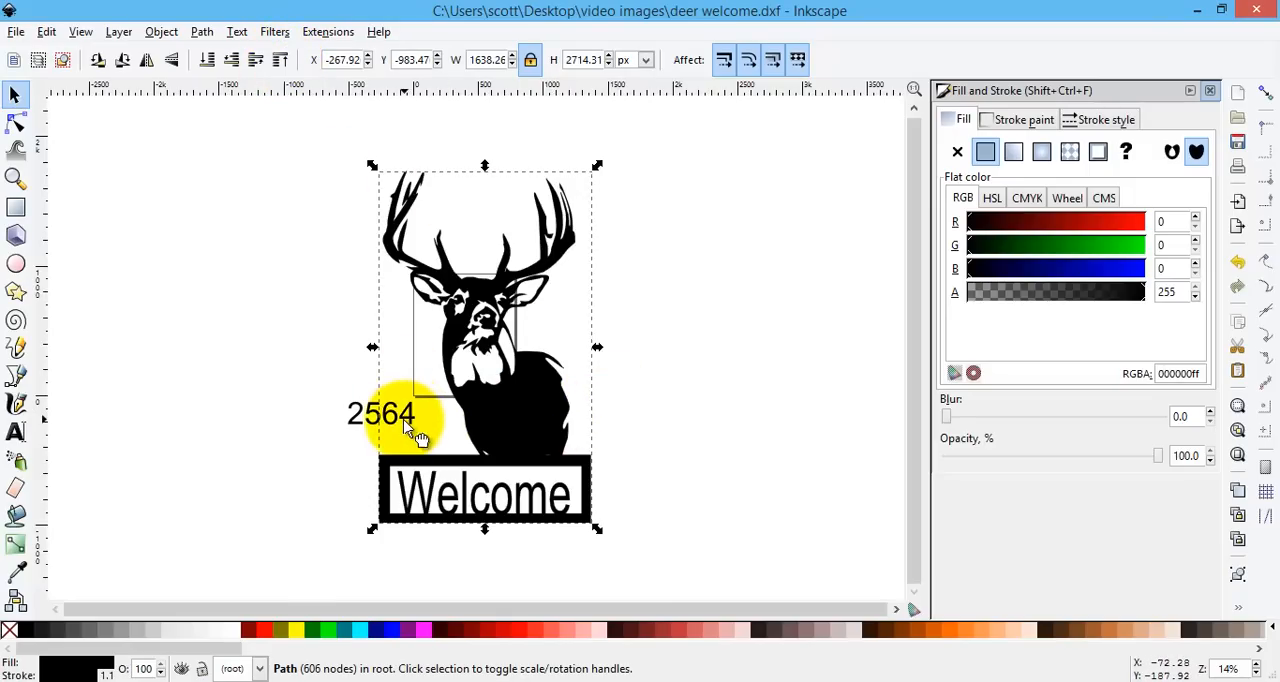
# Colour the 2564 text red and settle it in the middle of the deer's chest.
pyautogui.click(380, 413)
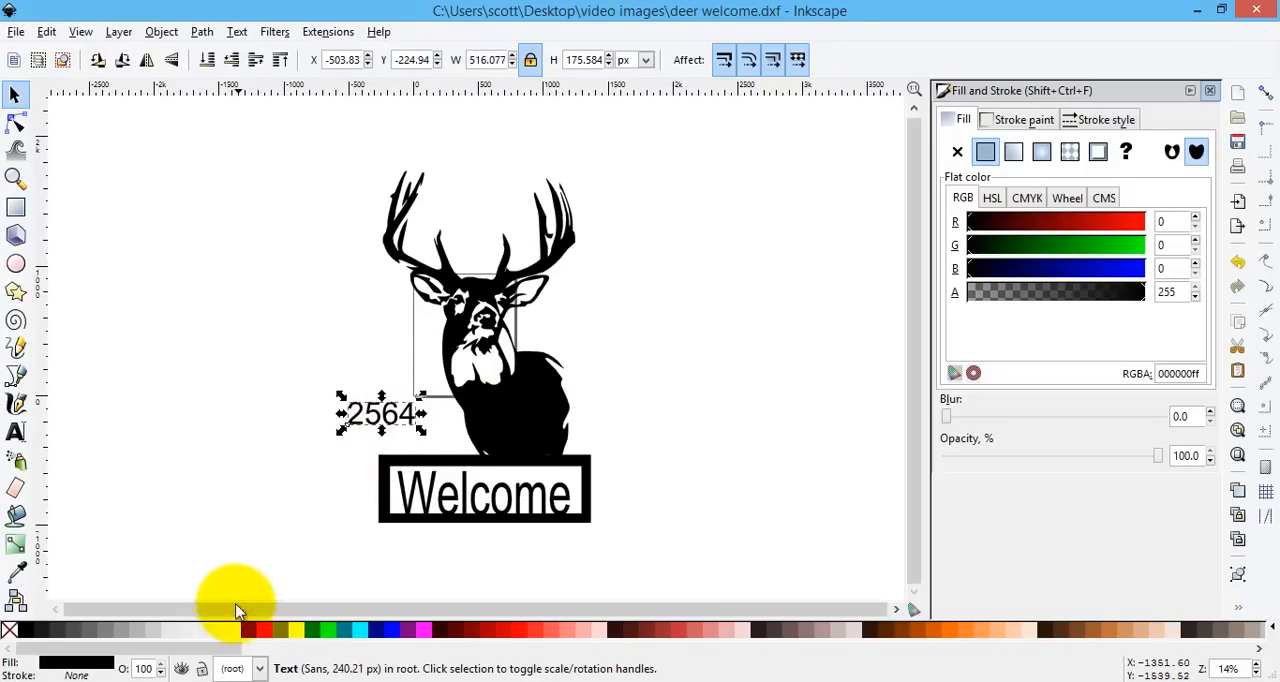
pyautogui.click(240, 630)
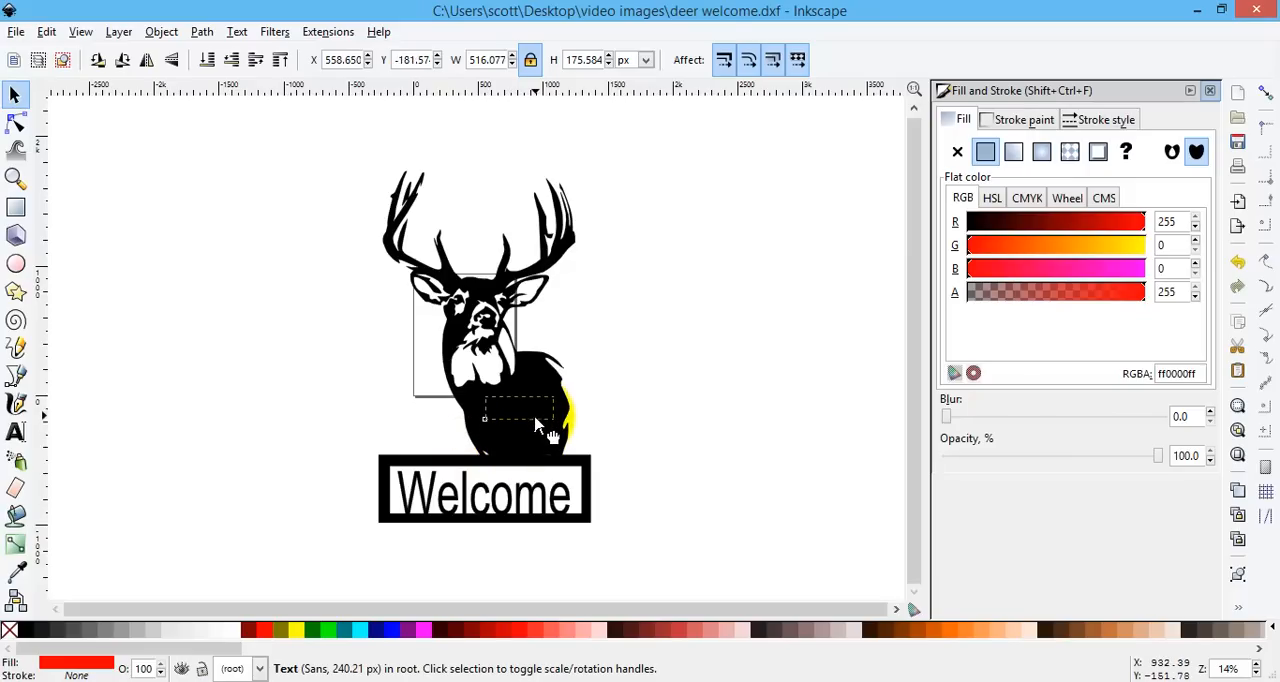
pyautogui.moveTo(535, 425); pyautogui.dragTo(520, 405)
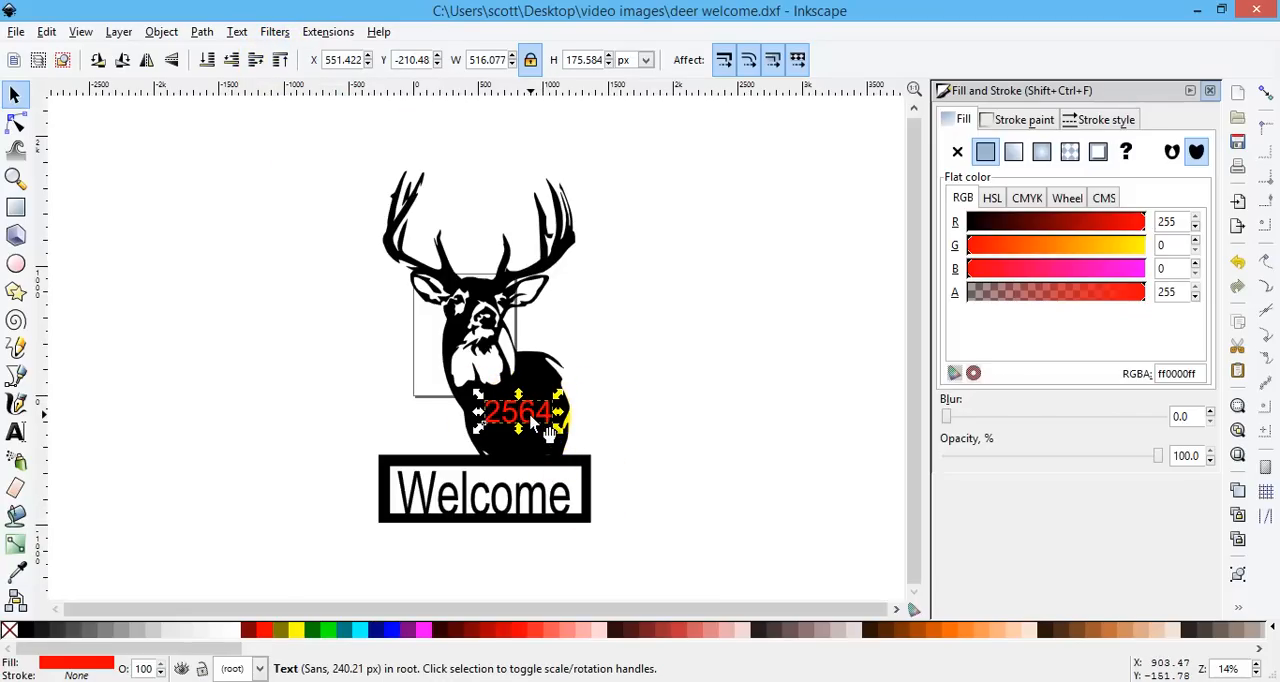
pyautogui.moveTo(545, 430)
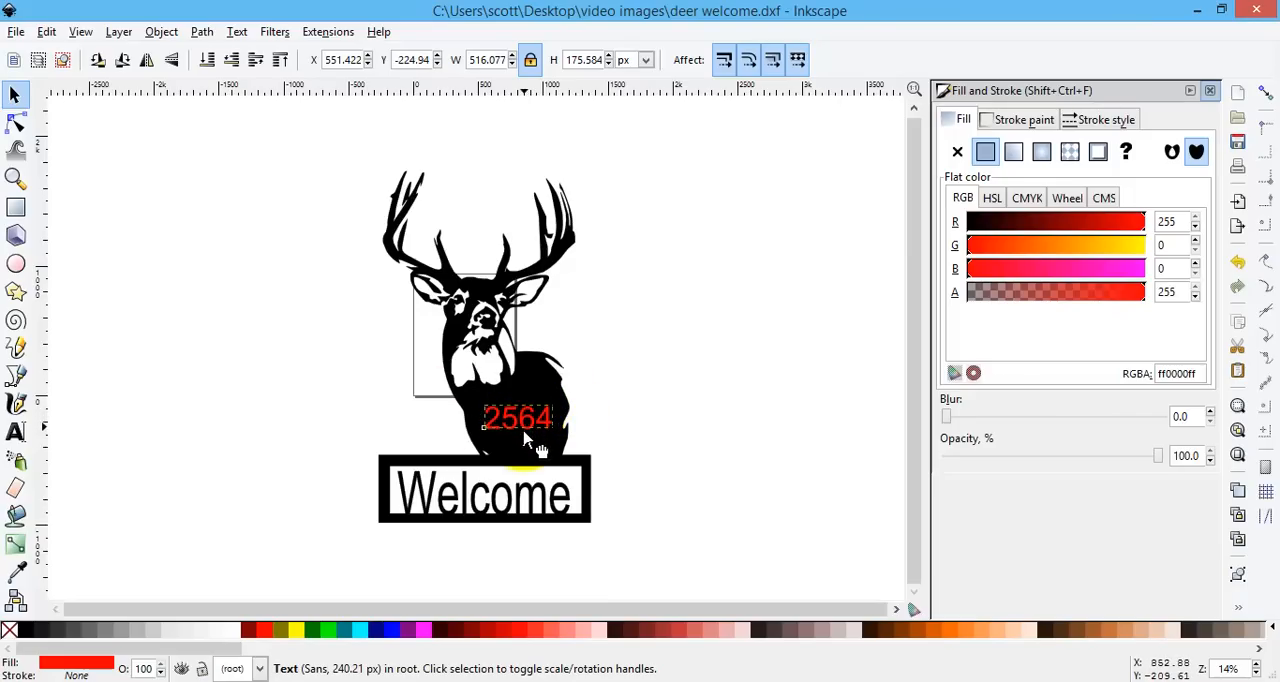
pyautogui.moveTo(518, 418); pyautogui.dragTo(528, 445)
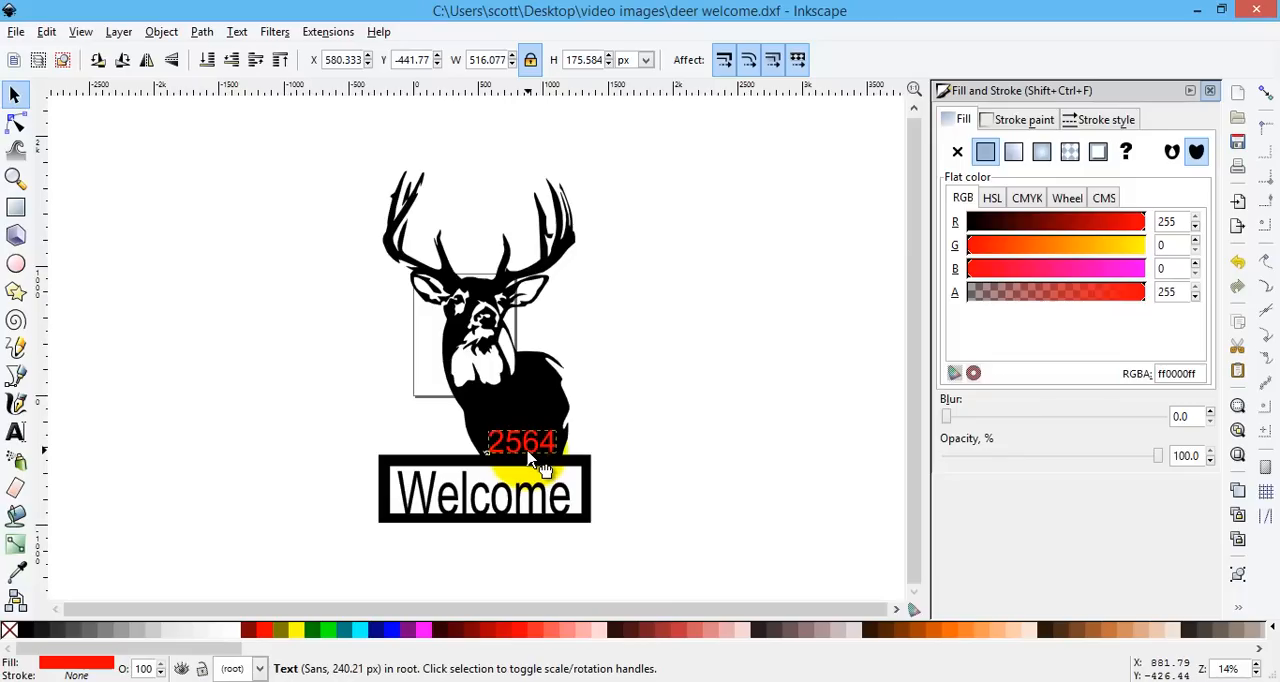
pyautogui.moveTo(522, 442); pyautogui.dragTo(515, 416)
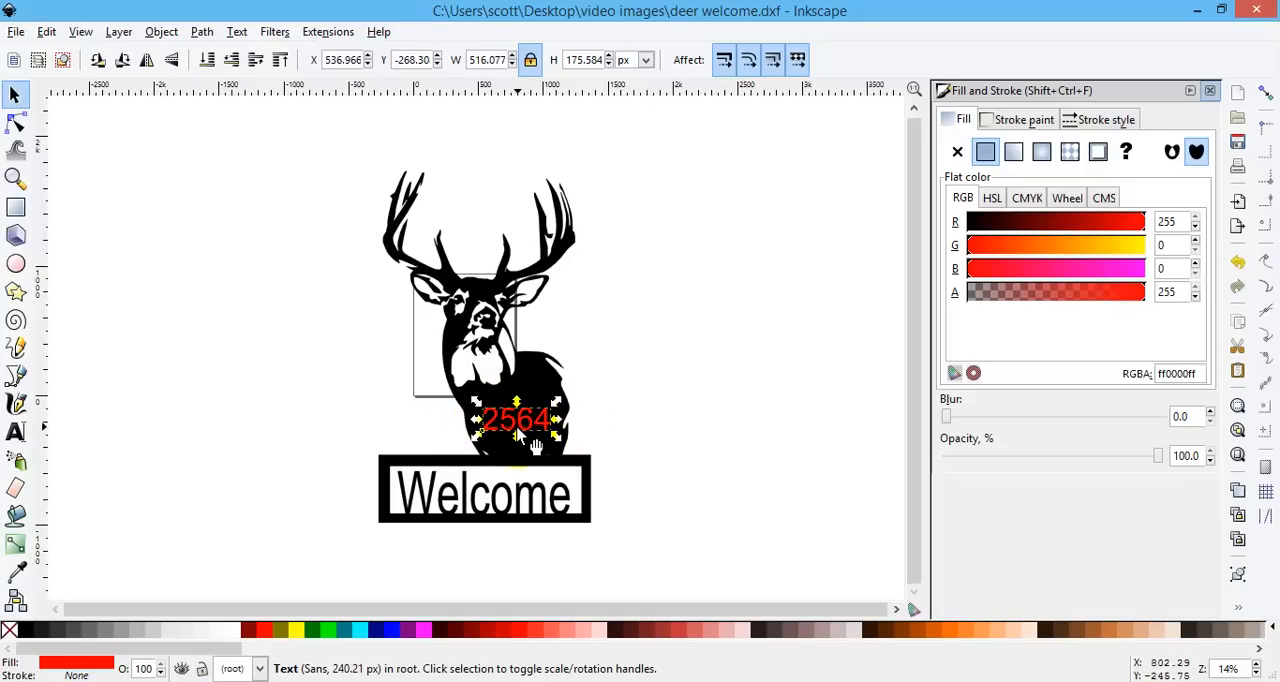
pyautogui.moveTo(201, 31)
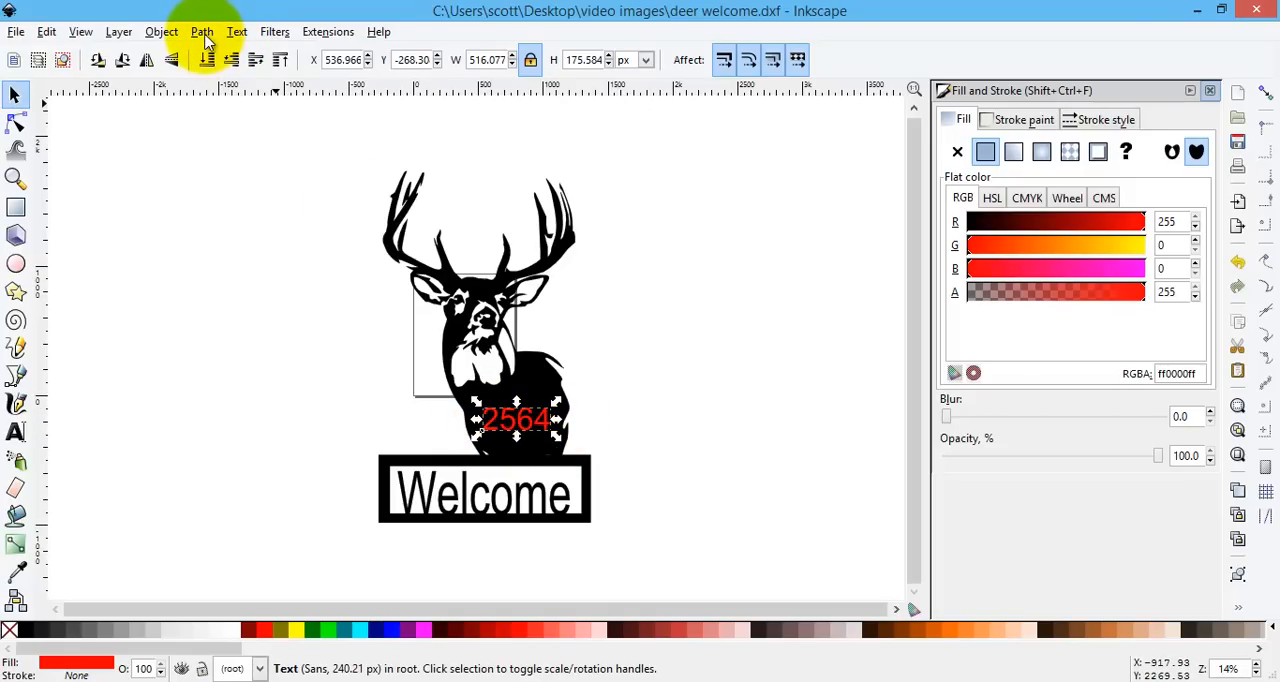
# Convert the red 2564 text to a path with Object to Path and select the deer with it.
pyautogui.click(201, 31)
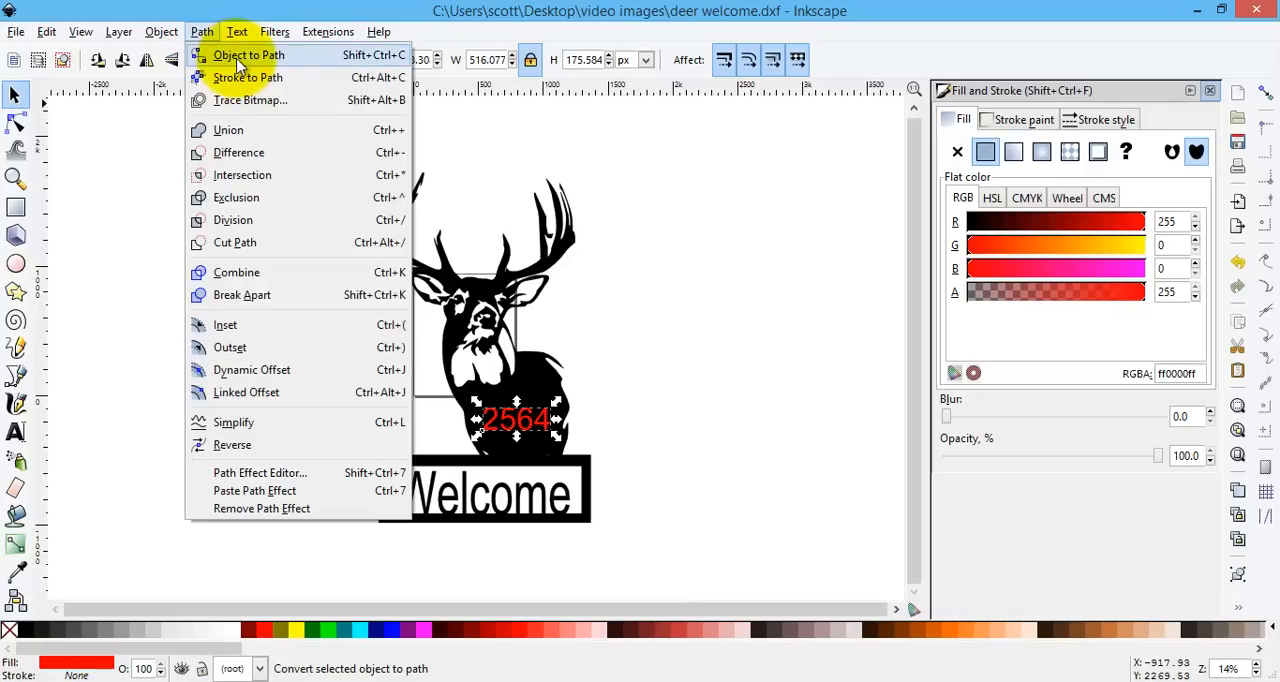
pyautogui.click(248, 55)
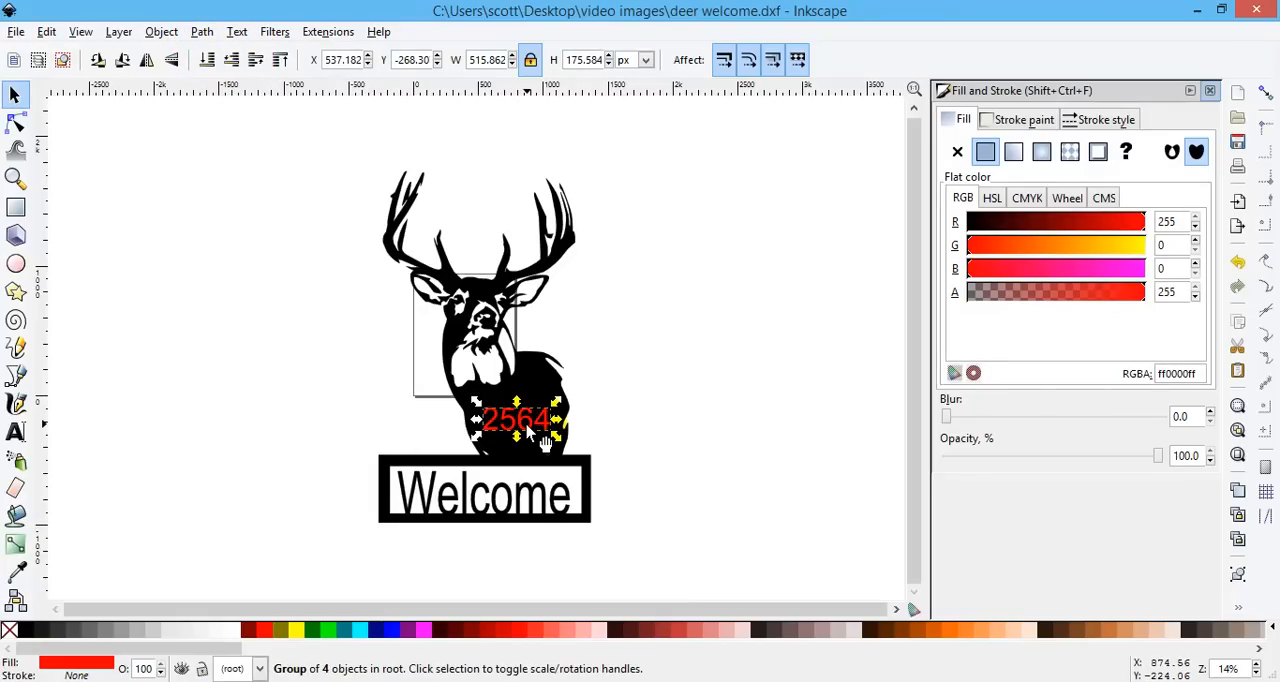
pyautogui.moveTo(535, 438)
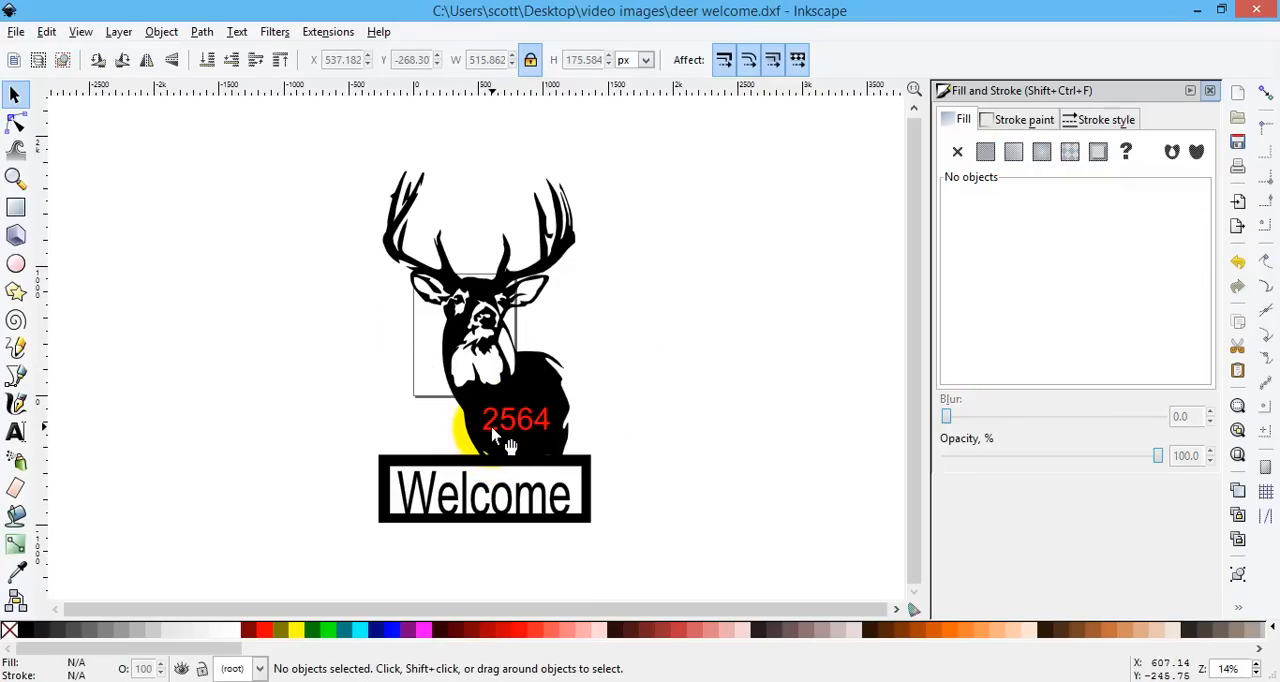
pyautogui.click(515, 418)
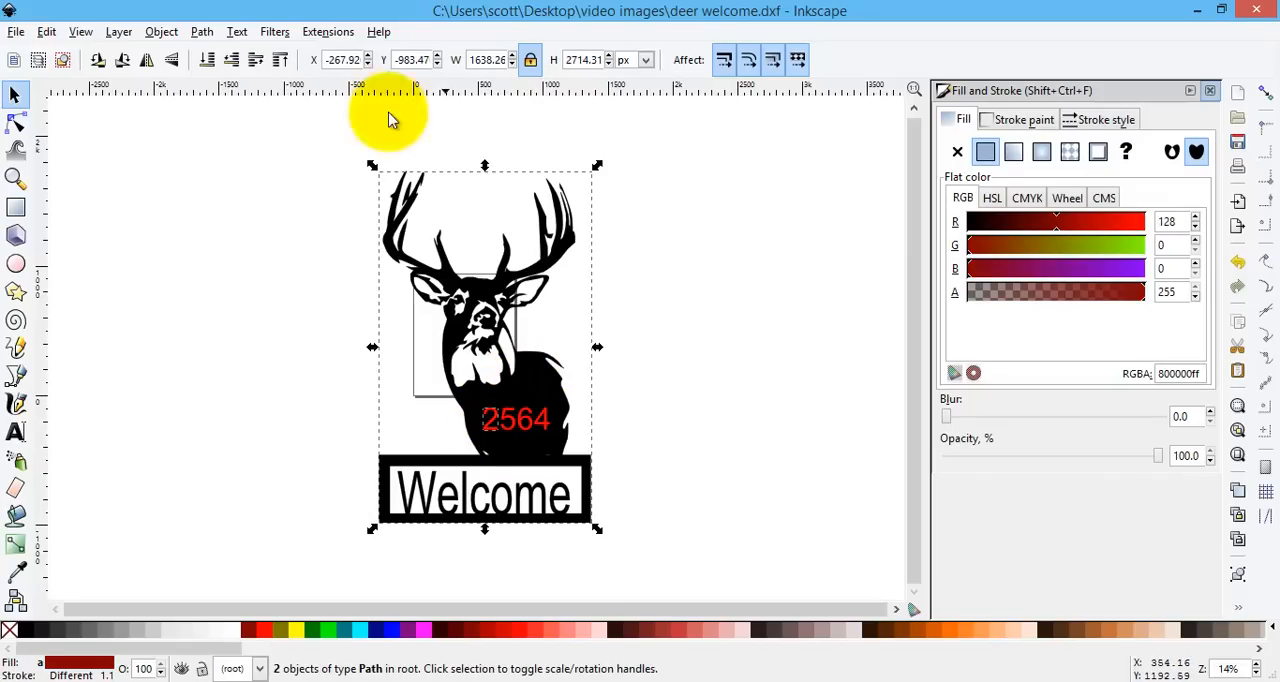
# Apply Path > Difference to the deer and 2564, leaving one 689-node black path.
pyautogui.click(201, 31)
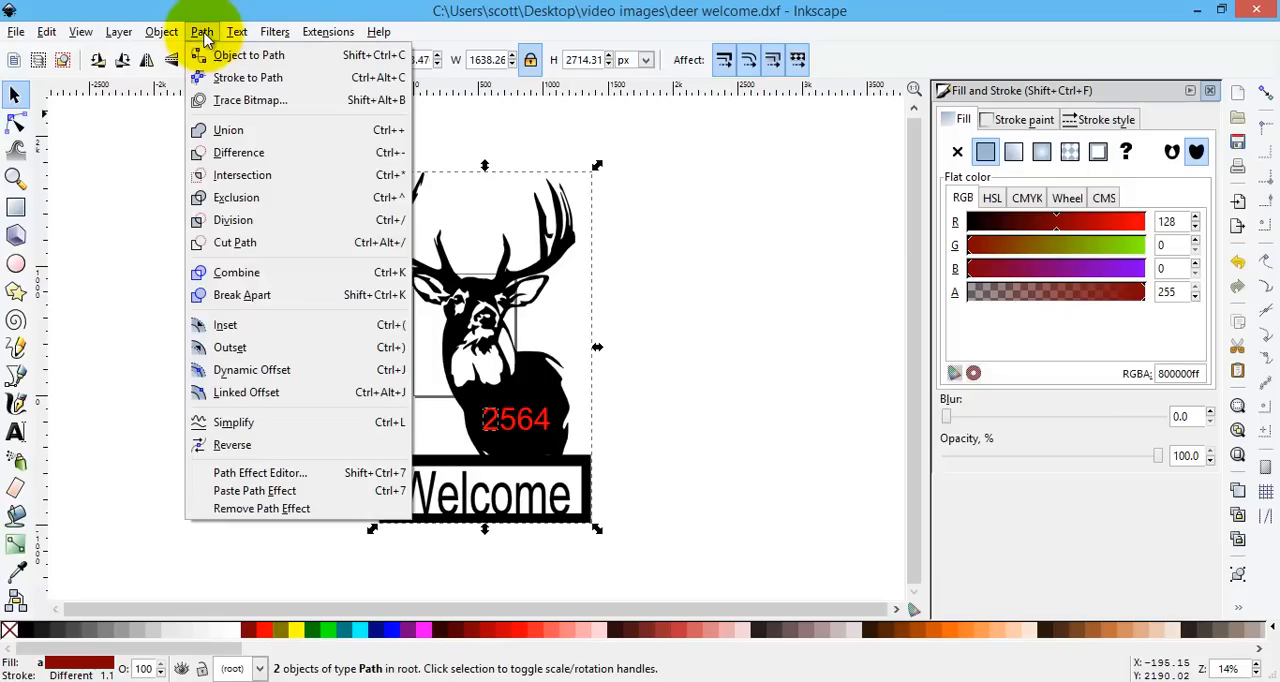
pyautogui.click(238, 152)
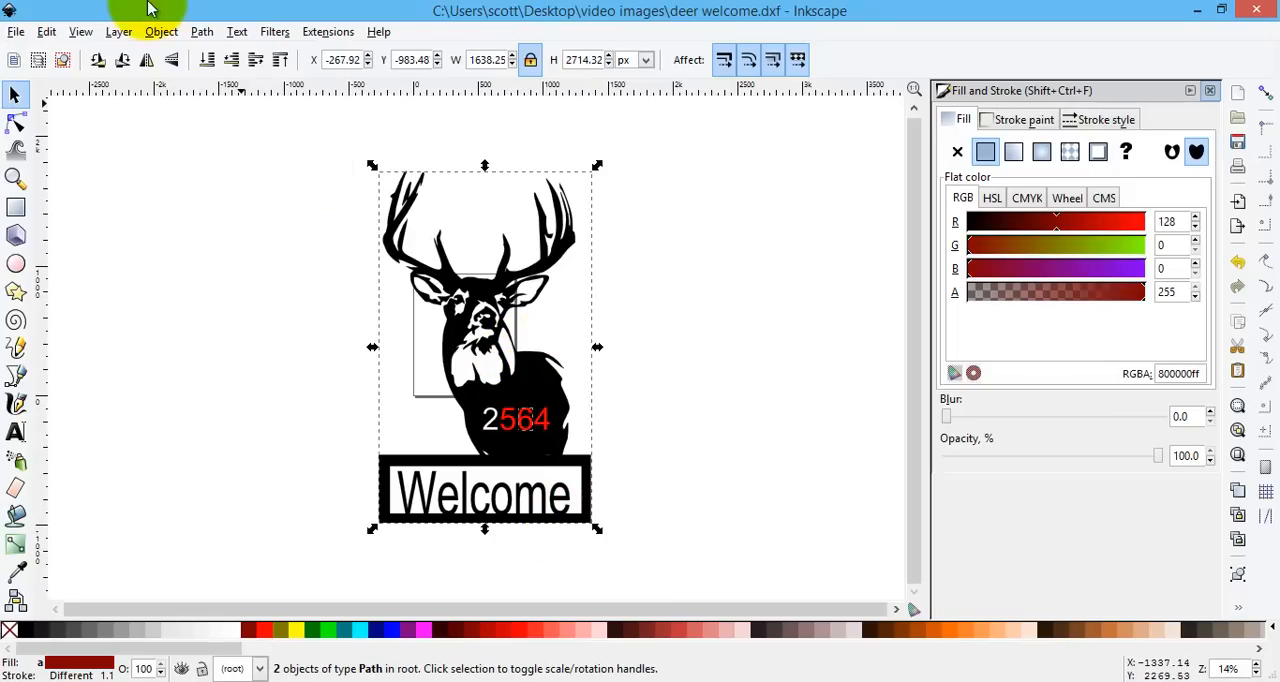
pyautogui.click(201, 31)
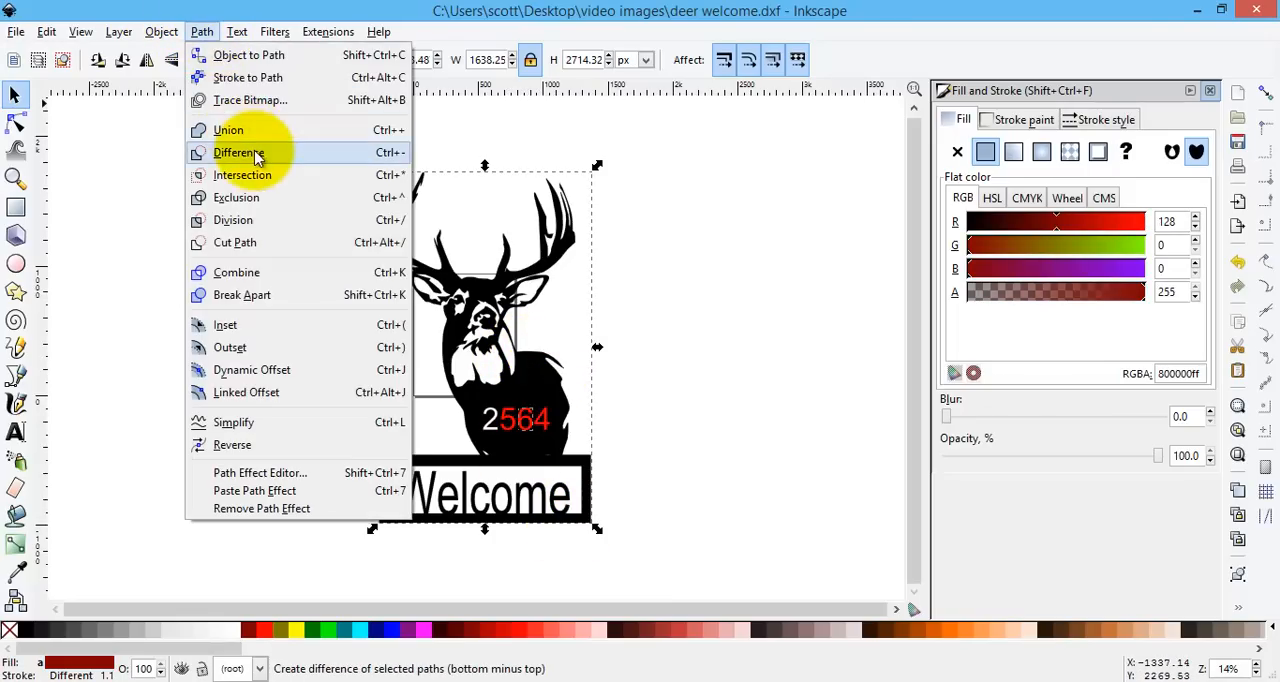
pyautogui.click(239, 152)
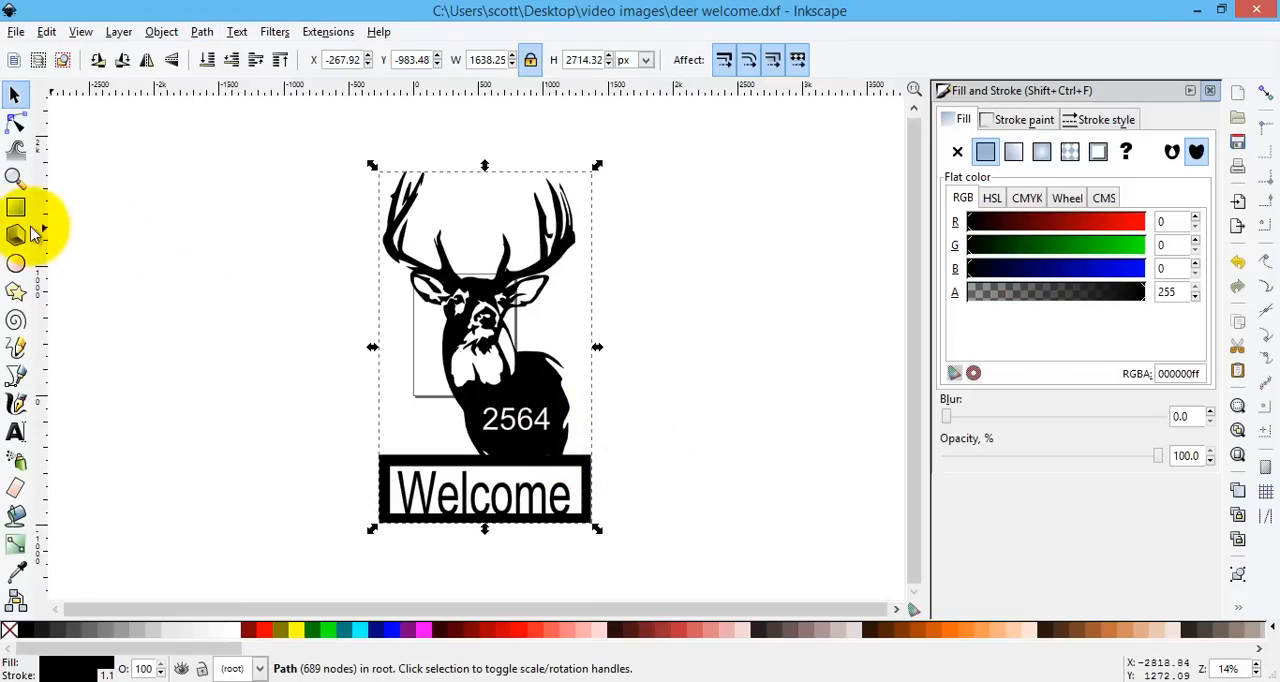
# Zoom in on the chest number and draw a small rectangle across the 4's opening.
pyautogui.click(16, 177)
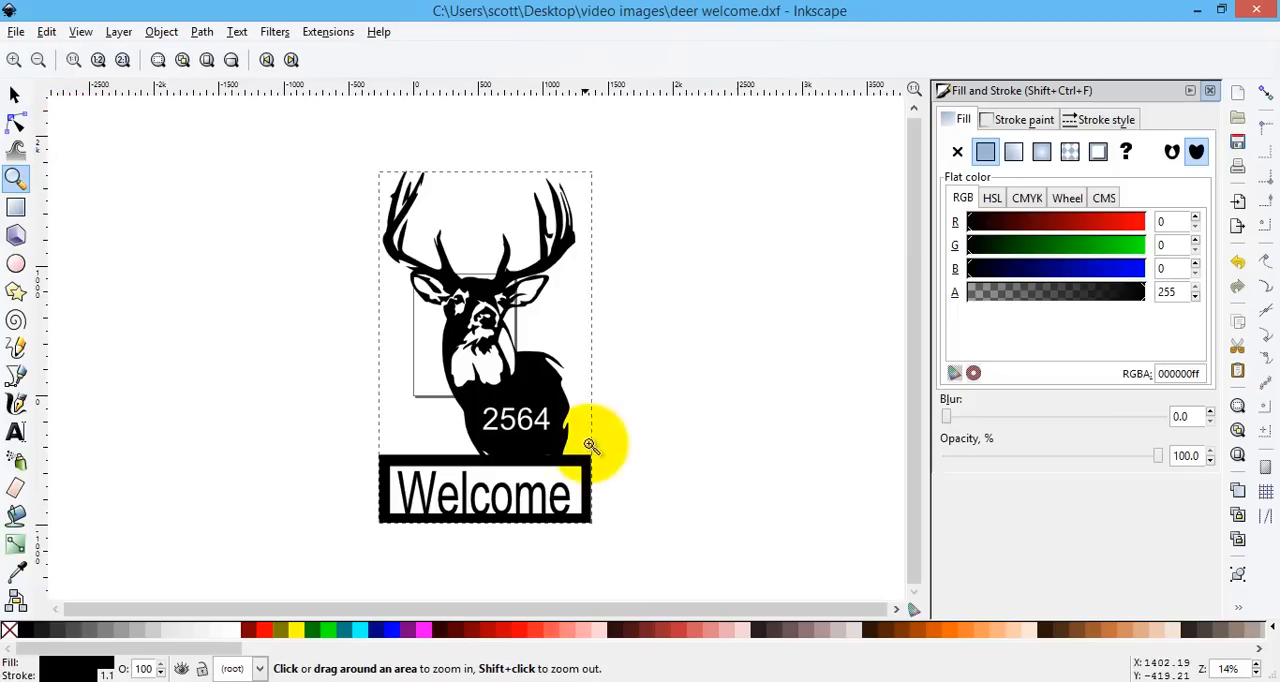
pyautogui.click(590, 445)
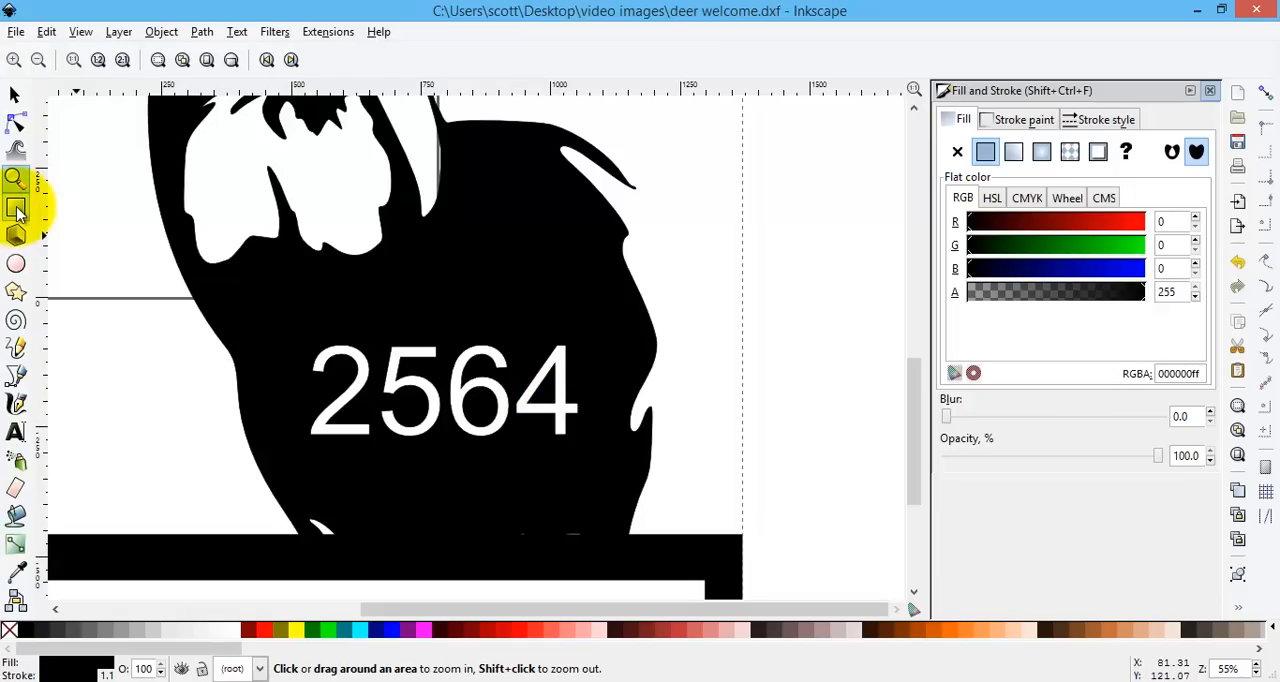
pyautogui.click(16, 207)
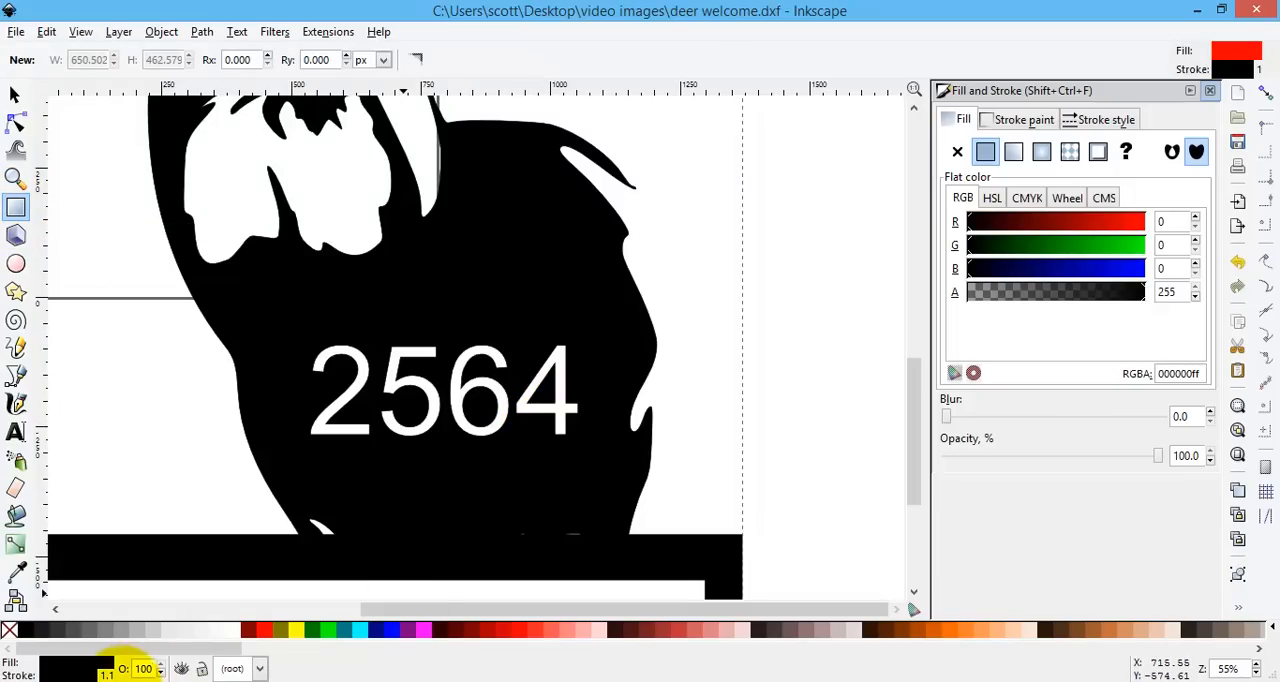
pyautogui.click(548, 390)
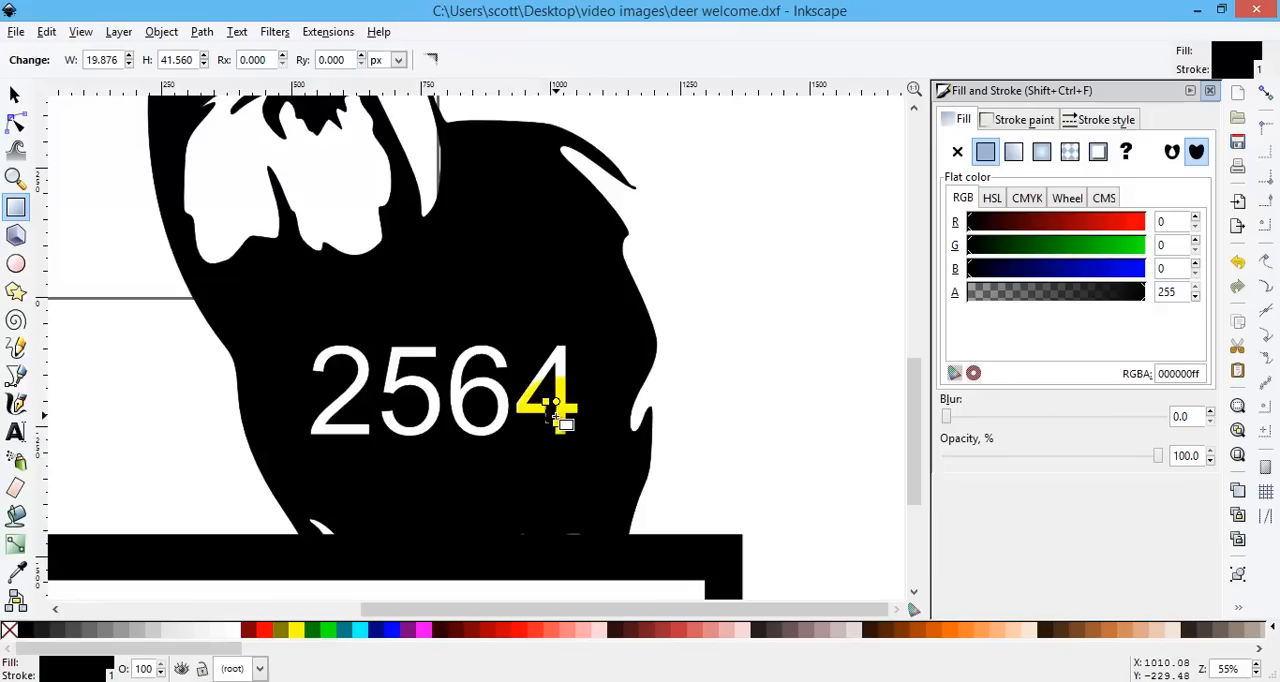
# Union the bridge rectangle with the deer into one 693-node path.
pyautogui.click(16, 97)
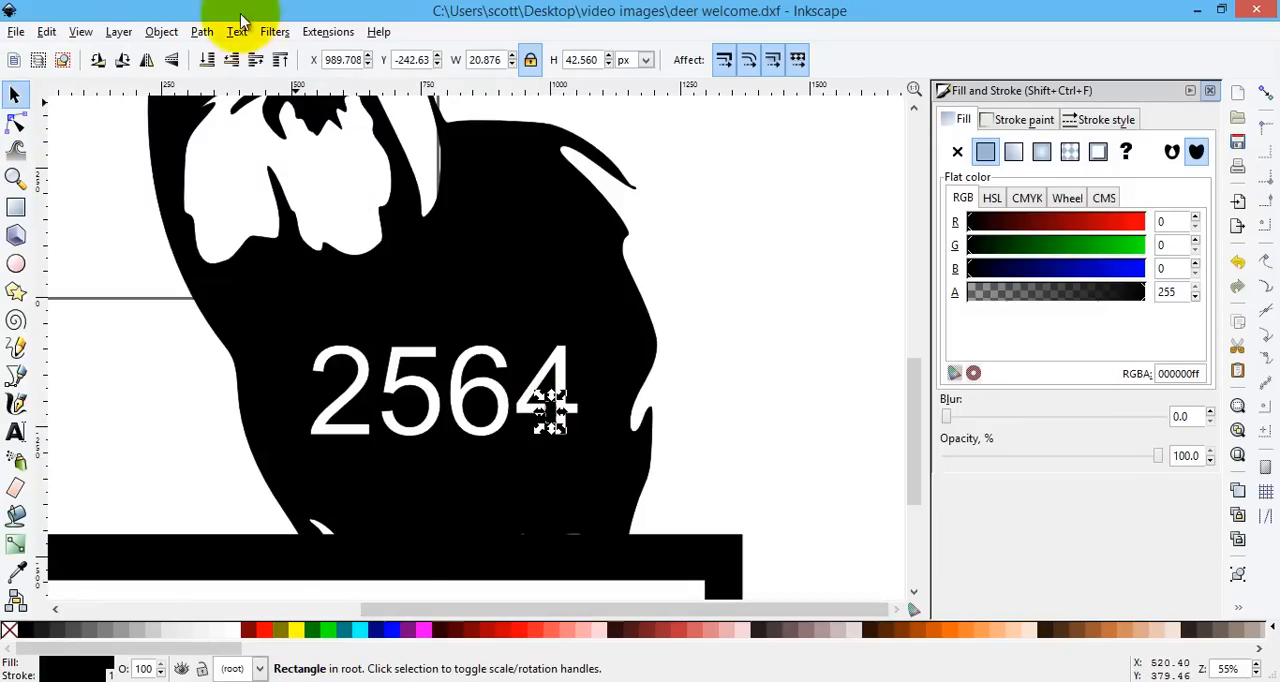
pyautogui.click(201, 31)
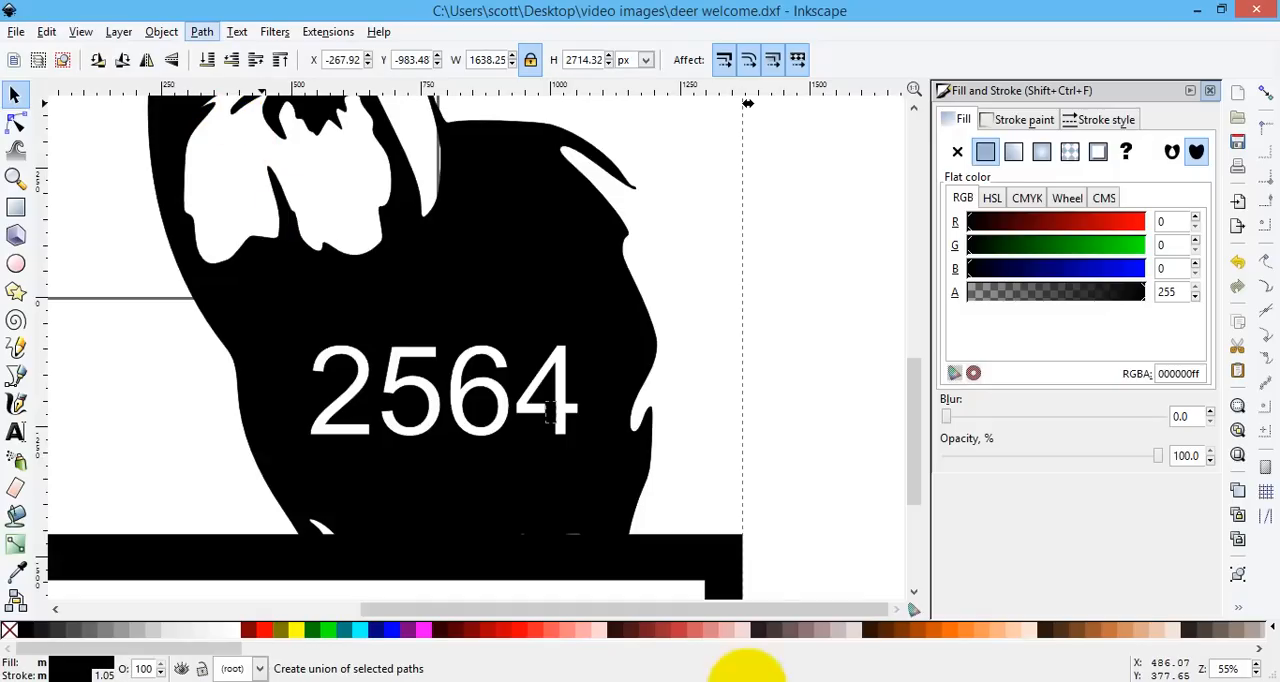
pyautogui.click(545, 400)
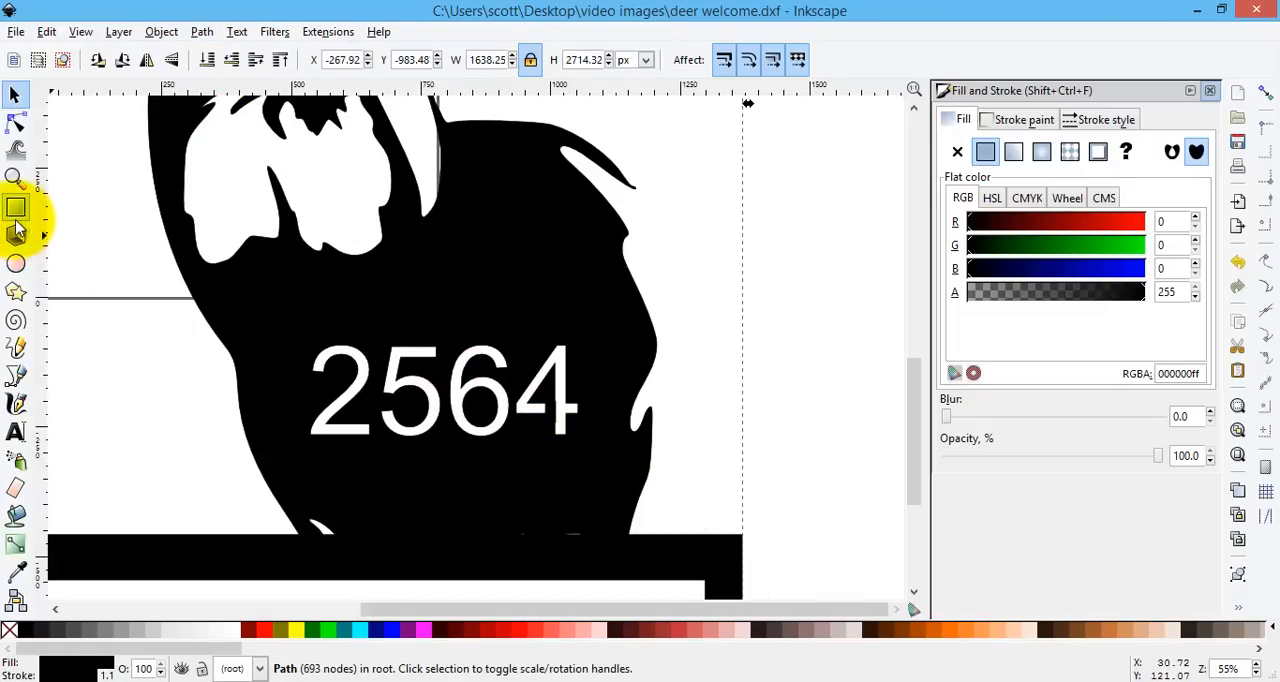
# Draw a rectangle under the 6's loop and union it with the deer (695 nodes).
pyautogui.click(16, 207)
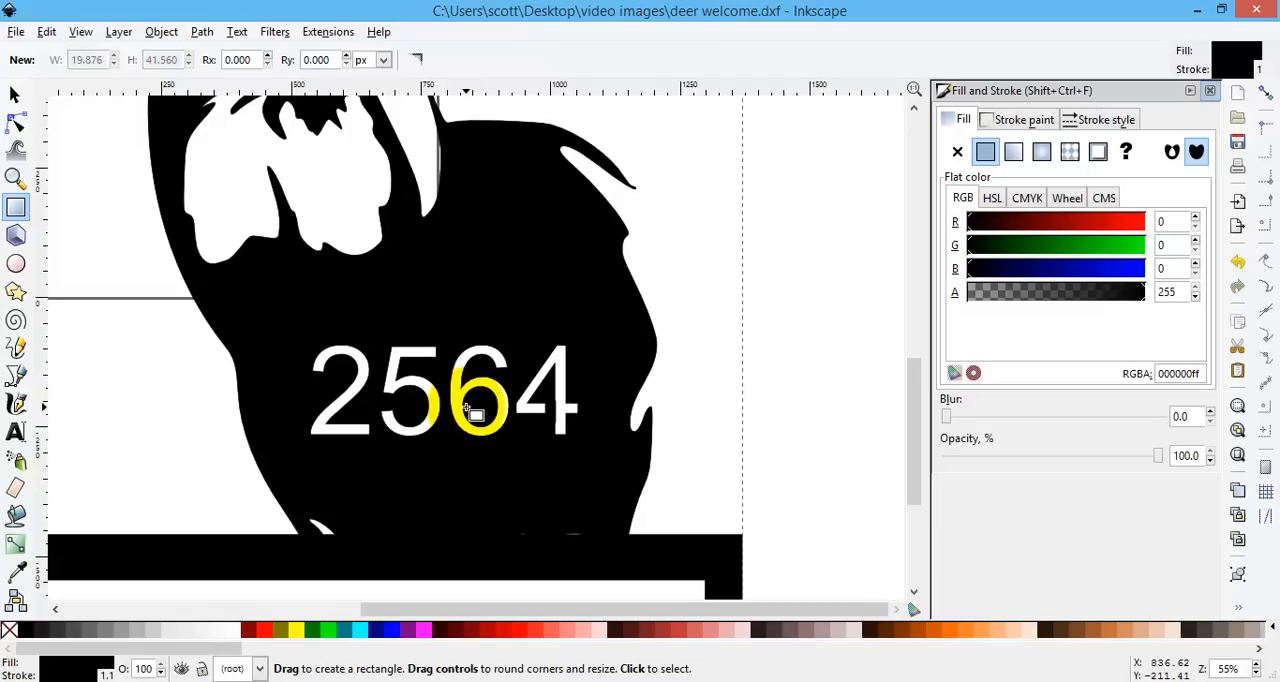
pyautogui.moveTo(460, 408)
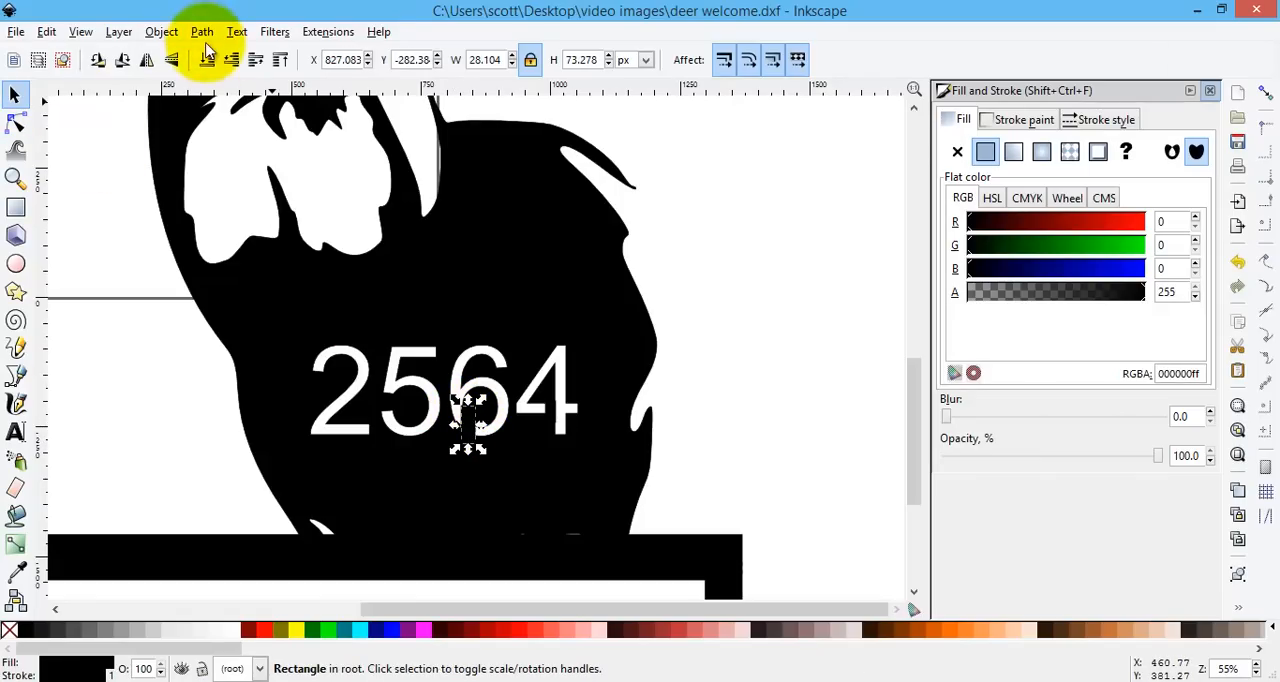
pyautogui.click(201, 31)
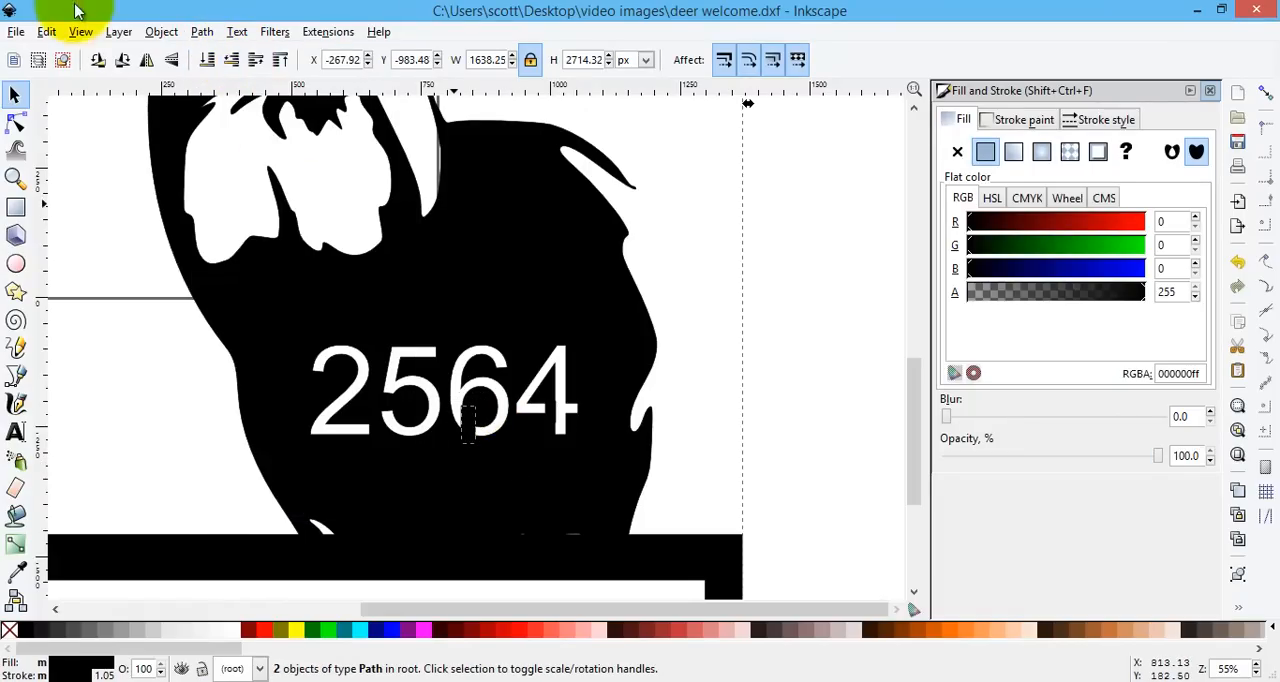
pyautogui.click(201, 31)
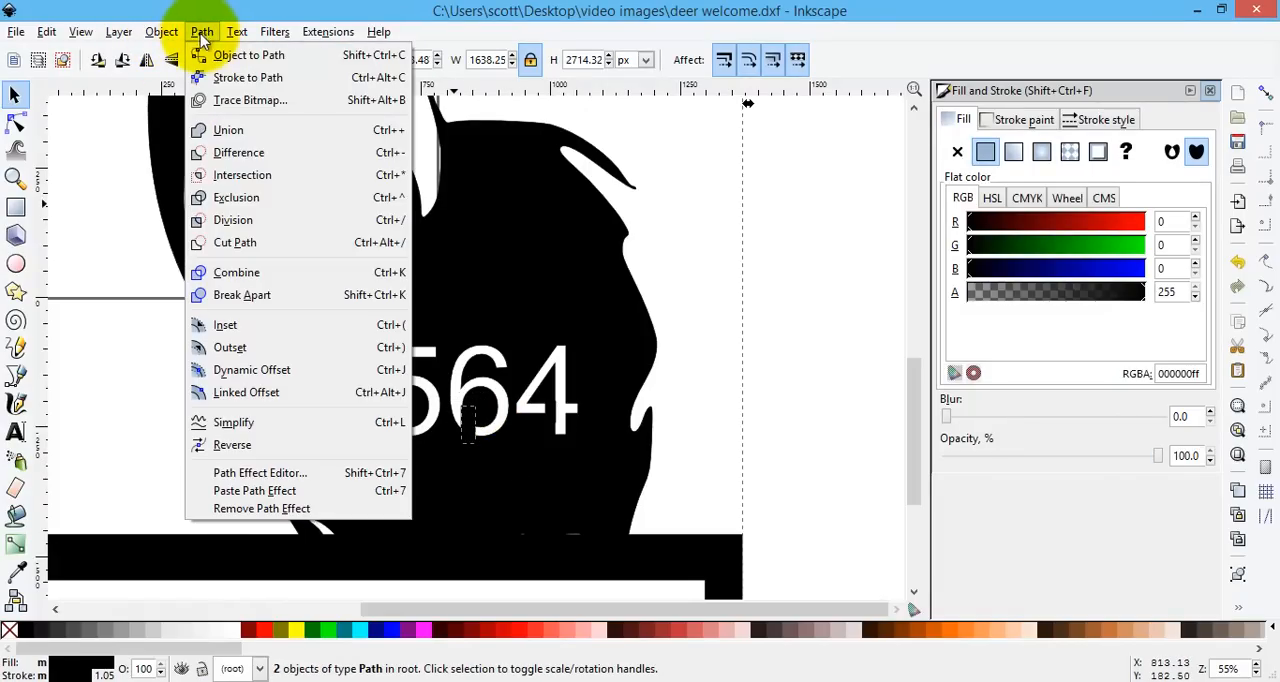
pyautogui.click(228, 129)
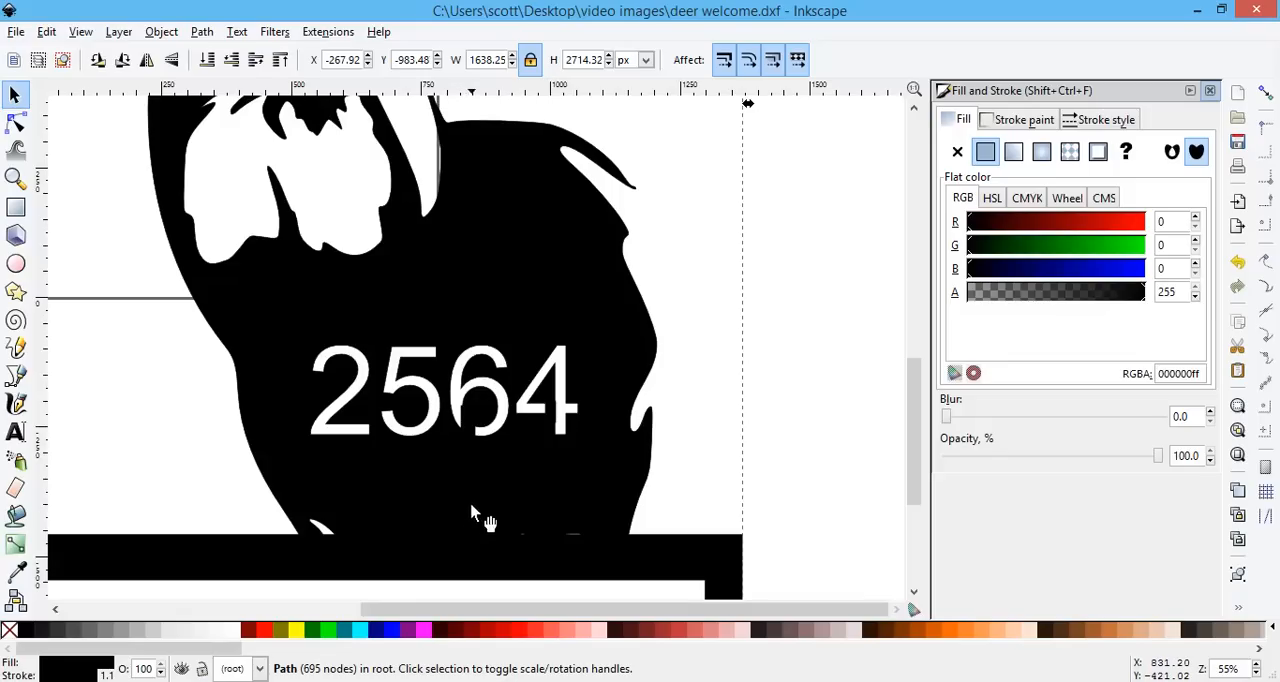
# Zoom out to view the whole deer sign.
pyautogui.click(548, 400)
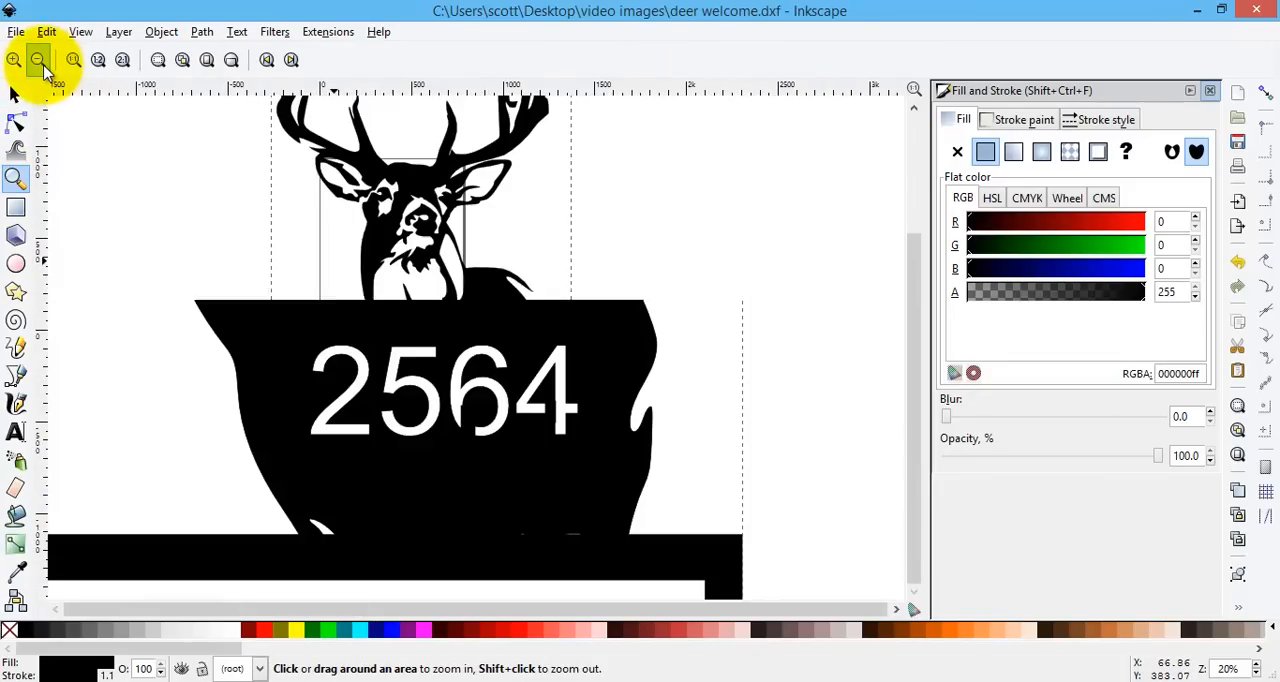
pyautogui.click(37, 60)
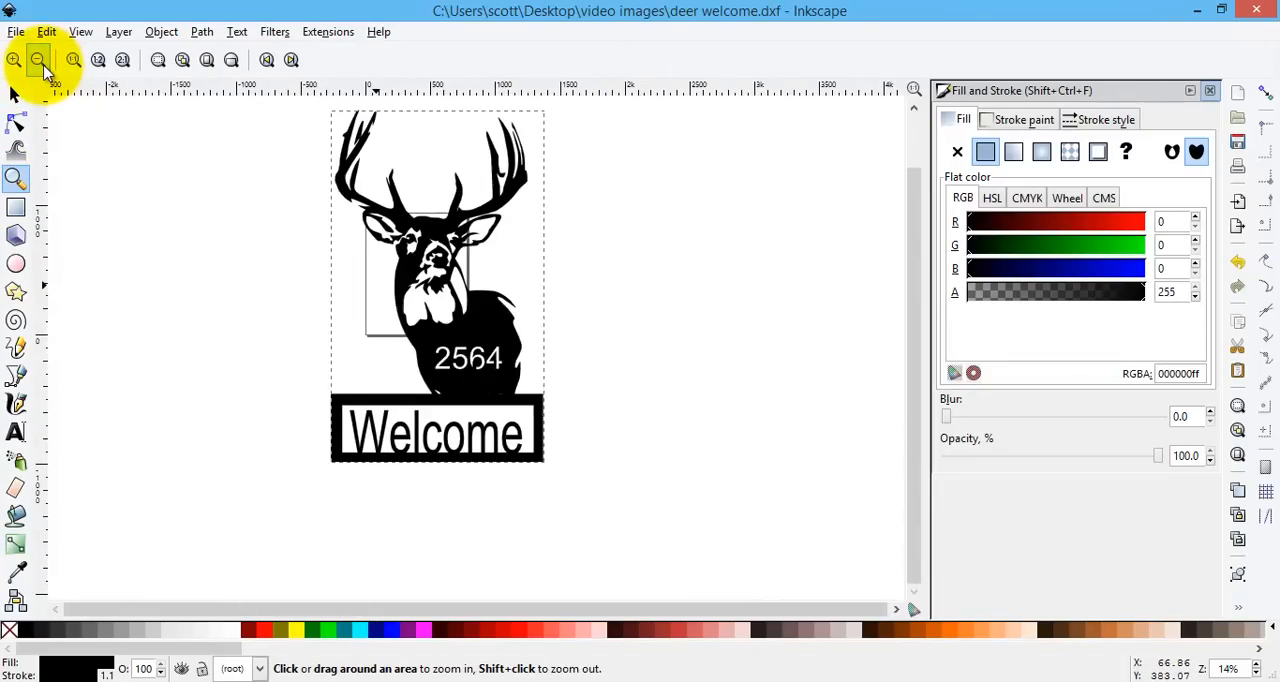